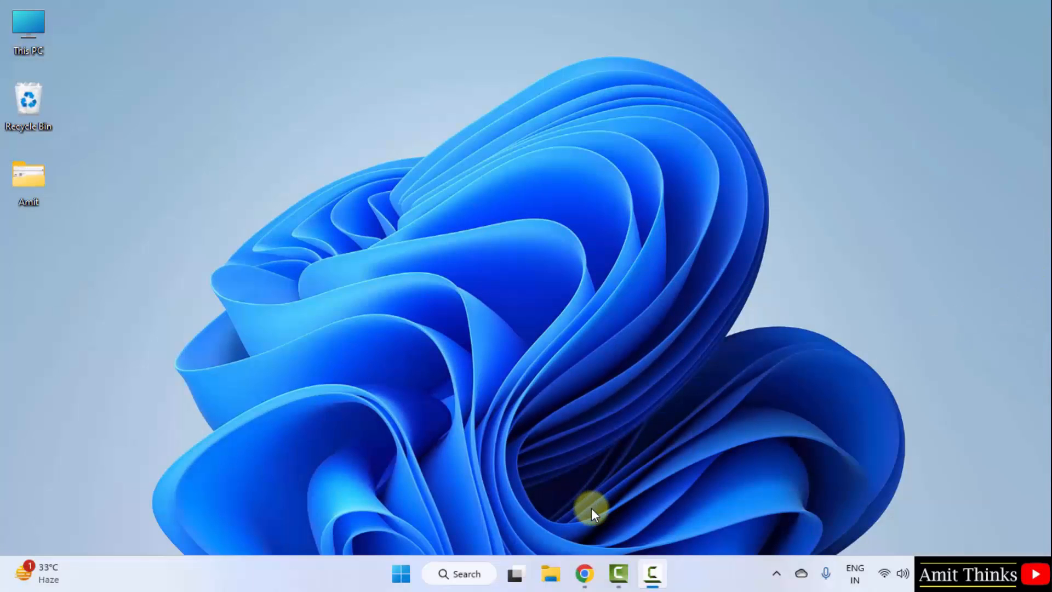
# Launch Chrome and search Google for 'oracle java' via the 'oracle' suggestion.
pyautogui.click(585, 573)
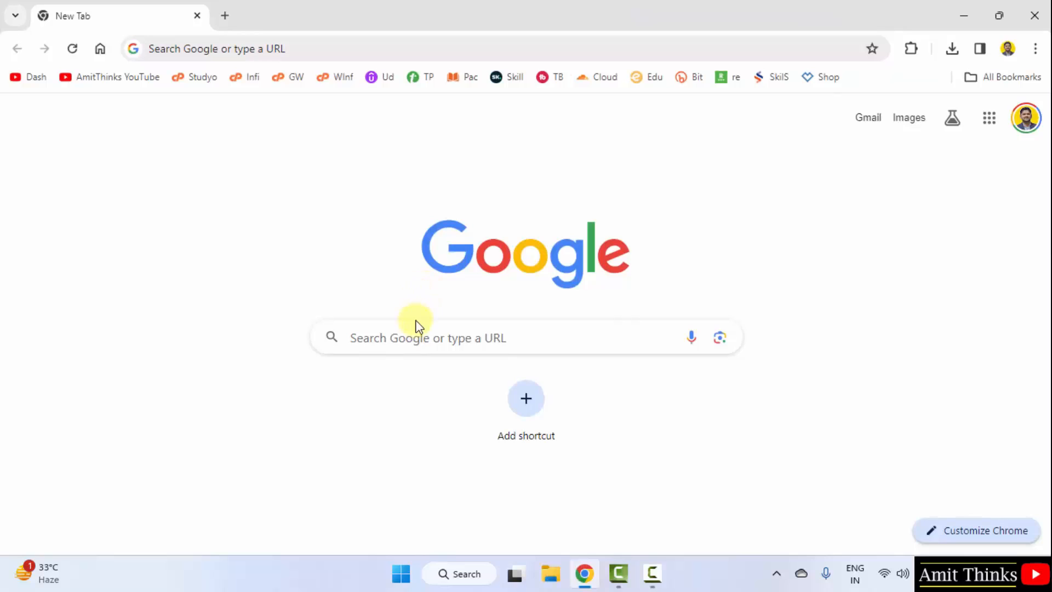
pyautogui.write('oracle')
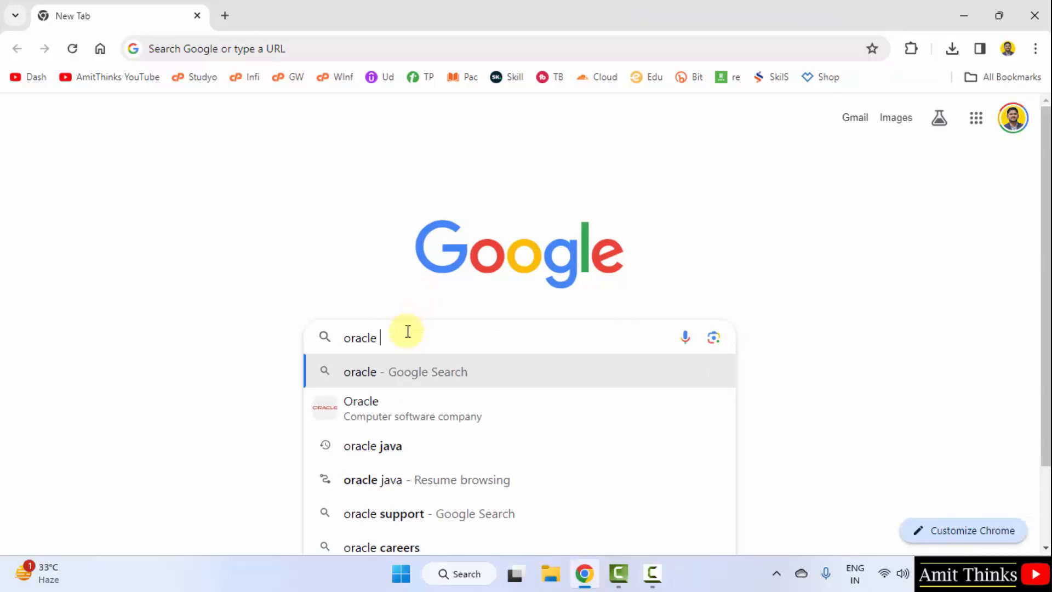
pyautogui.click(372, 446)
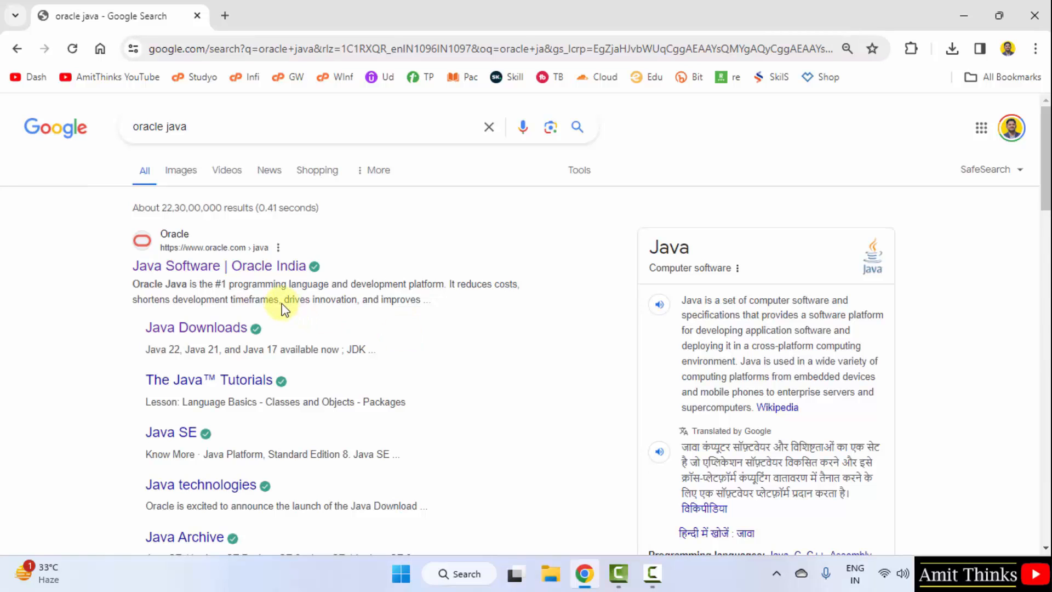
pyautogui.moveTo(220, 266)
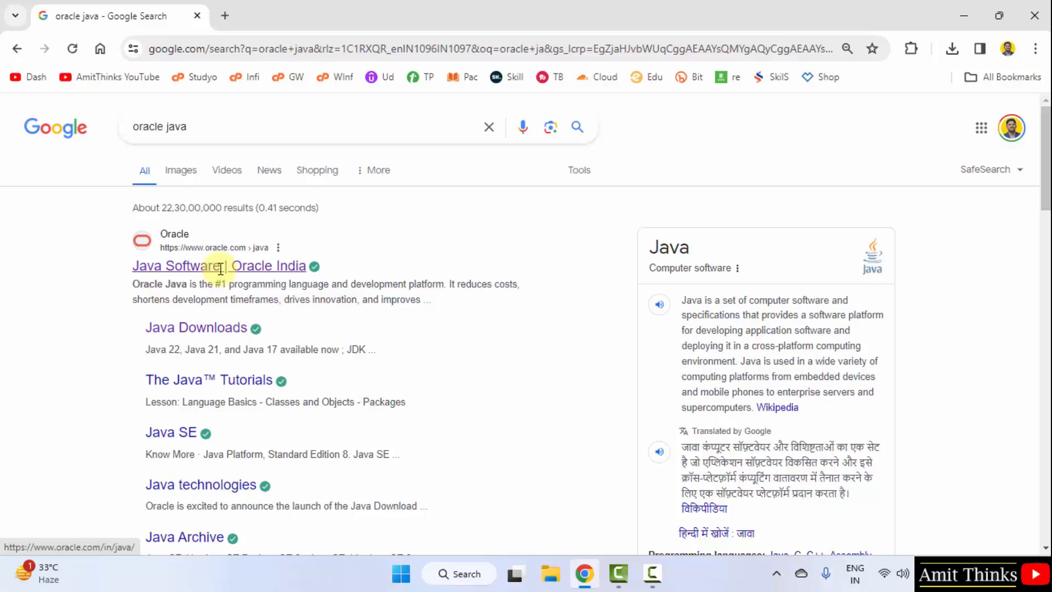
# From the 'Java Software | Oracle India' result, reach the Java Downloads page and the JDK 22 table.
pyautogui.click(220, 265)
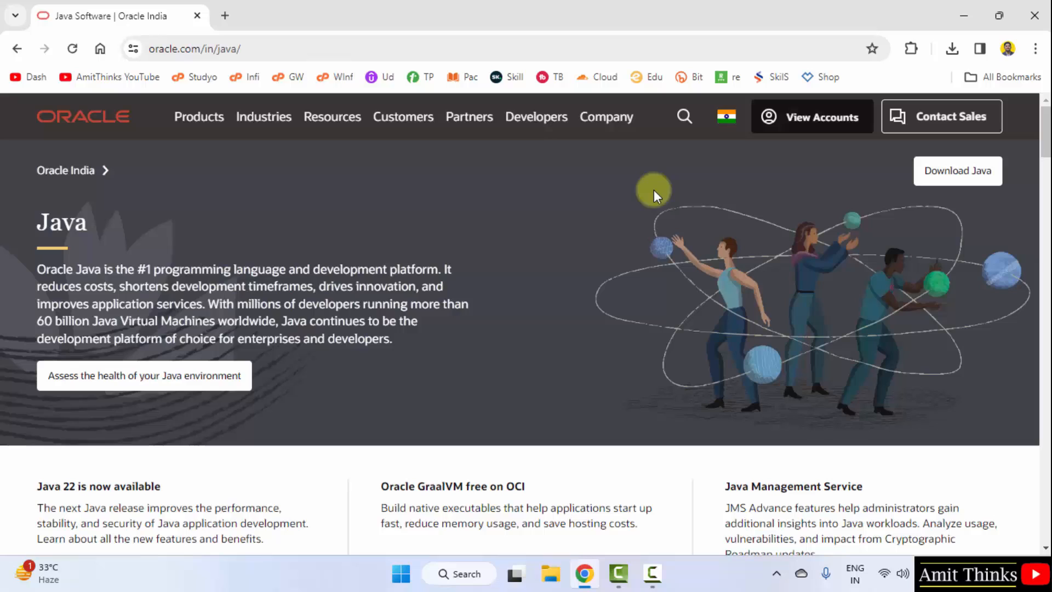
pyautogui.moveTo(981, 188)
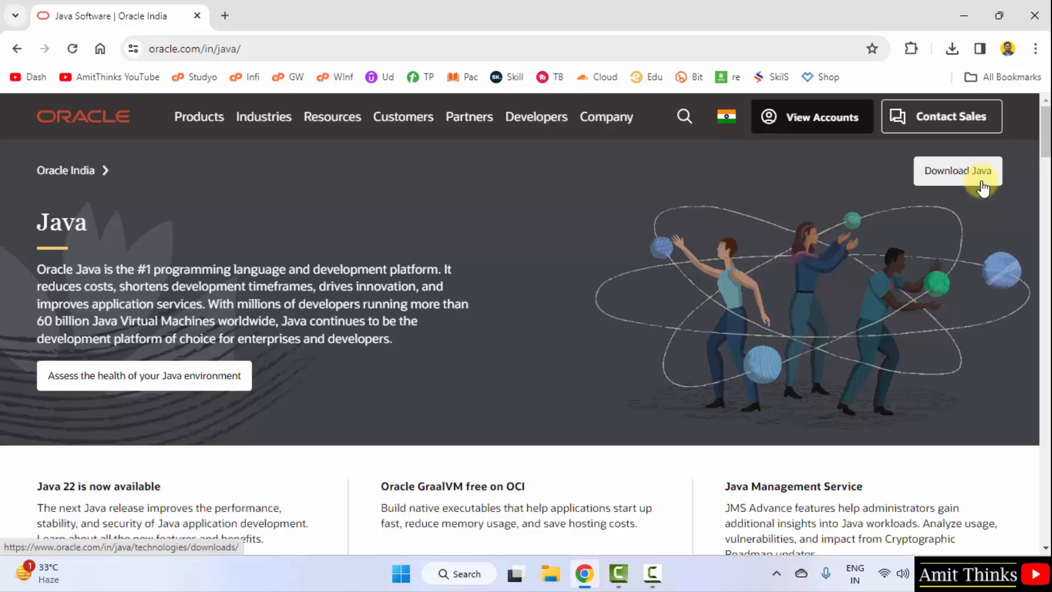
pyautogui.click(957, 171)
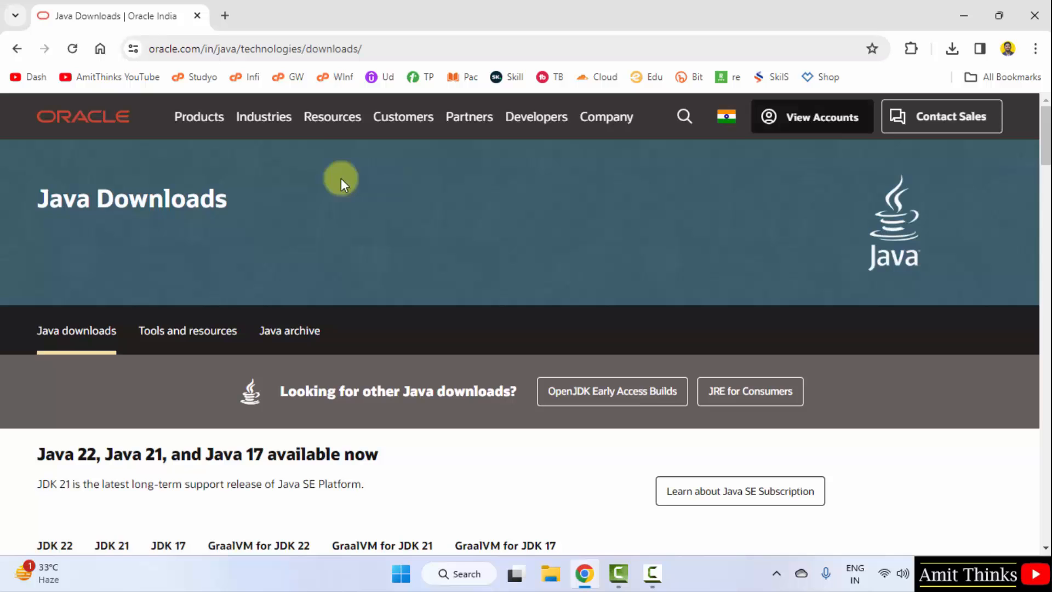
pyautogui.scroll(-3)
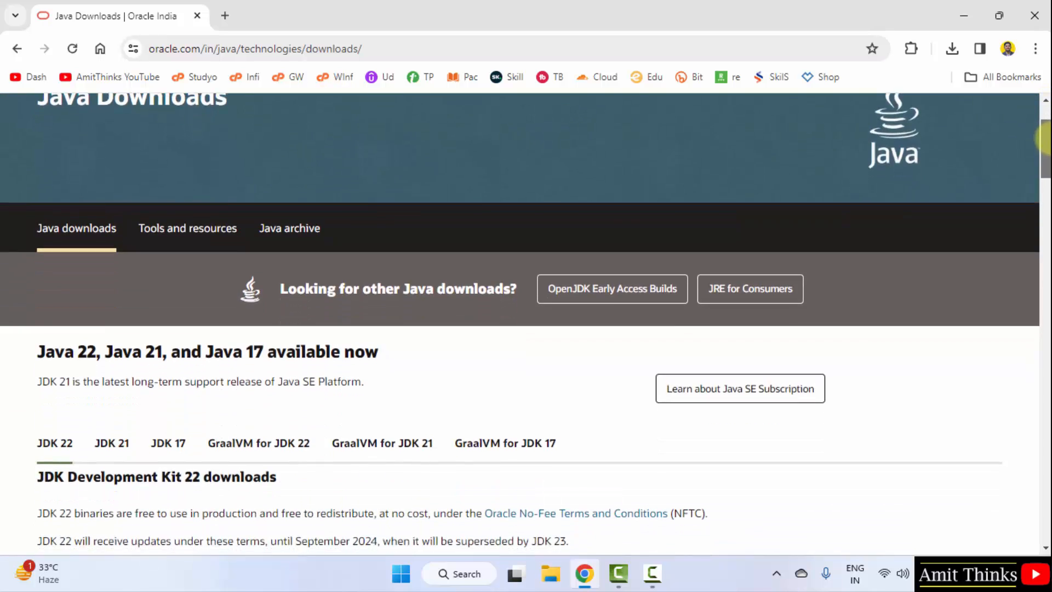
pyautogui.scroll(-3)
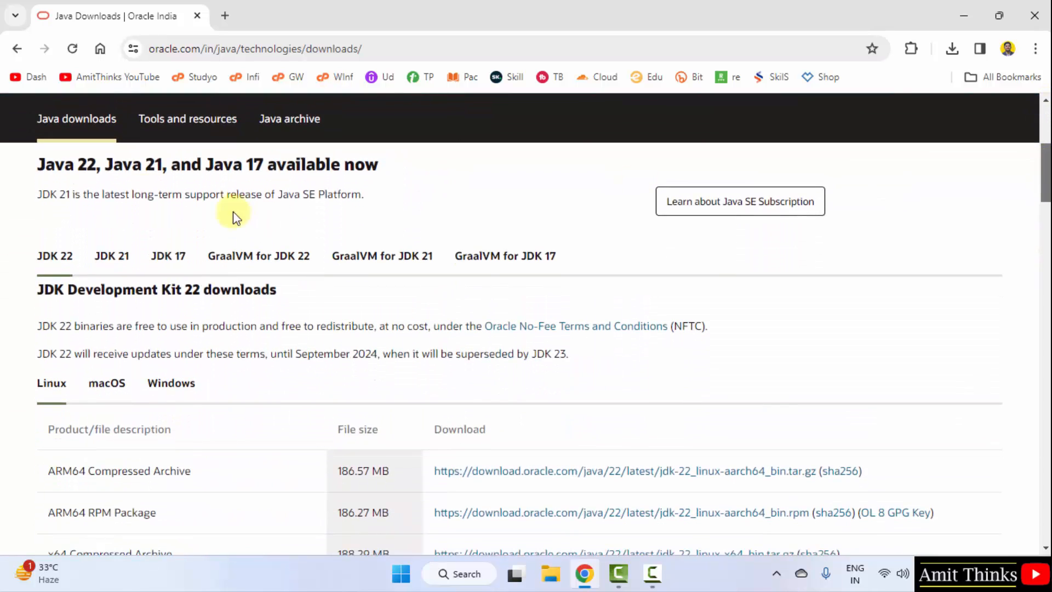
pyautogui.moveTo(55, 255)
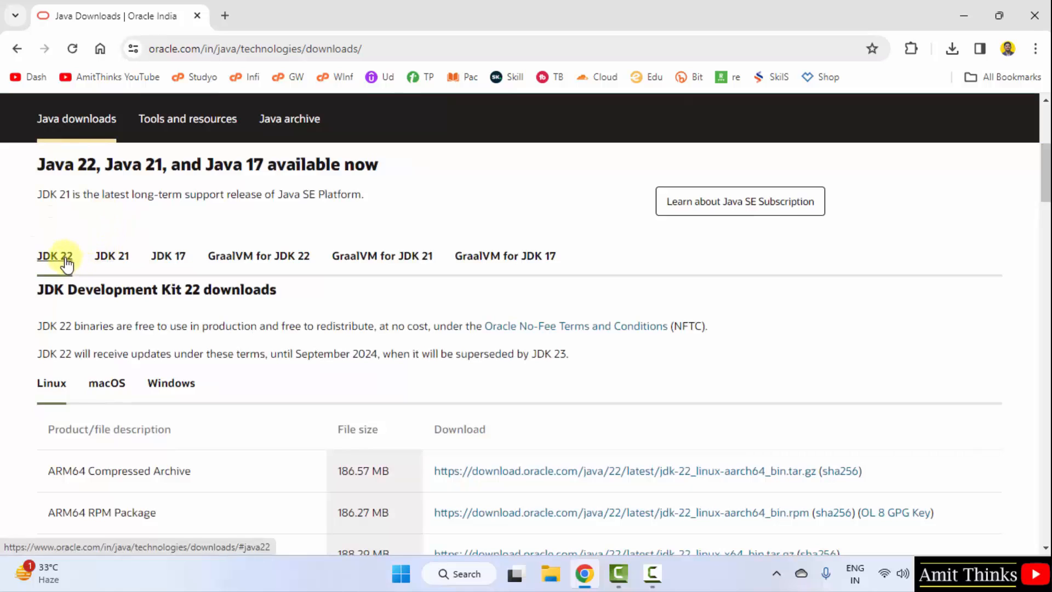
pyautogui.moveTo(285, 262)
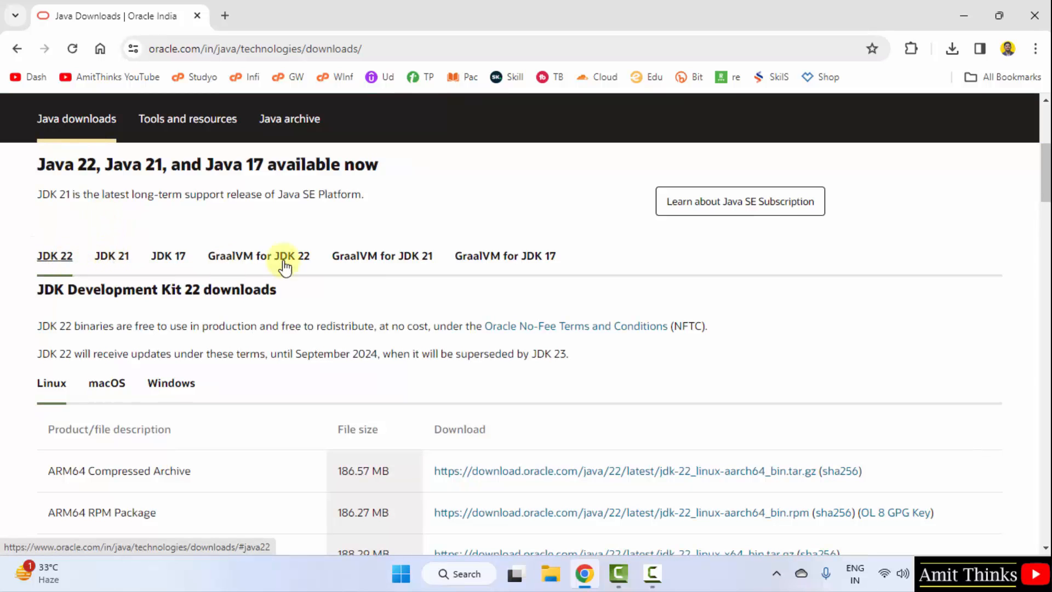
pyautogui.scroll(-3)
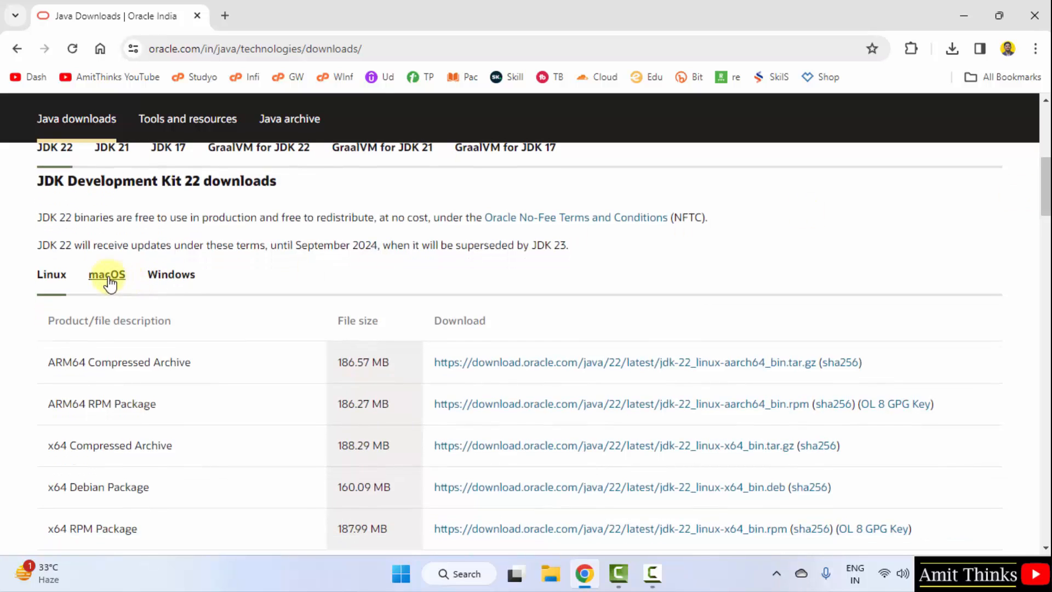
# Start downloading the JDK 22 Windows x64 installer and watch its progress in Chrome's downloads panel.
pyautogui.click(171, 274)
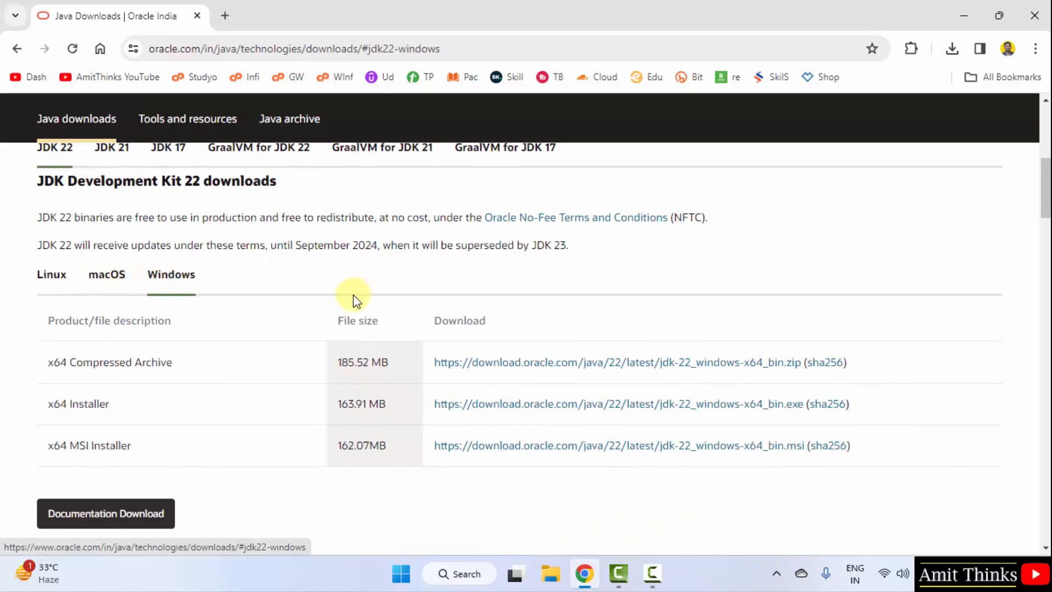
pyautogui.moveTo(248, 401)
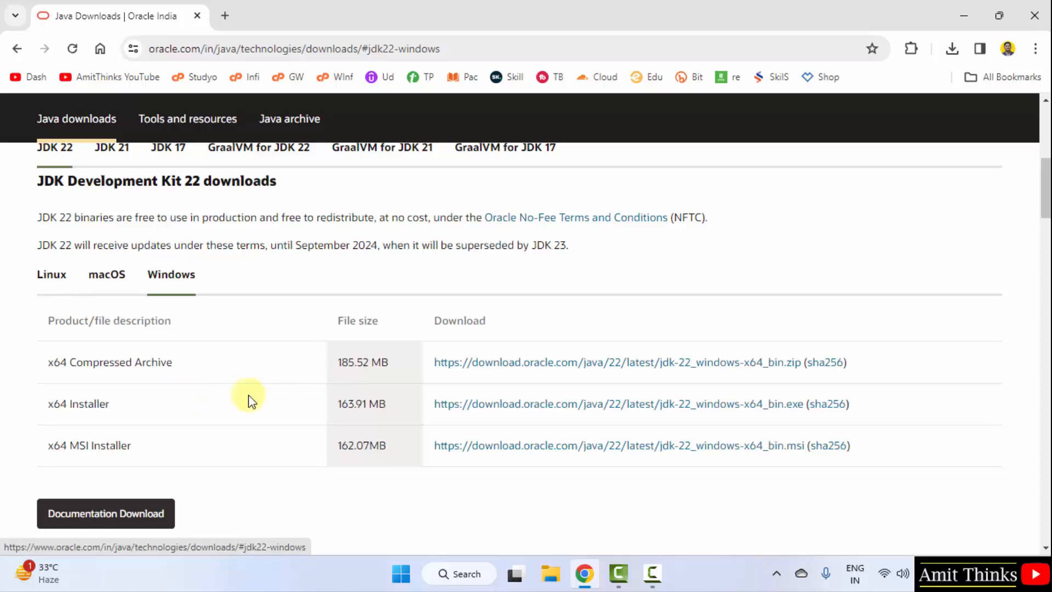
pyautogui.moveTo(384, 439)
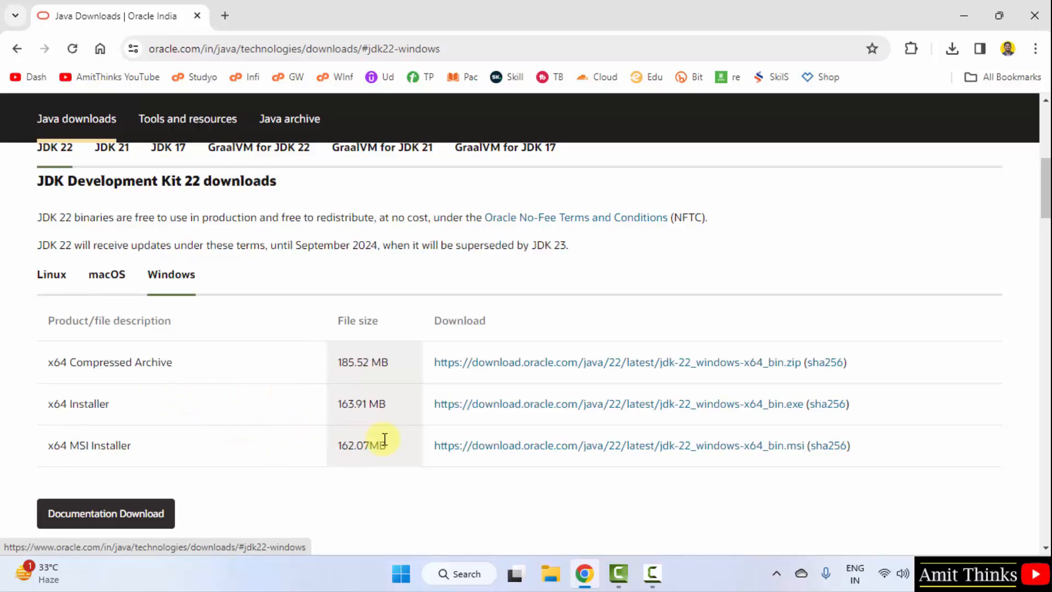
pyautogui.moveTo(679, 403)
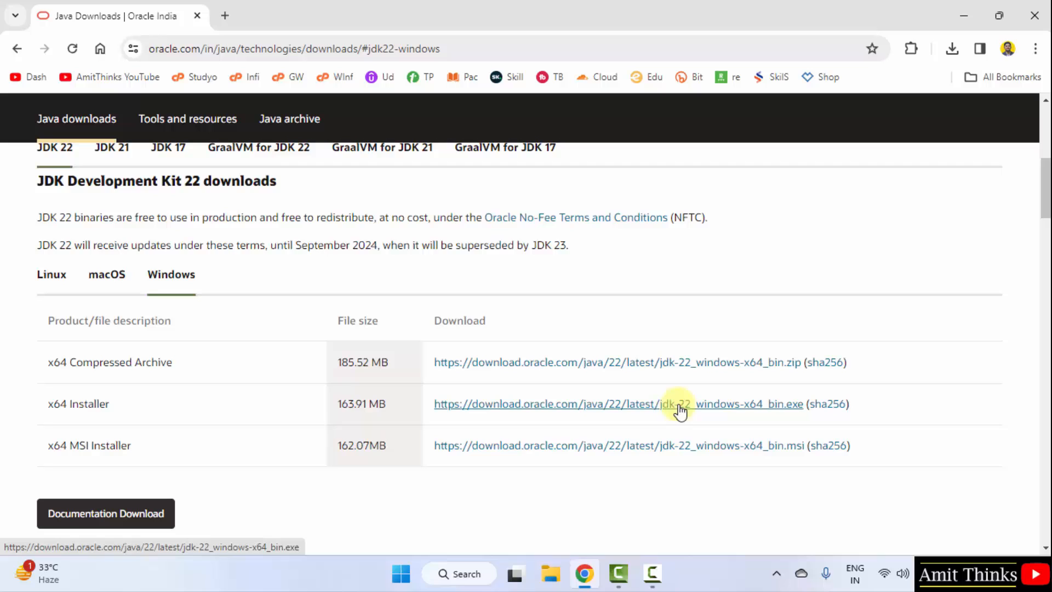
pyautogui.moveTo(734, 409)
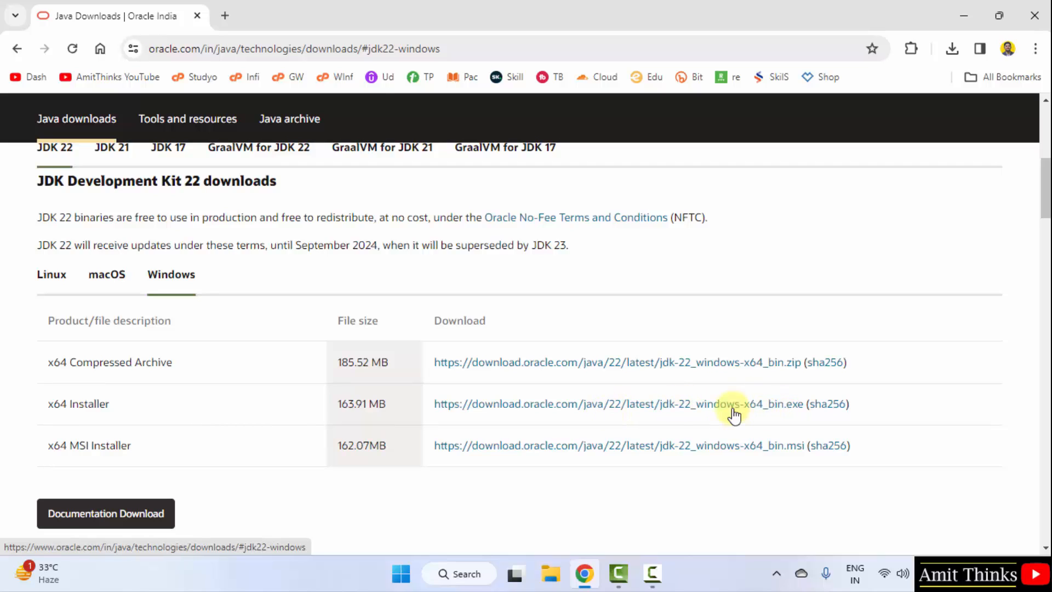
pyautogui.moveTo(485, 413)
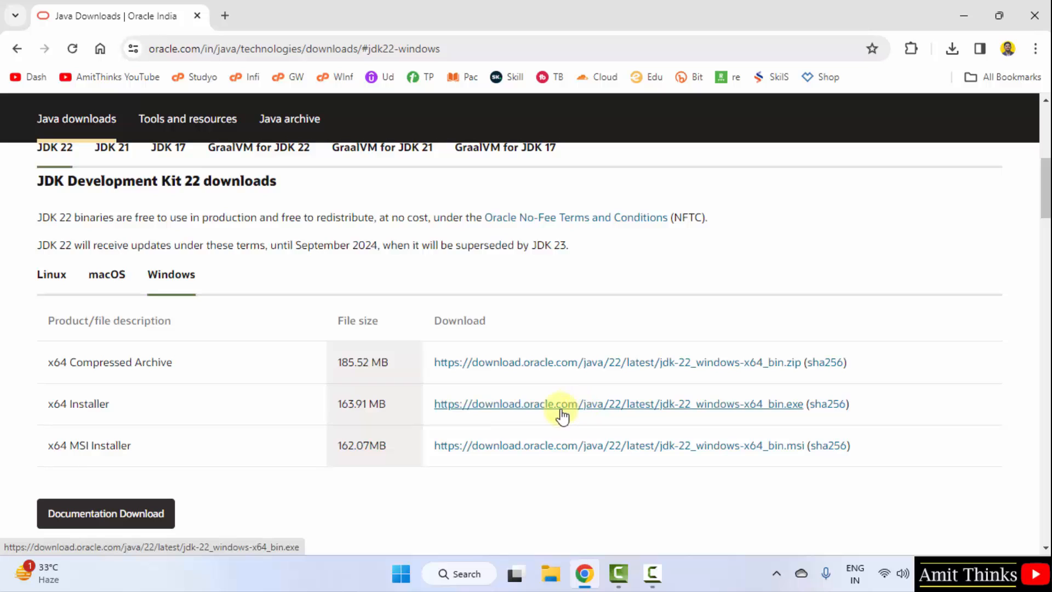
pyautogui.moveTo(546, 412)
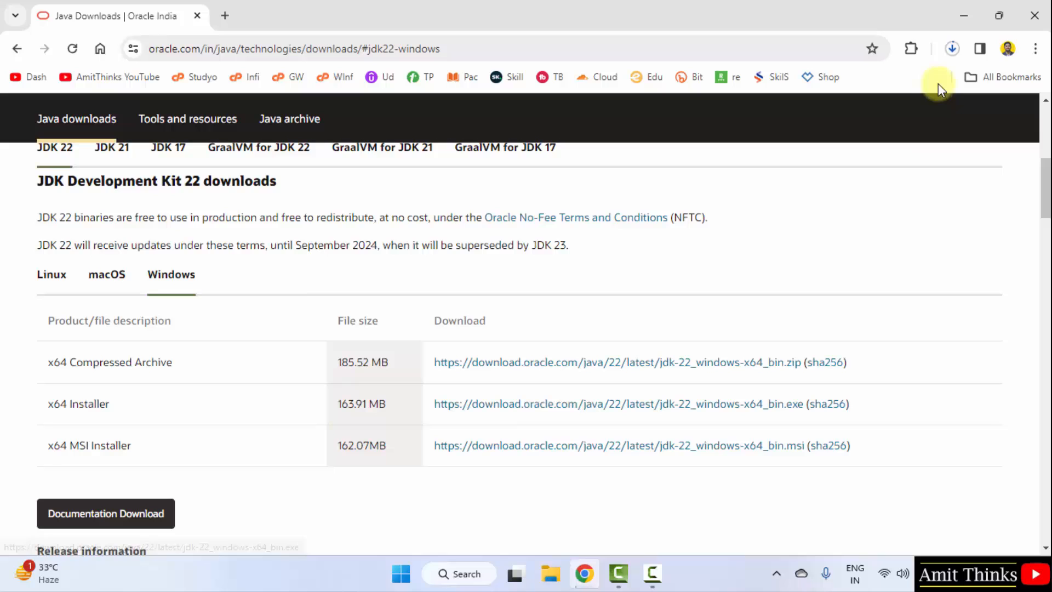
pyautogui.click(951, 48)
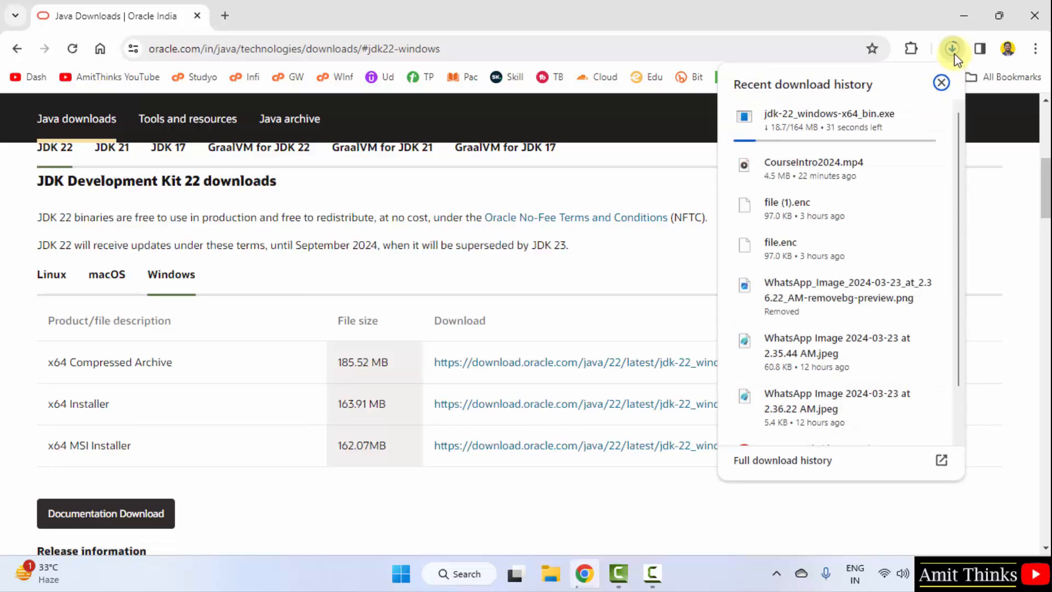
pyautogui.moveTo(848, 149)
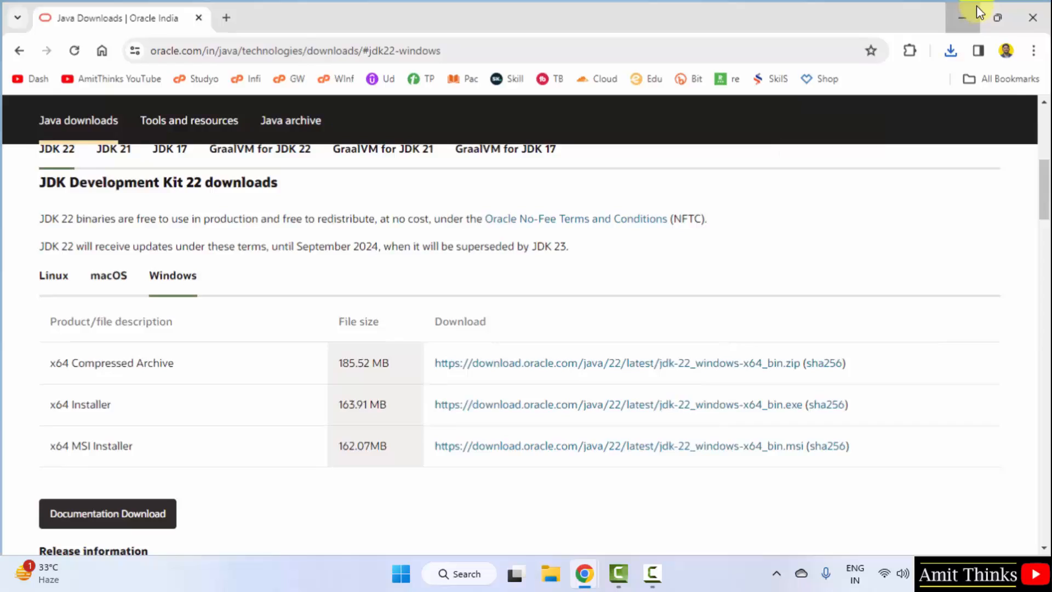
# Step through the JDK 22 installer wizard, keeping the default C:\Program Files\Java\jdk-22 folder.
pyautogui.click(962, 17)
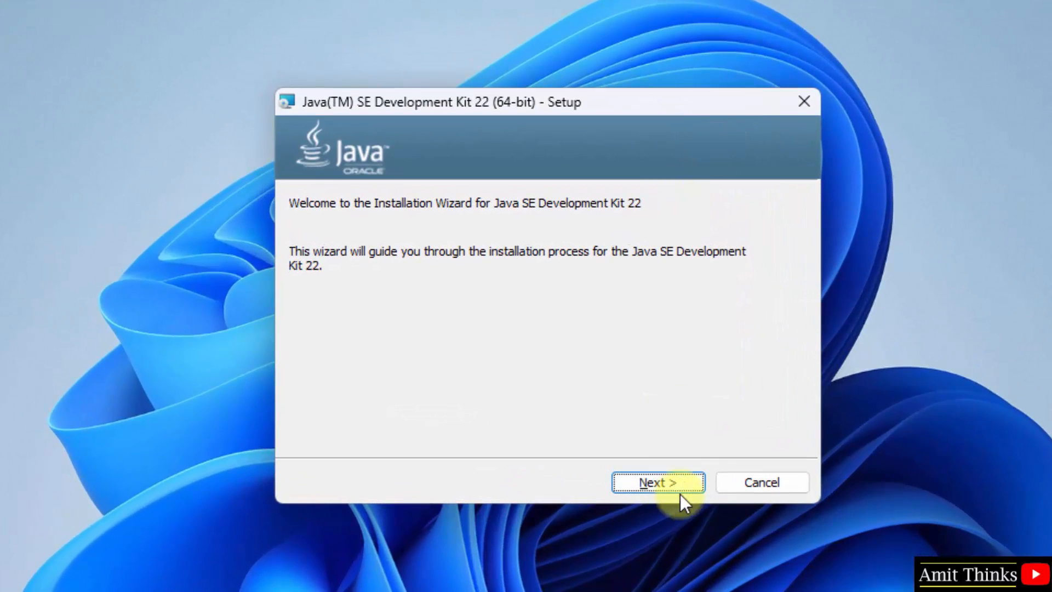
pyautogui.click(657, 481)
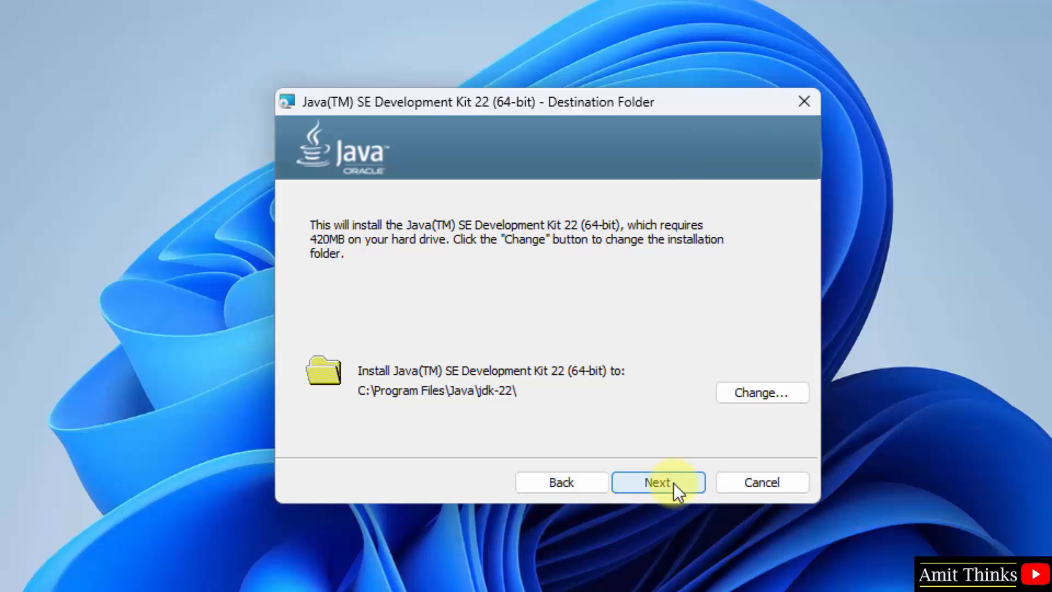
pyautogui.moveTo(466, 409)
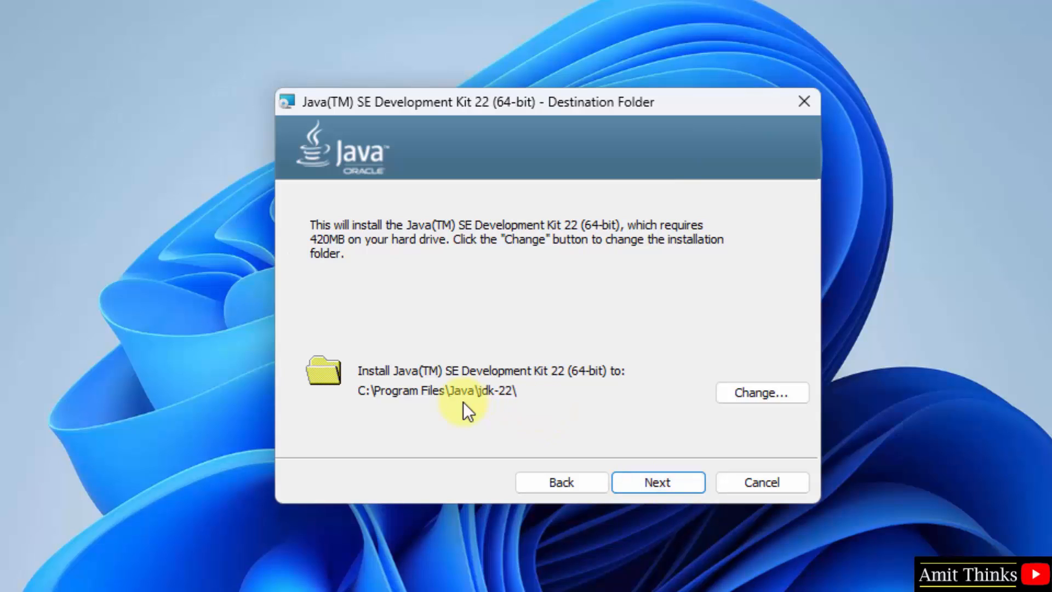
pyautogui.moveTo(495, 428)
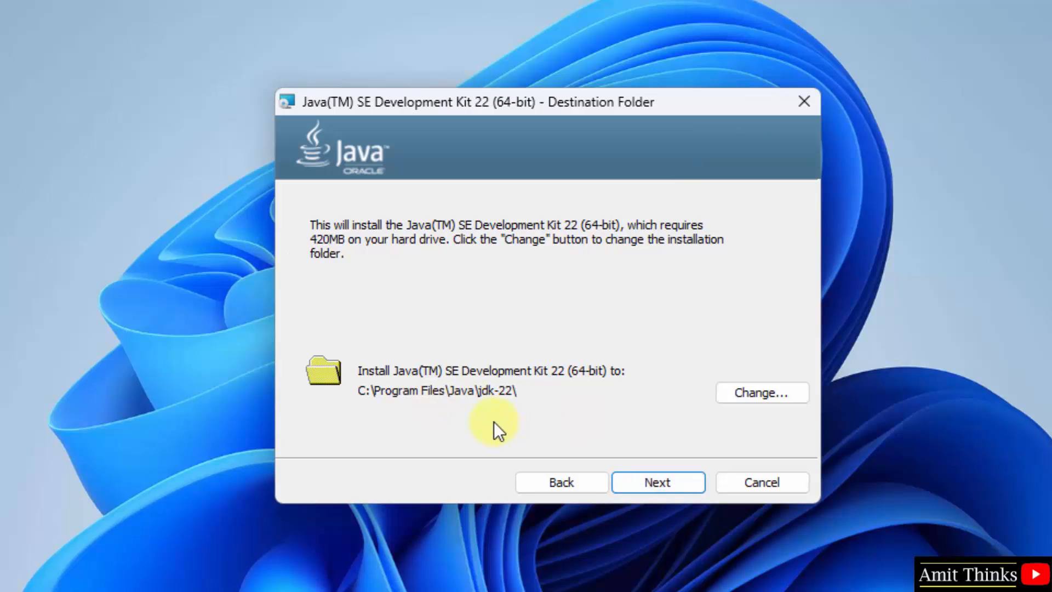
pyautogui.moveTo(483, 414)
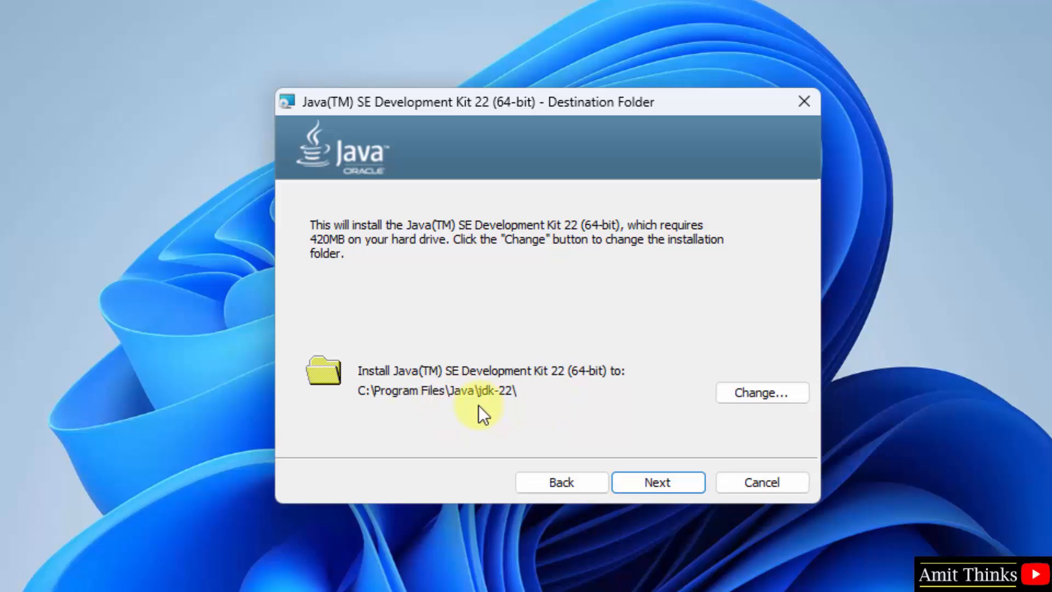
pyautogui.moveTo(658, 482)
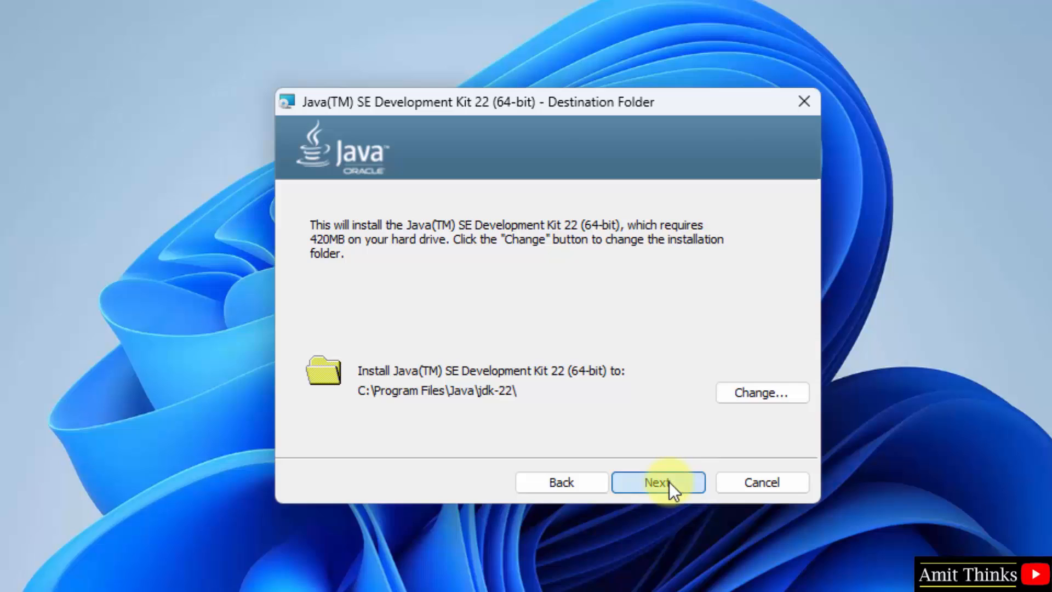
pyautogui.click(657, 481)
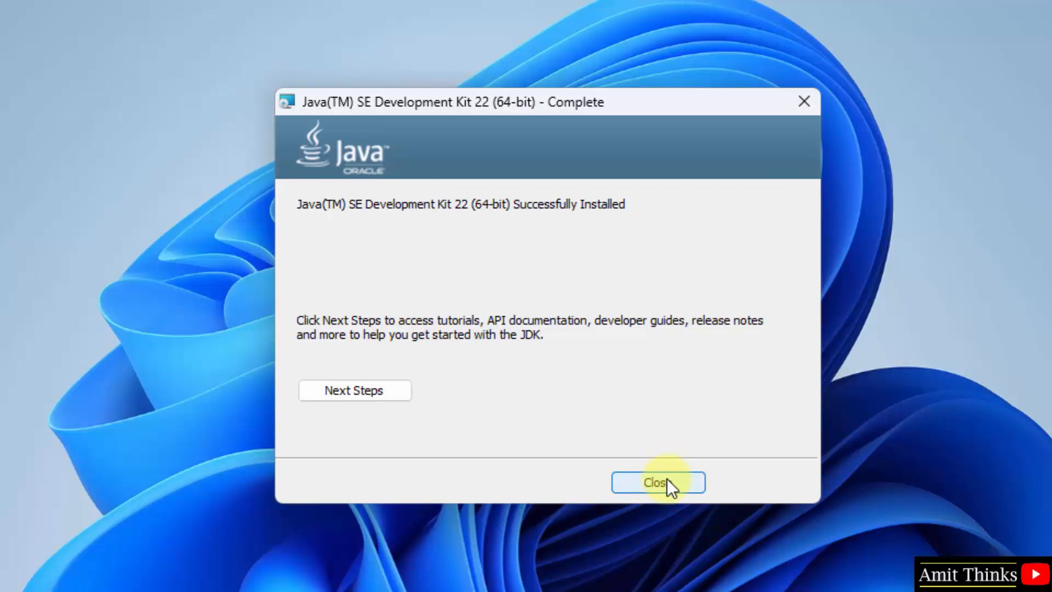
# Close the installer, browse to C:\Program Files\Java\jdk-22\bin in Explorer and copy its path.
pyautogui.click(657, 482)
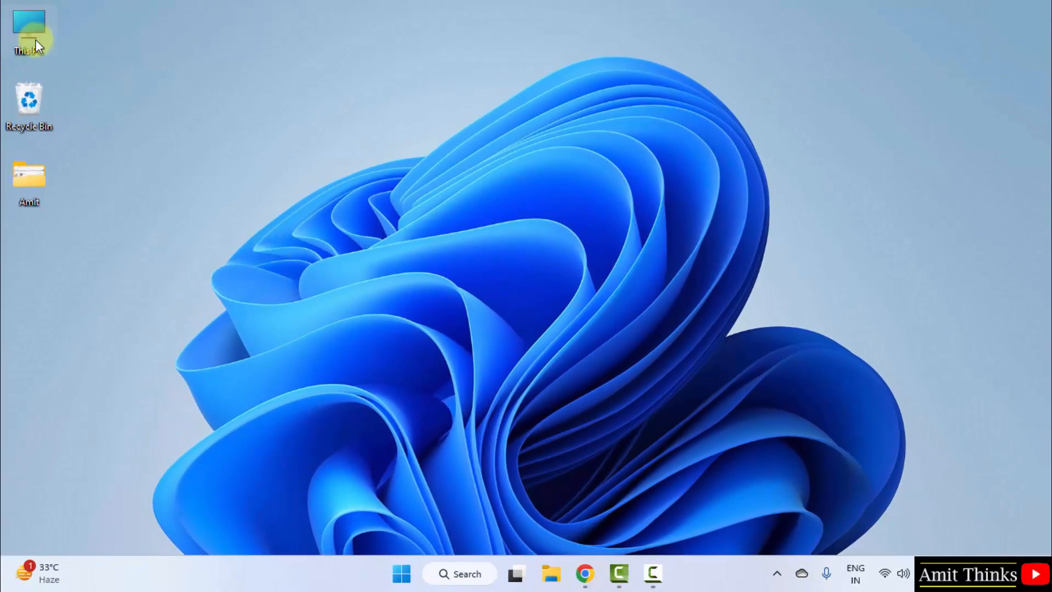
pyautogui.doubleClick(28, 27)
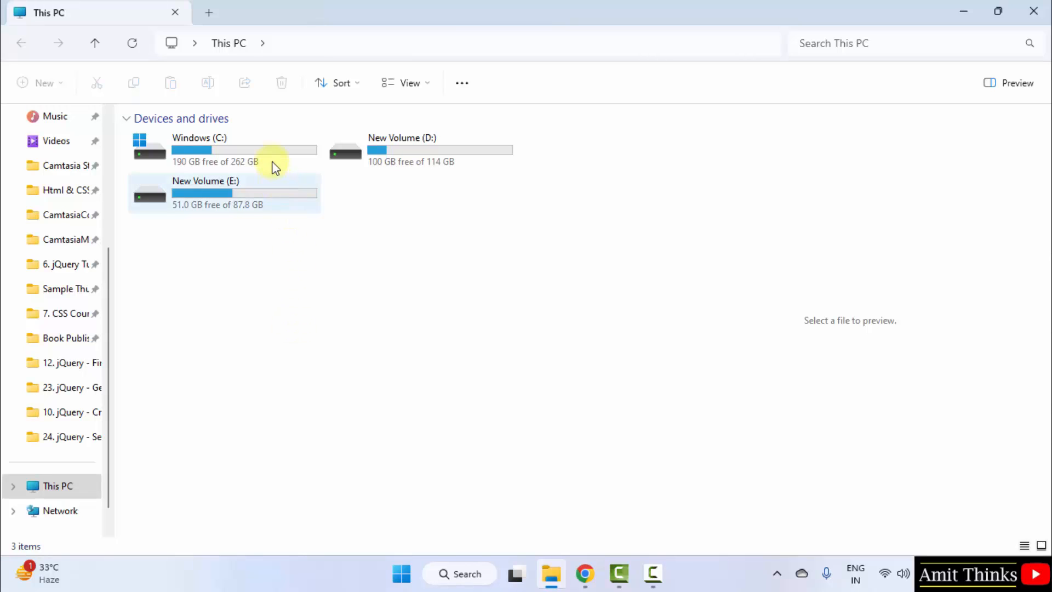
pyautogui.doubleClick(198, 149)
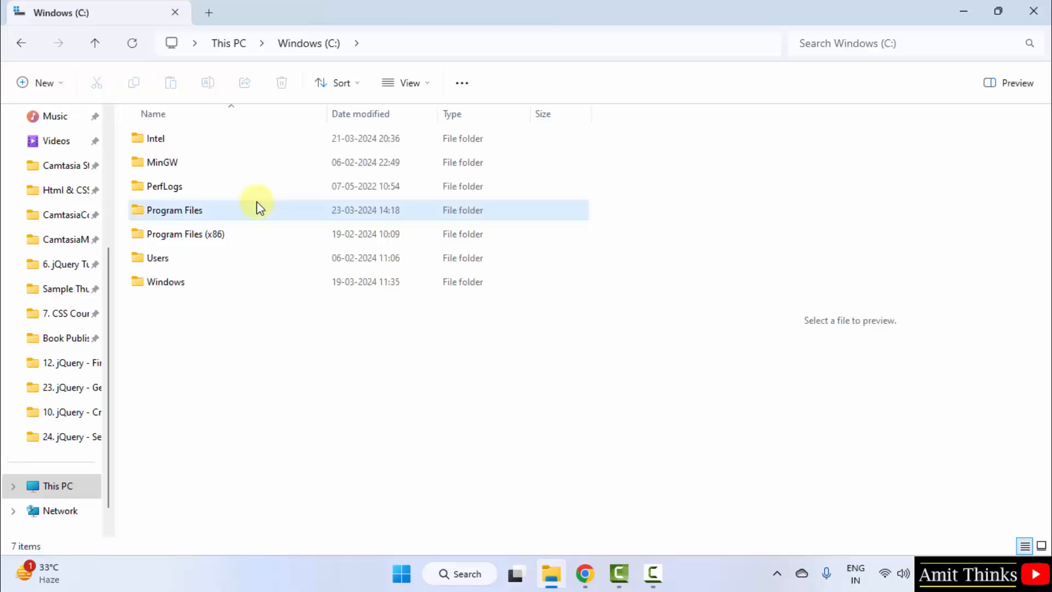
pyautogui.doubleClick(174, 210)
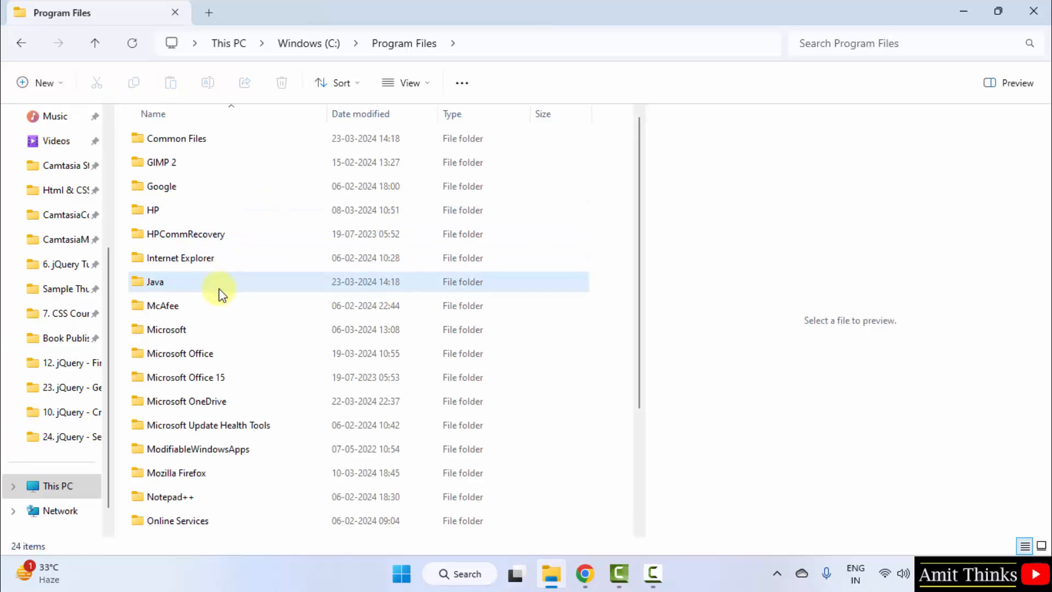
pyautogui.doubleClick(155, 281)
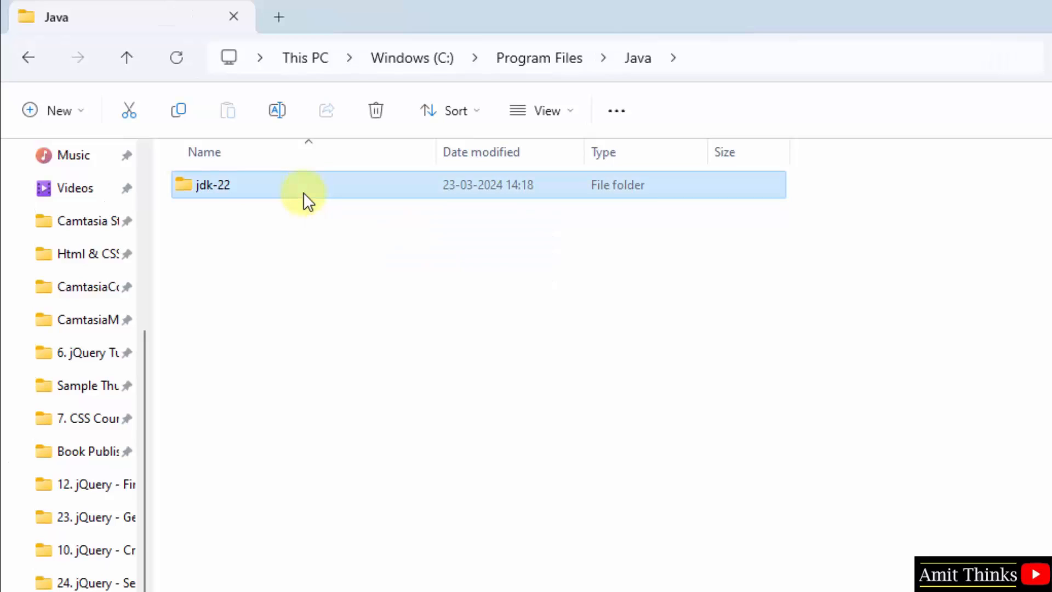
pyautogui.doubleClick(213, 185)
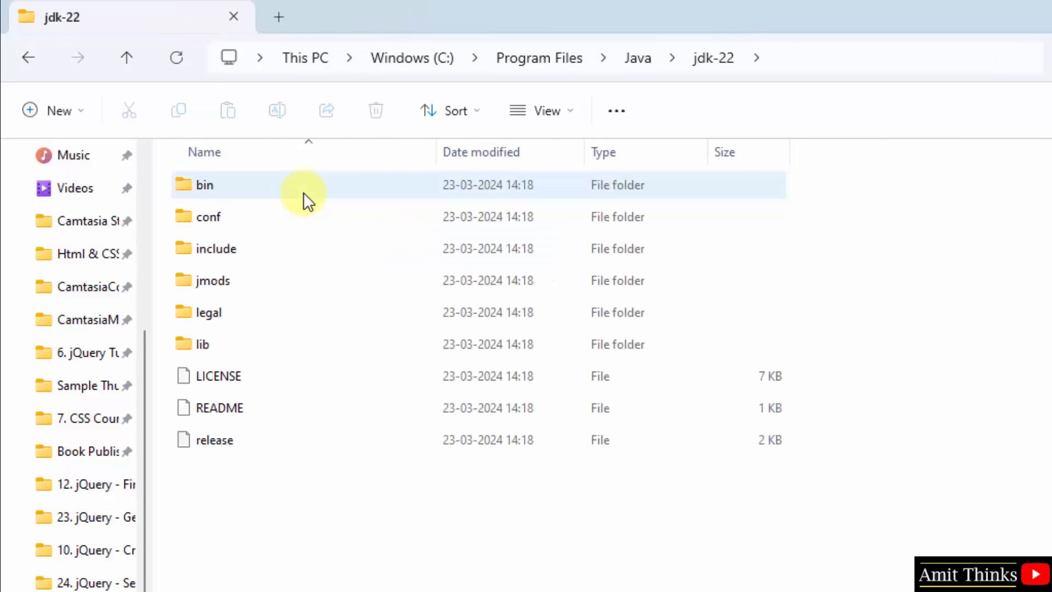
pyautogui.doubleClick(203, 185)
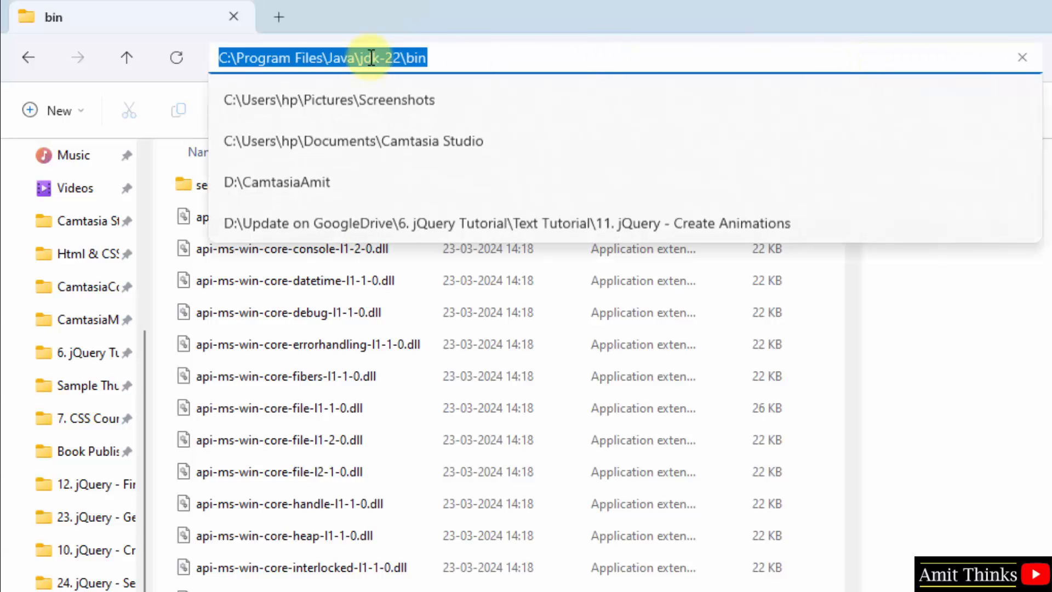
pyautogui.rightClick(365, 57)
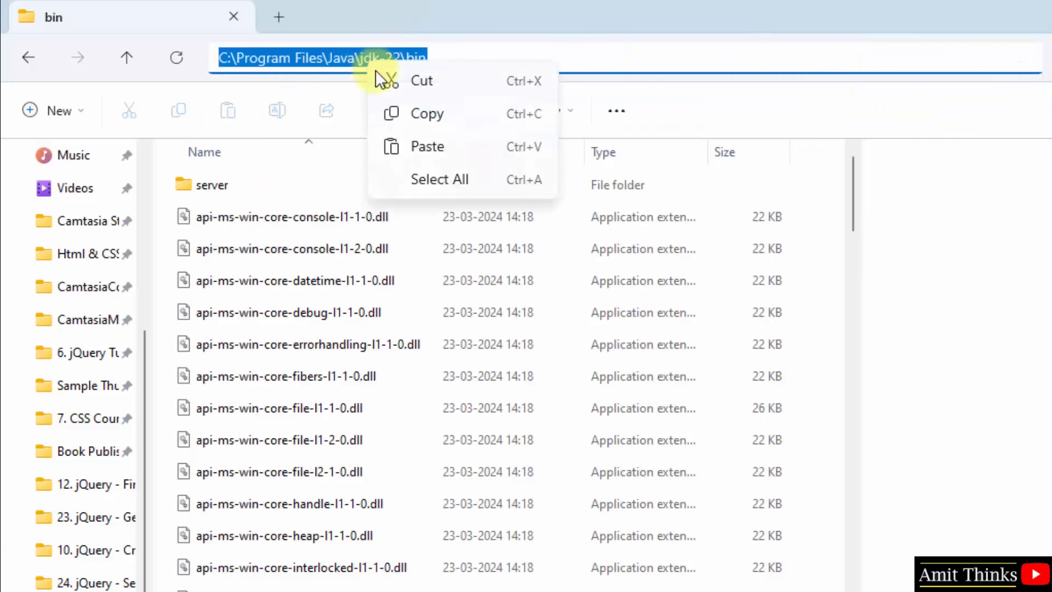
pyautogui.moveTo(446, 113)
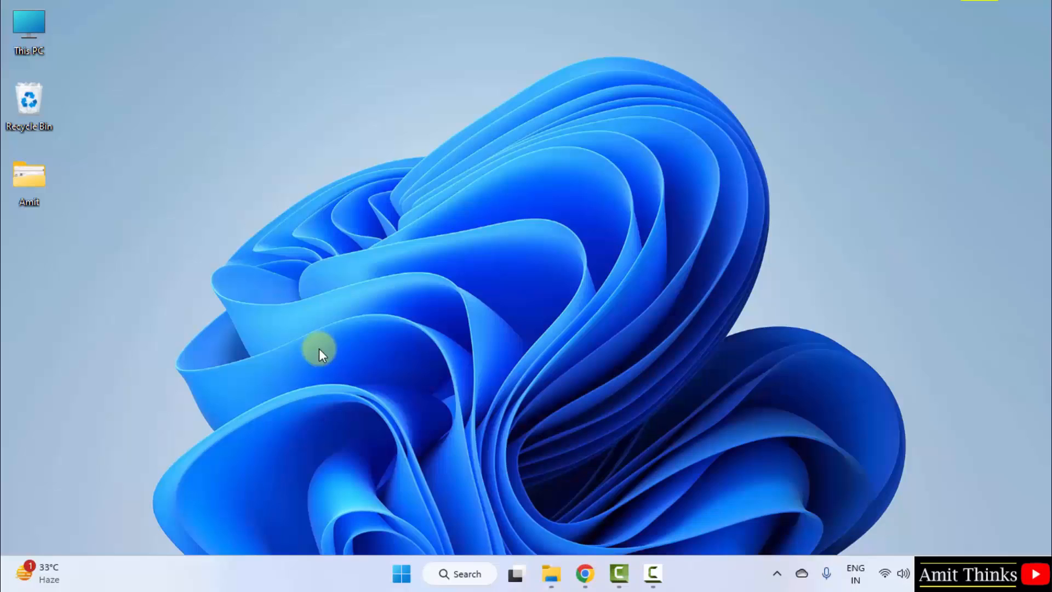
# From the Start menu, search 'environment variables' and launch the system environment variables settings.
pyautogui.click(401, 574)
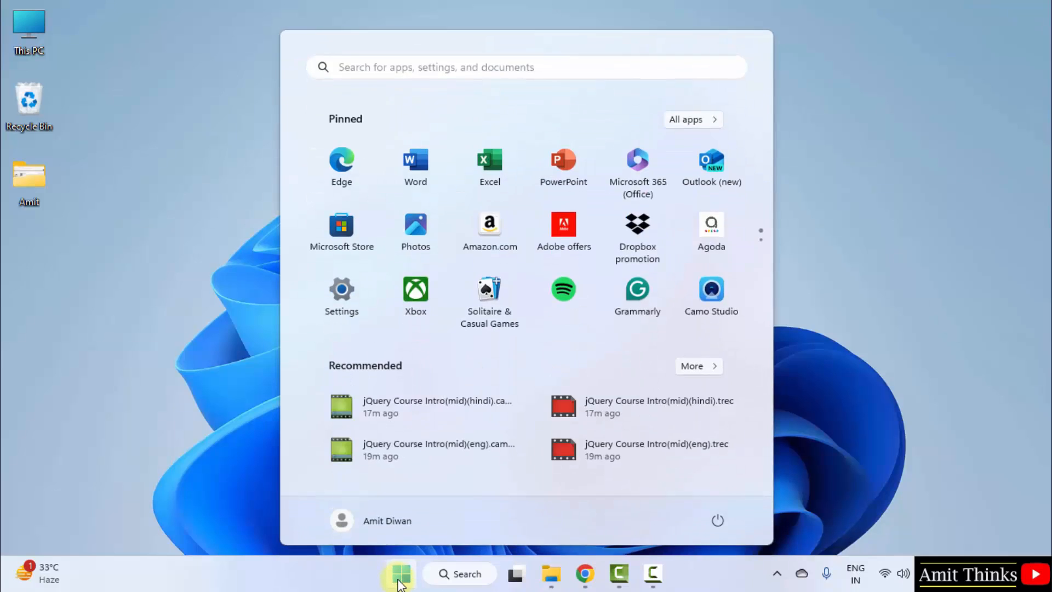
pyautogui.write('environment variables')
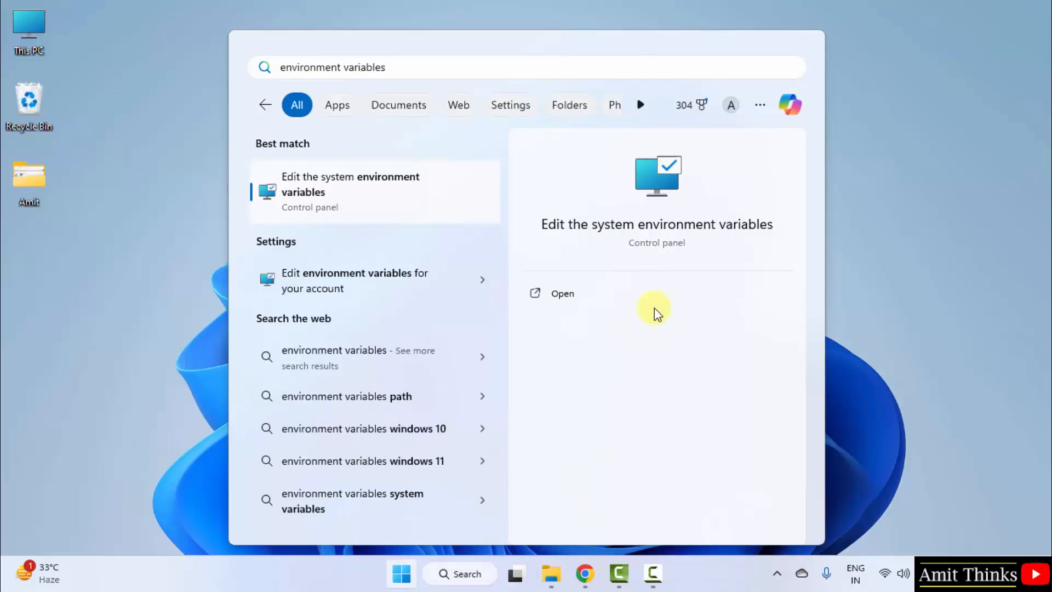
pyautogui.moveTo(573, 299)
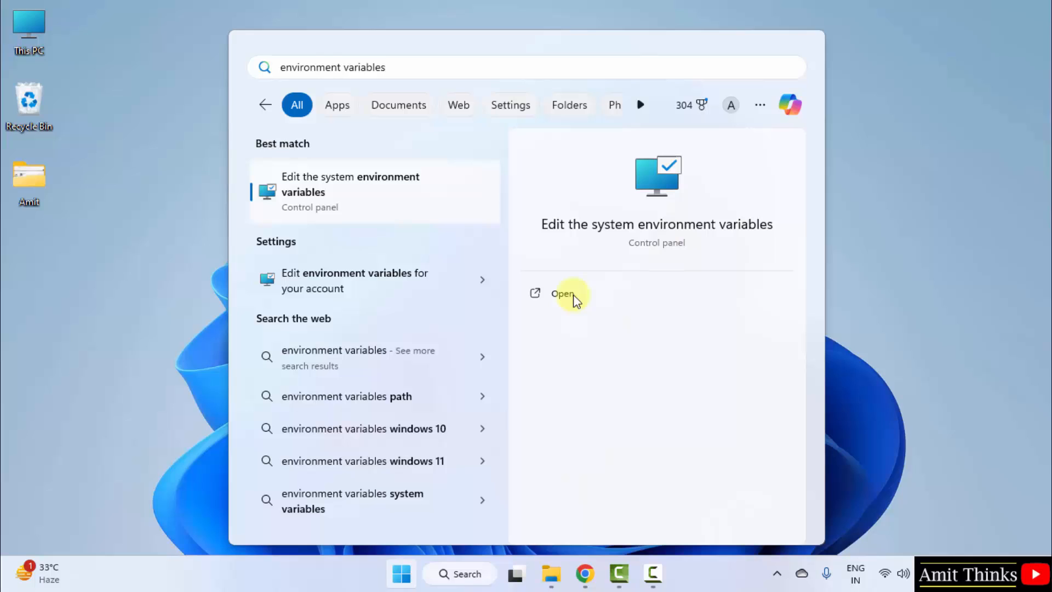
pyautogui.moveTo(652, 254)
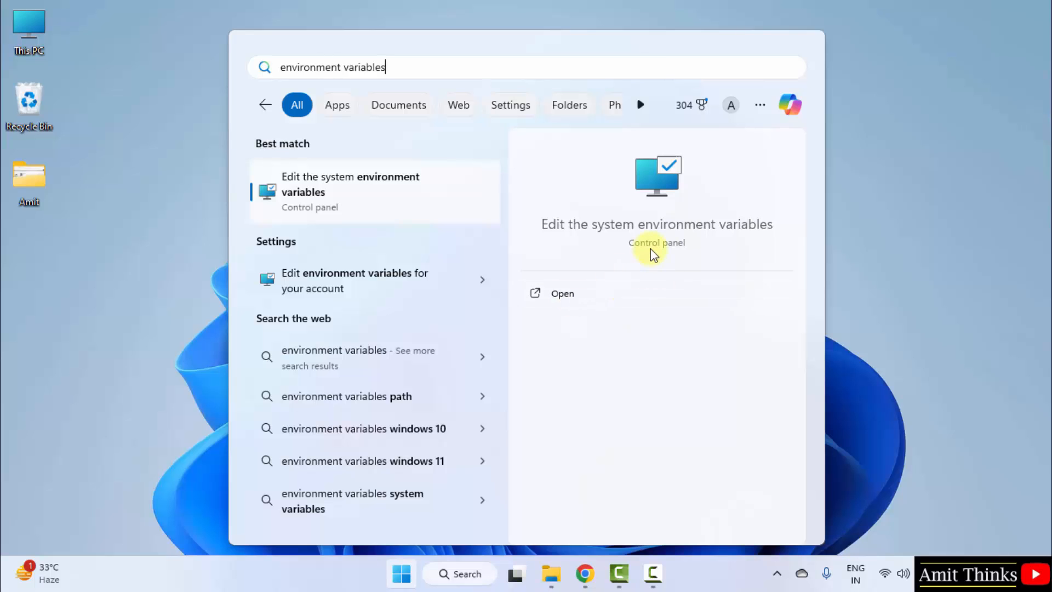
pyautogui.moveTo(562, 296)
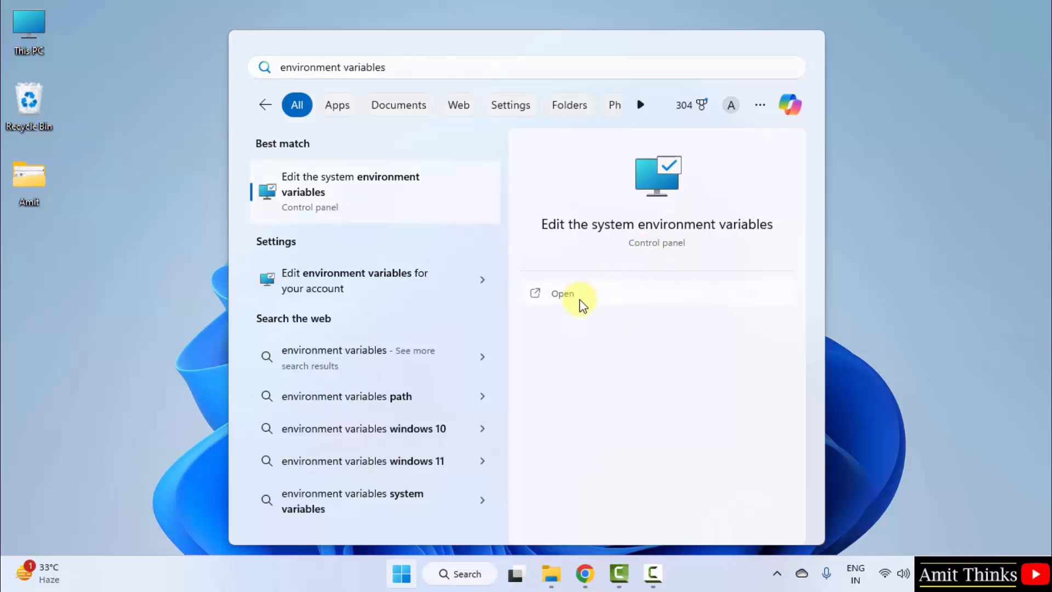
pyautogui.click(563, 293)
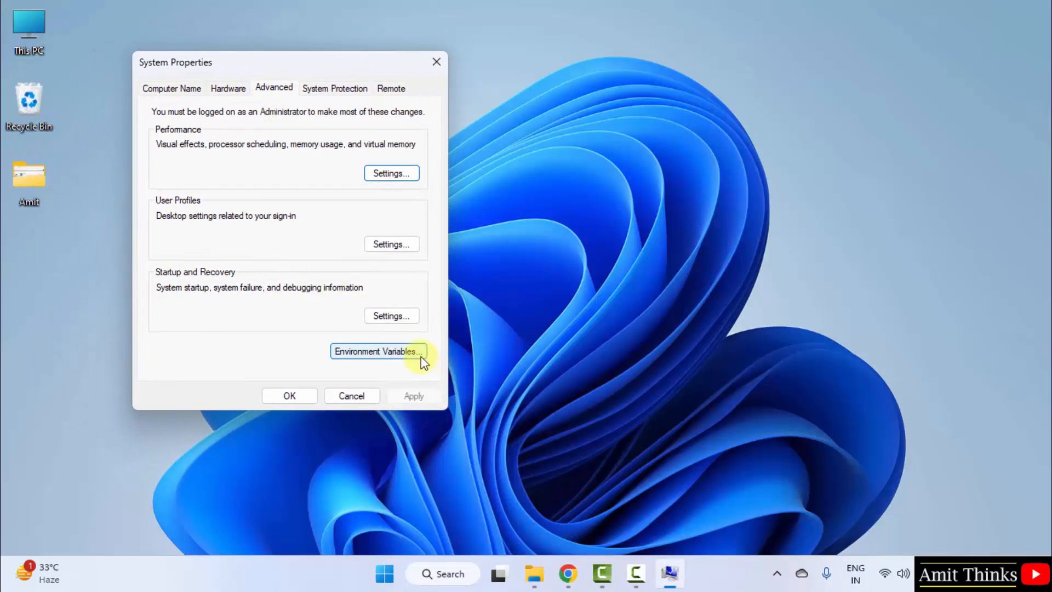
# Add C:\Program Files\Java\jdk-22\bin as a new system Path entry and confirm all dialogs.
pyautogui.click(378, 351)
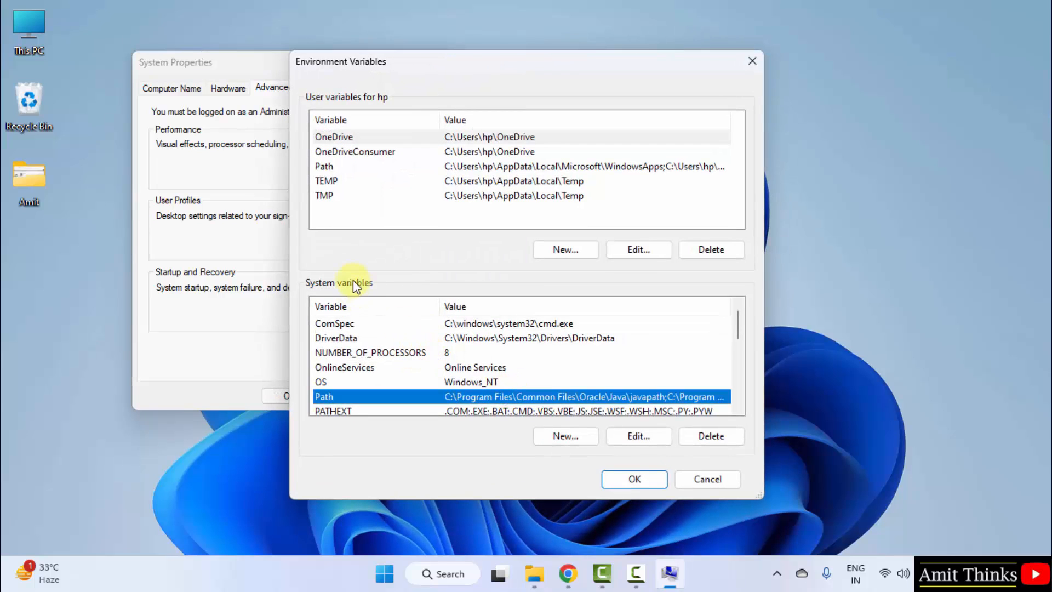
pyautogui.scroll(-3)
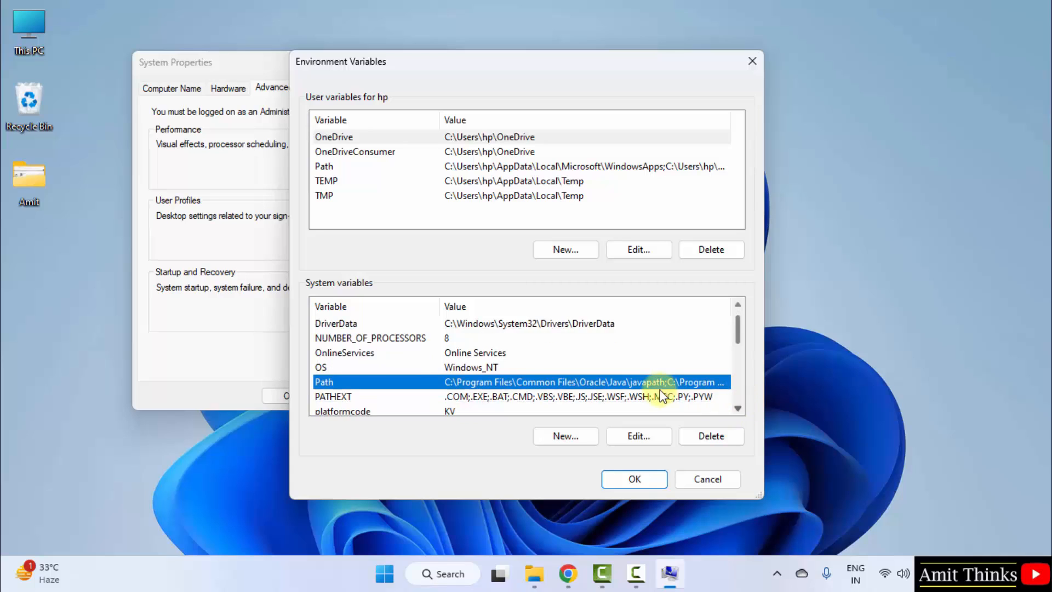
pyautogui.click(637, 435)
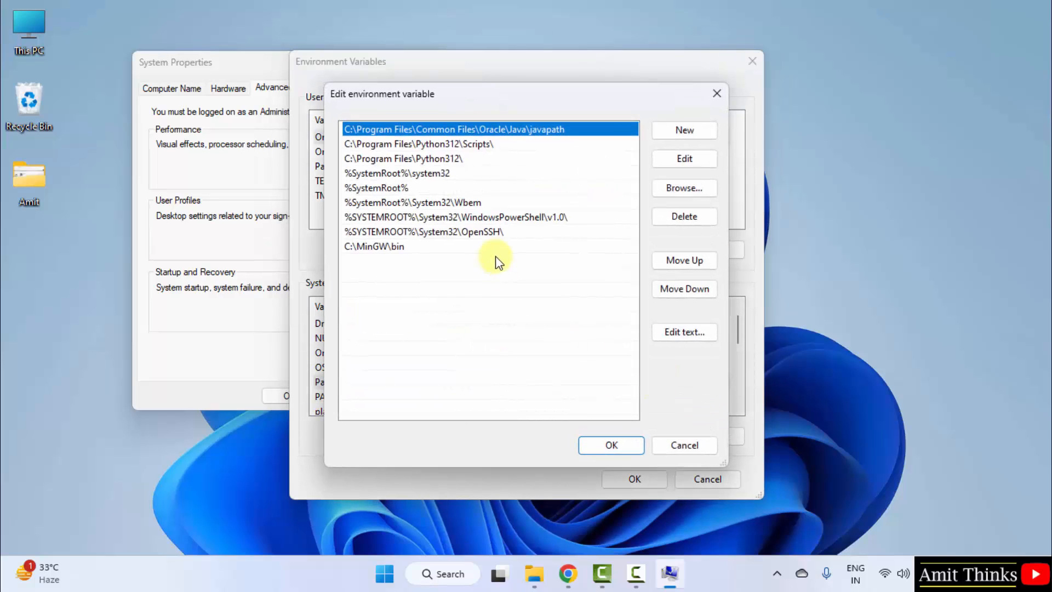
pyautogui.click(683, 130)
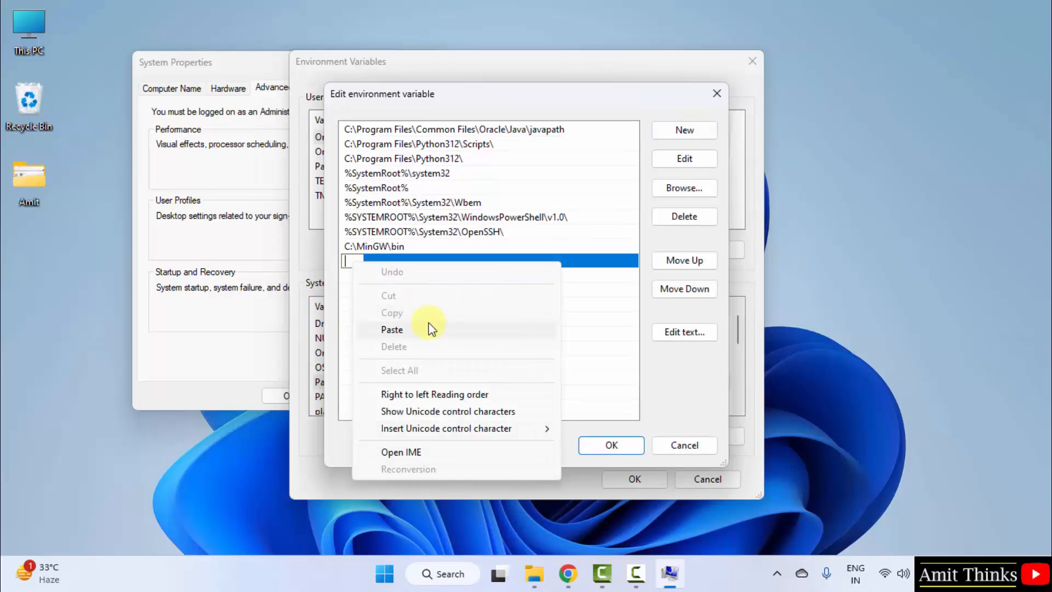
pyautogui.click(391, 329)
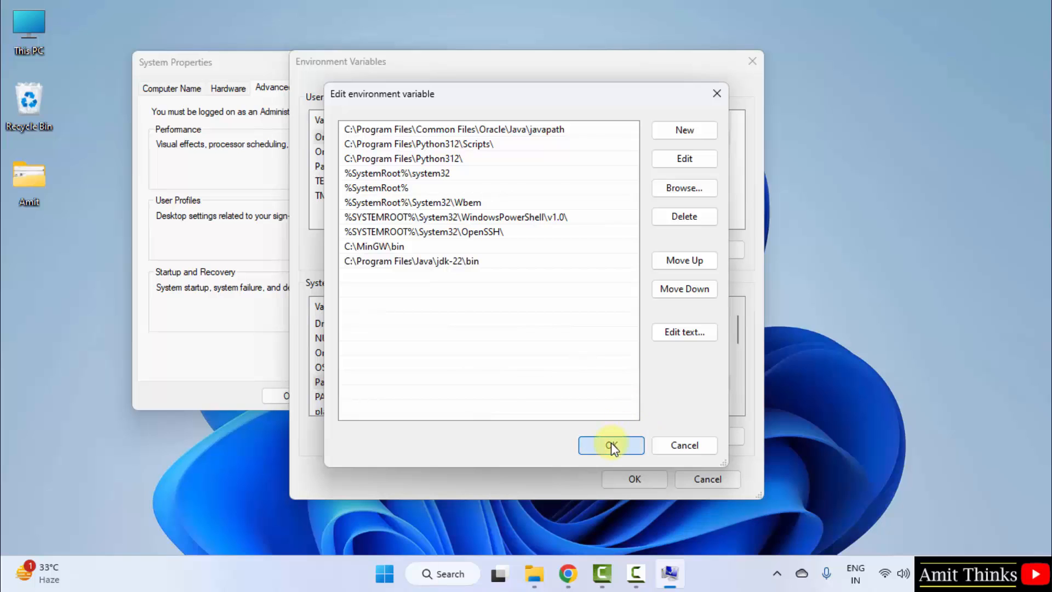
pyautogui.click(610, 445)
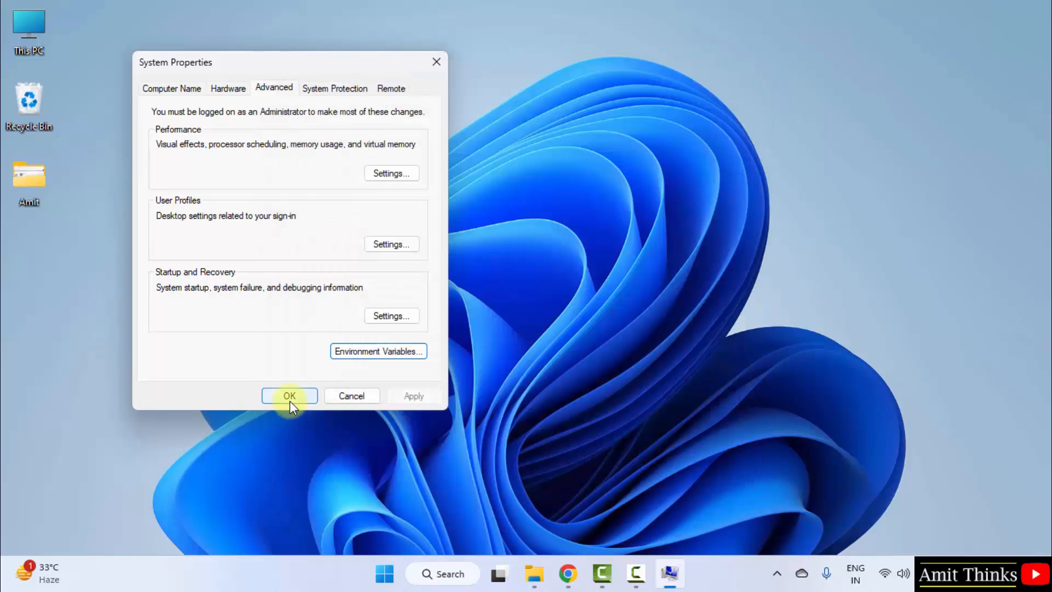
pyautogui.click(289, 395)
pyautogui.write('cm')
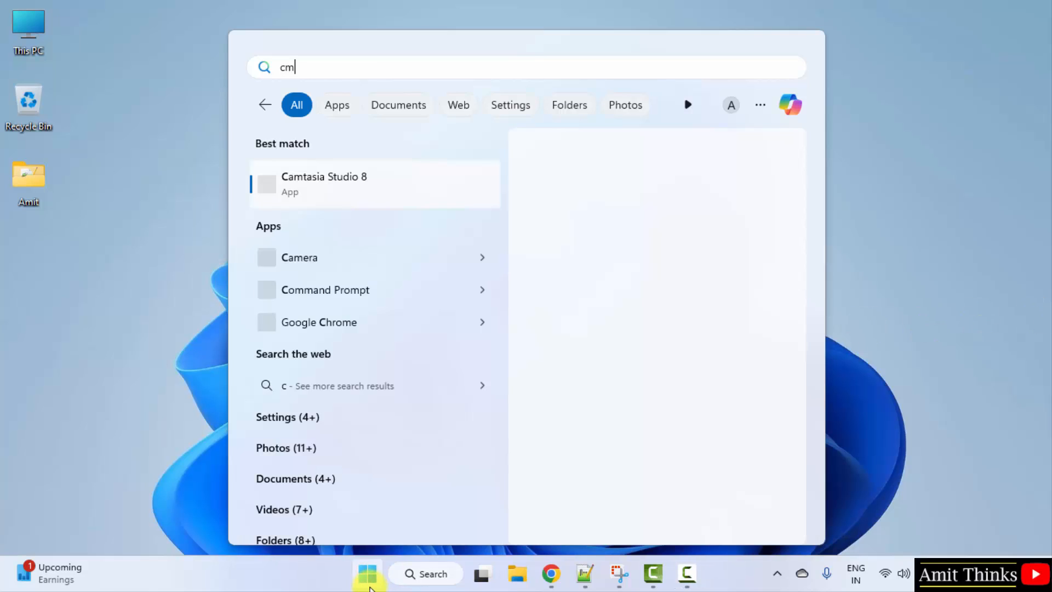
# Run 'java --version' confirming java 22, close the Command Prompt and return to Chrome.
pyautogui.write('d')
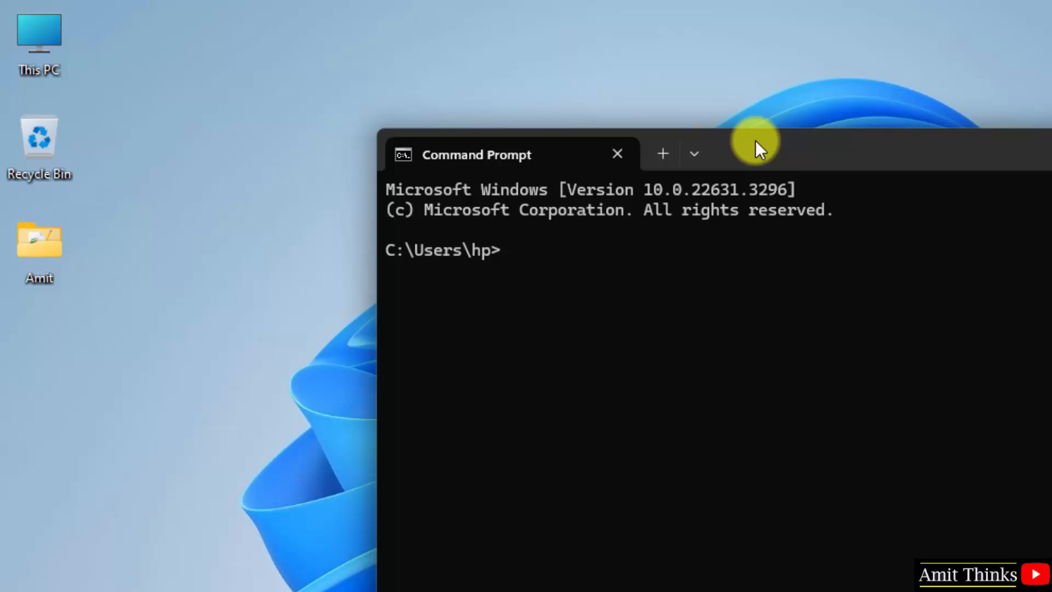
pyautogui.write('java -')
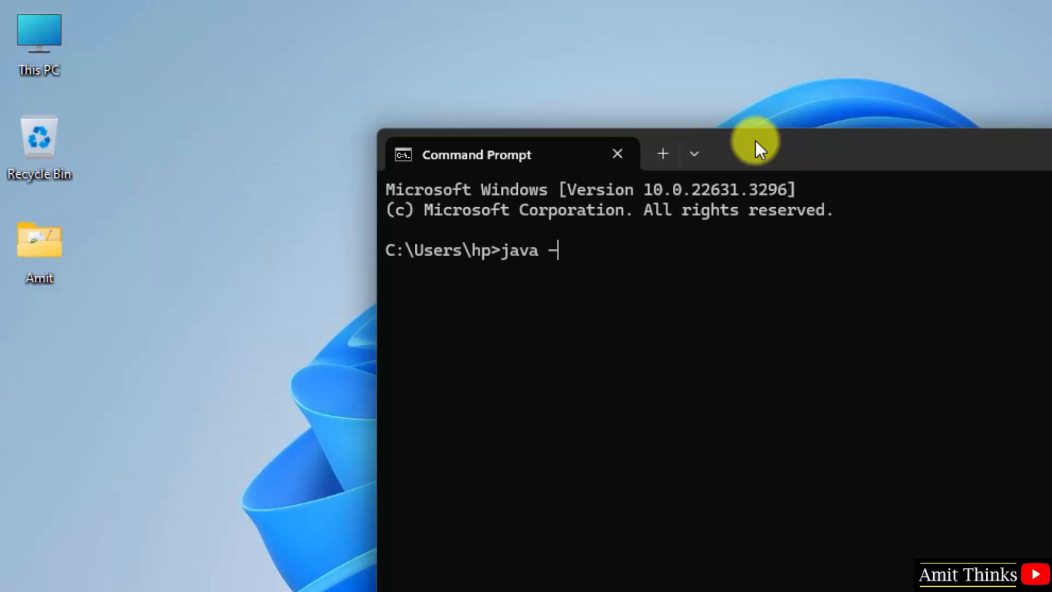
pyautogui.write('-versio')
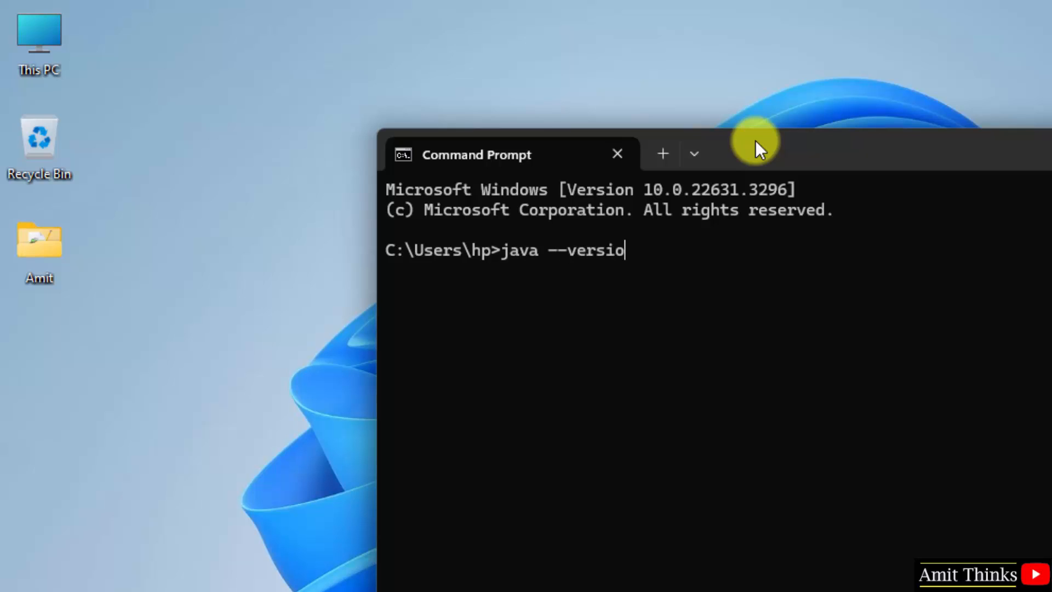
pyautogui.write('n')
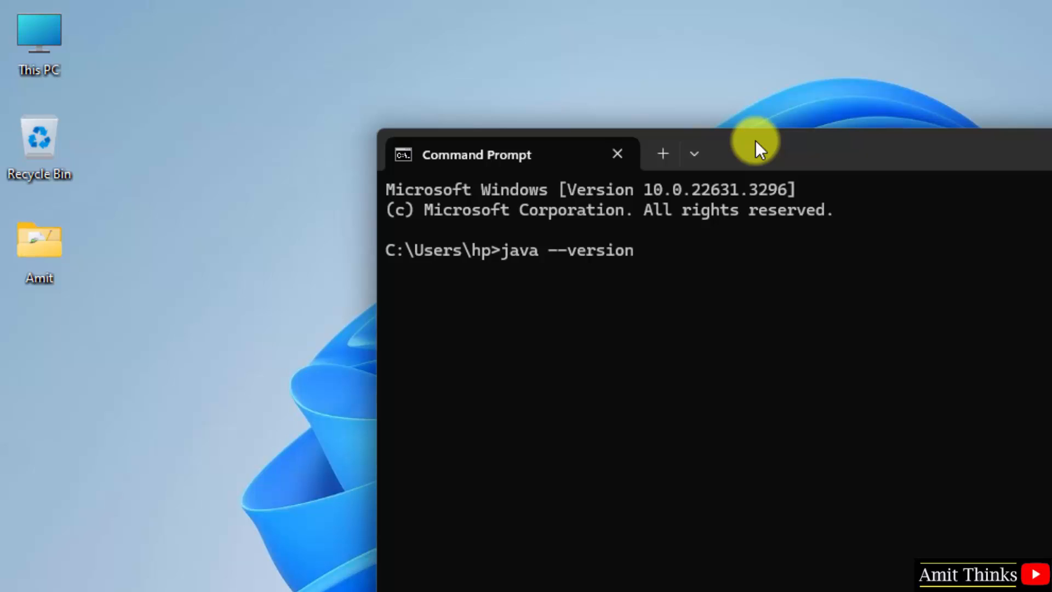
pyautogui.press('Return')
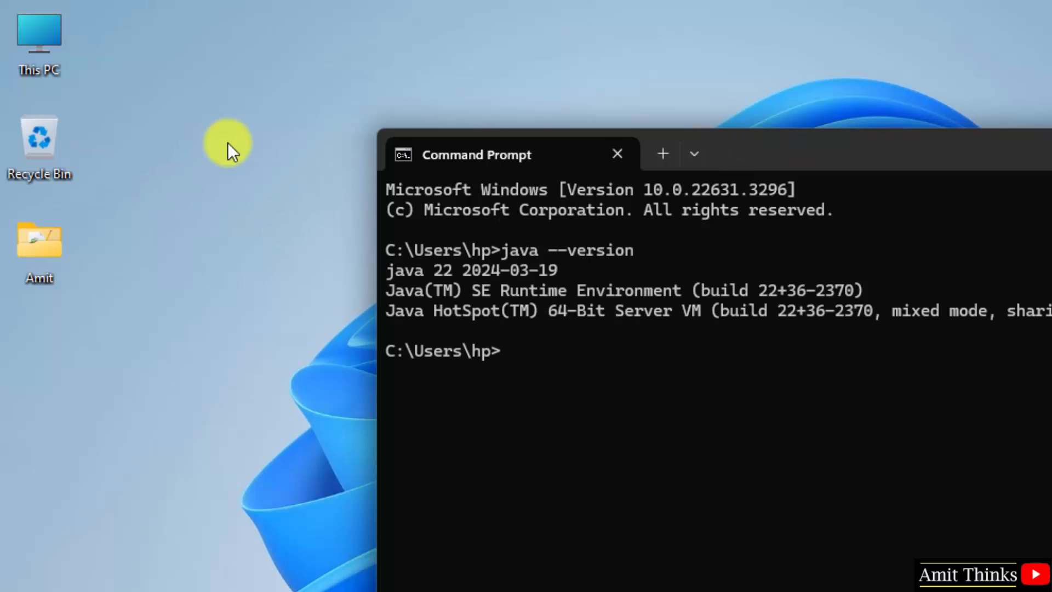
pyautogui.moveTo(550, 342)
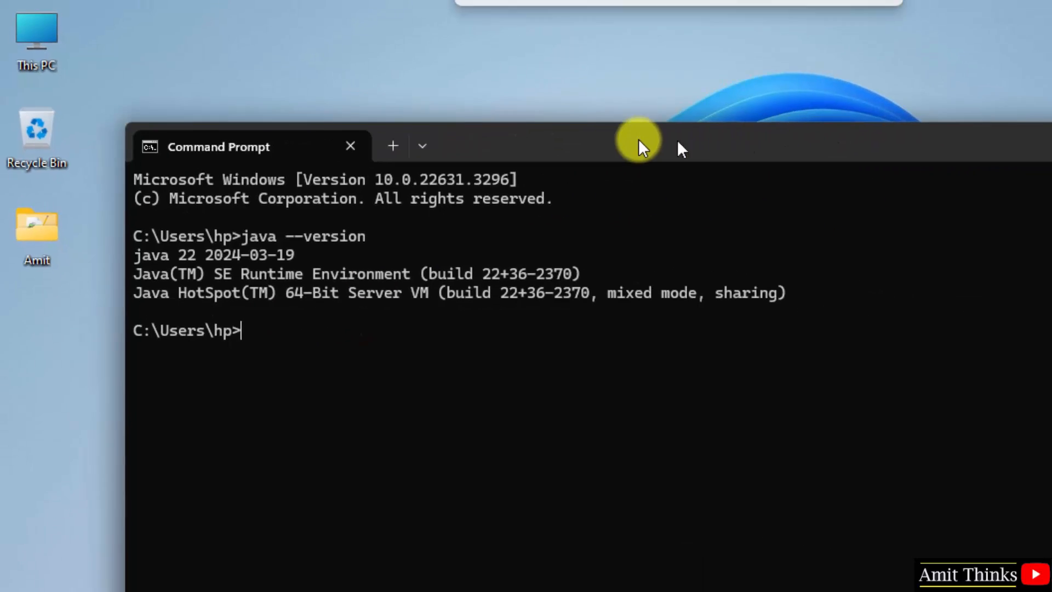
pyautogui.click(349, 147)
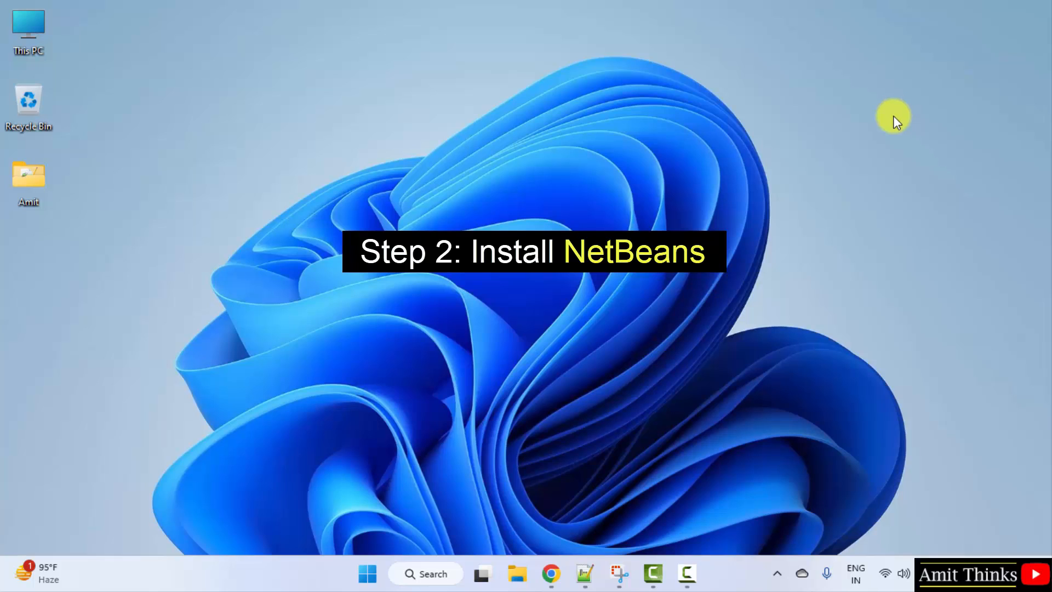
pyautogui.moveTo(582, 517)
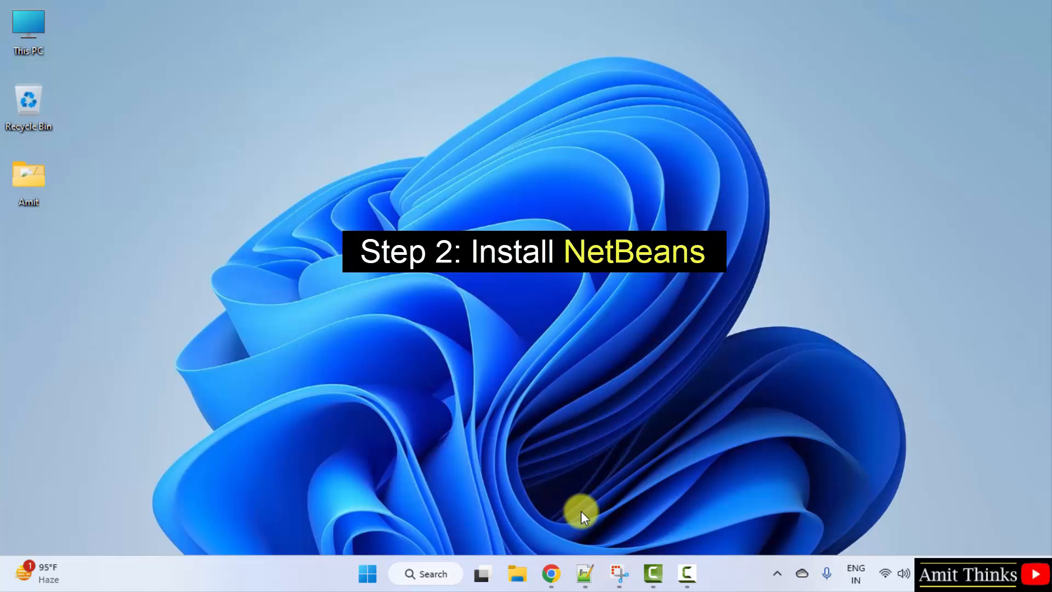
pyautogui.click(550, 574)
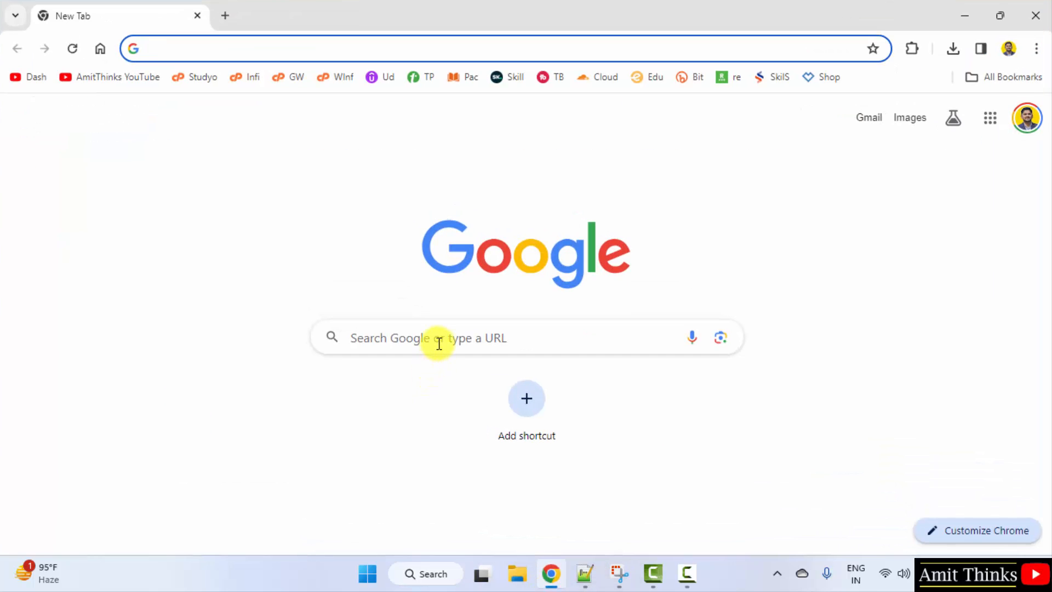
# Search Google for 'netbeans' to reach the Apache NetBeans welcome page result.
pyautogui.write('netbeans')
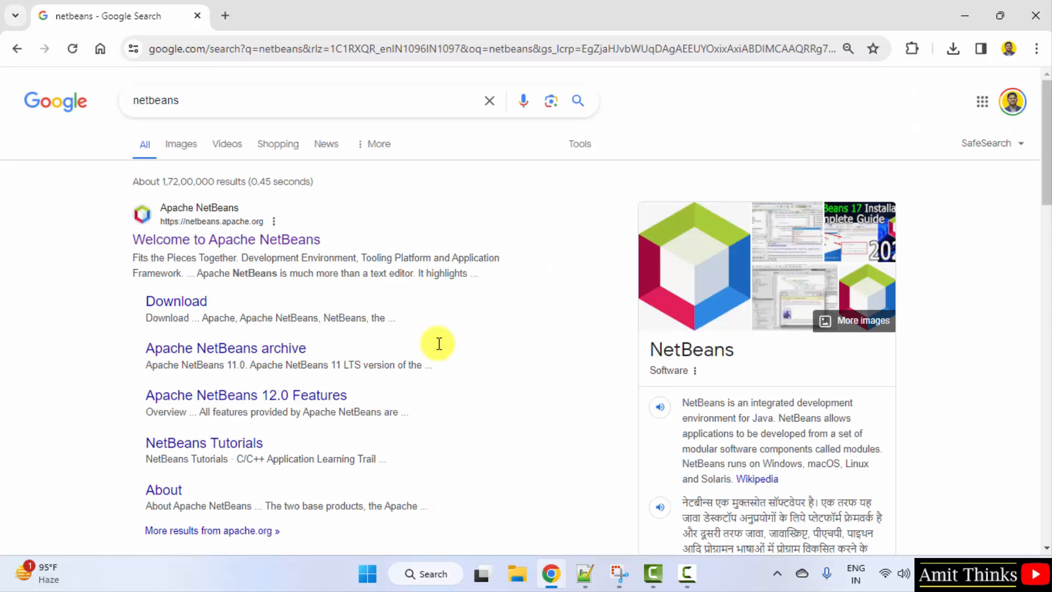
pyautogui.moveTo(381, 273)
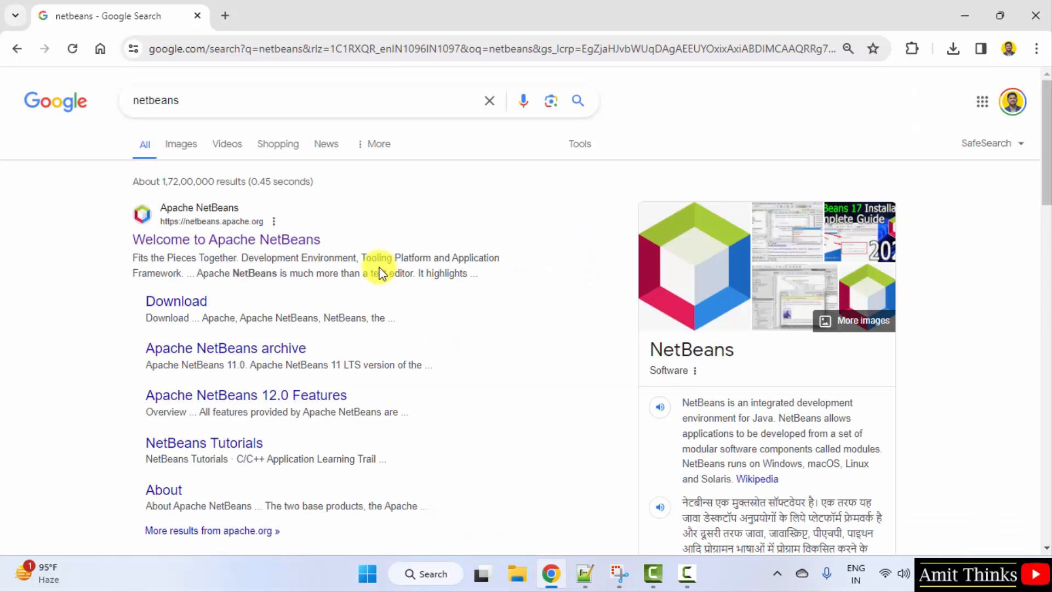
pyautogui.moveTo(269, 240)
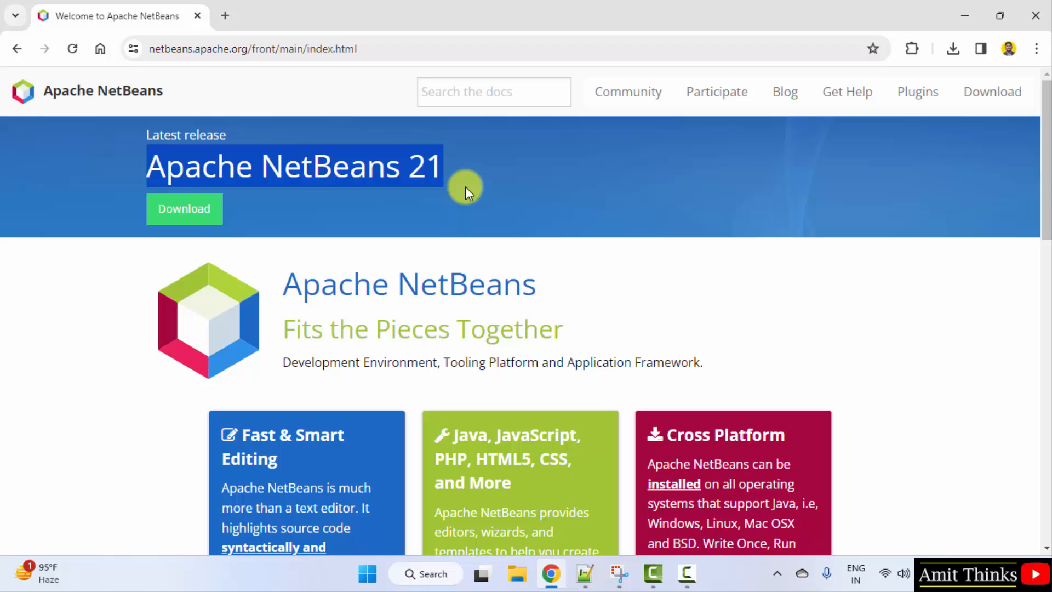
pyautogui.moveTo(231, 239)
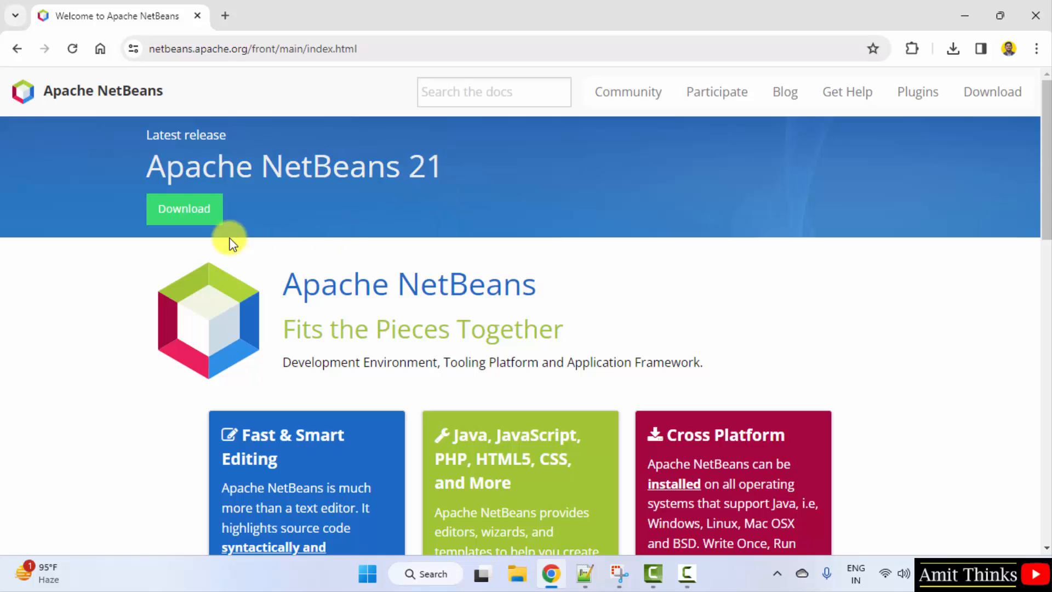
# On the NetBeans 21 download page, choose Apache-NetBeans-21-bin-windows-x64.exe, reaching the Apache mirrors page.
pyautogui.click(184, 208)
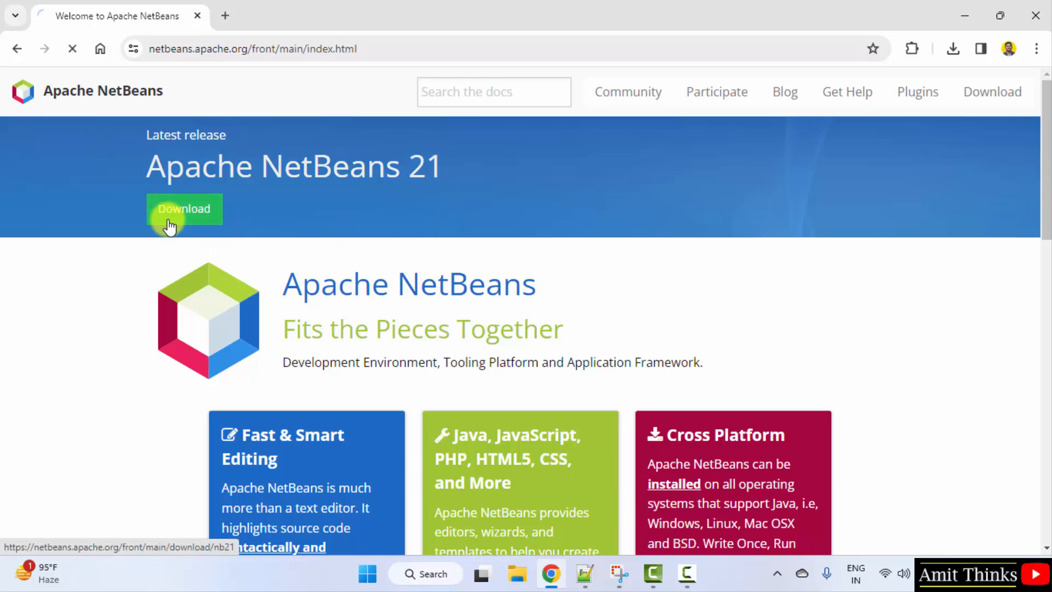
pyautogui.click(184, 209)
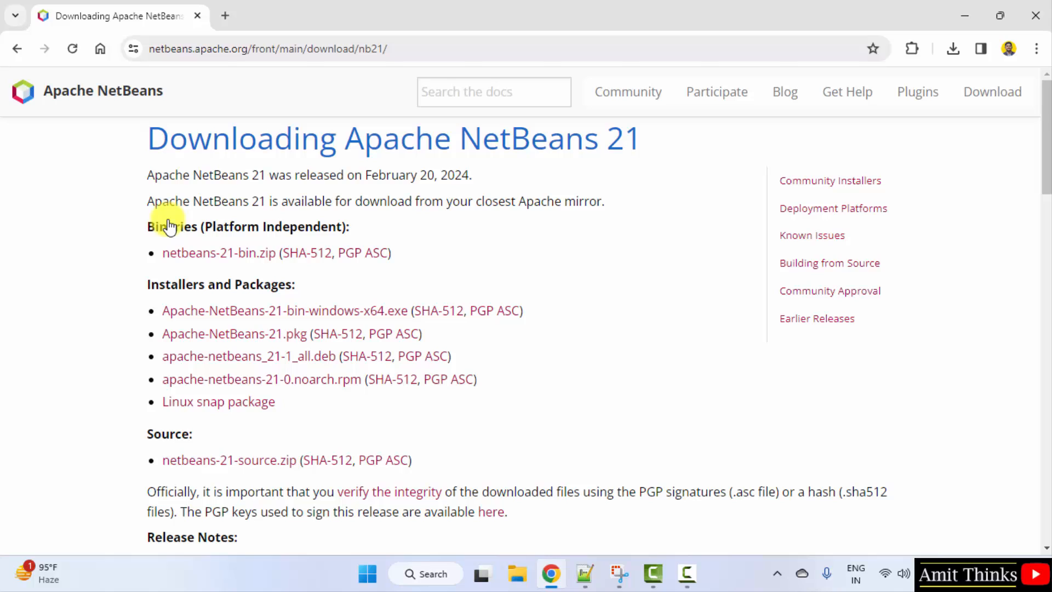
pyautogui.moveTo(357, 127)
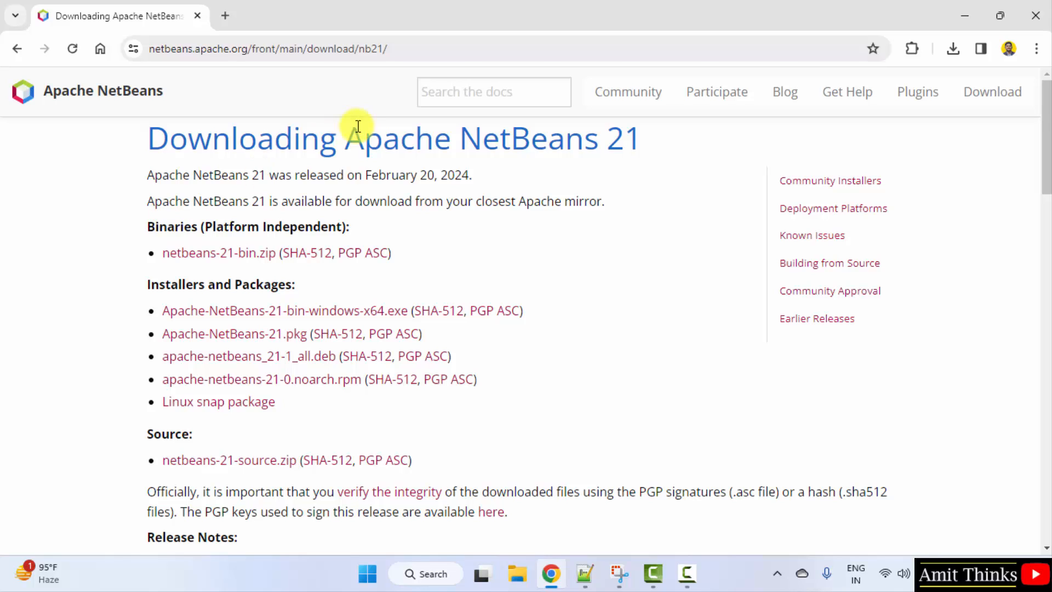
pyautogui.moveTo(379, 316)
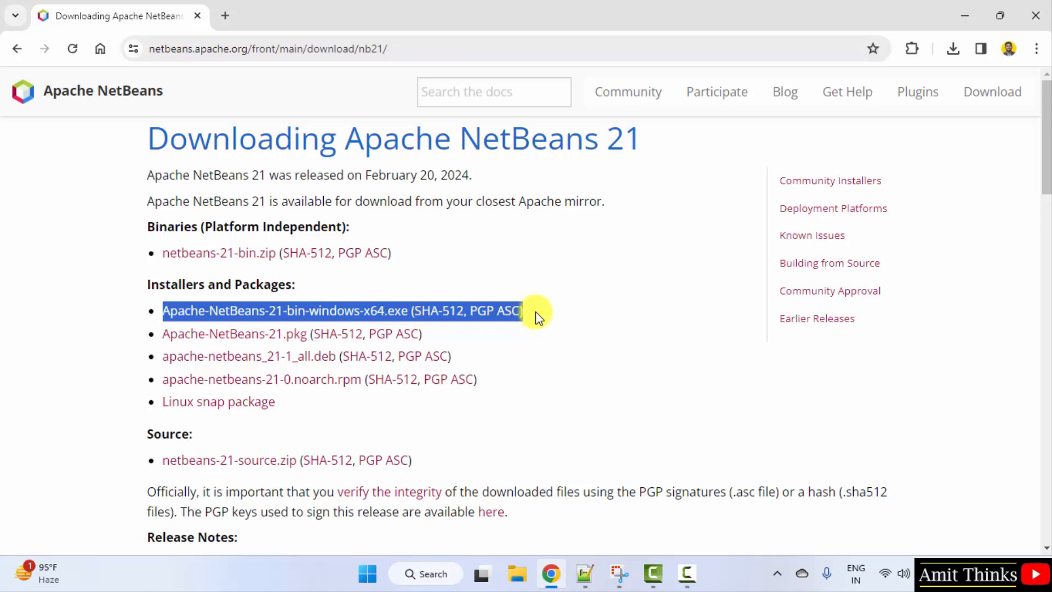
pyautogui.moveTo(346, 322)
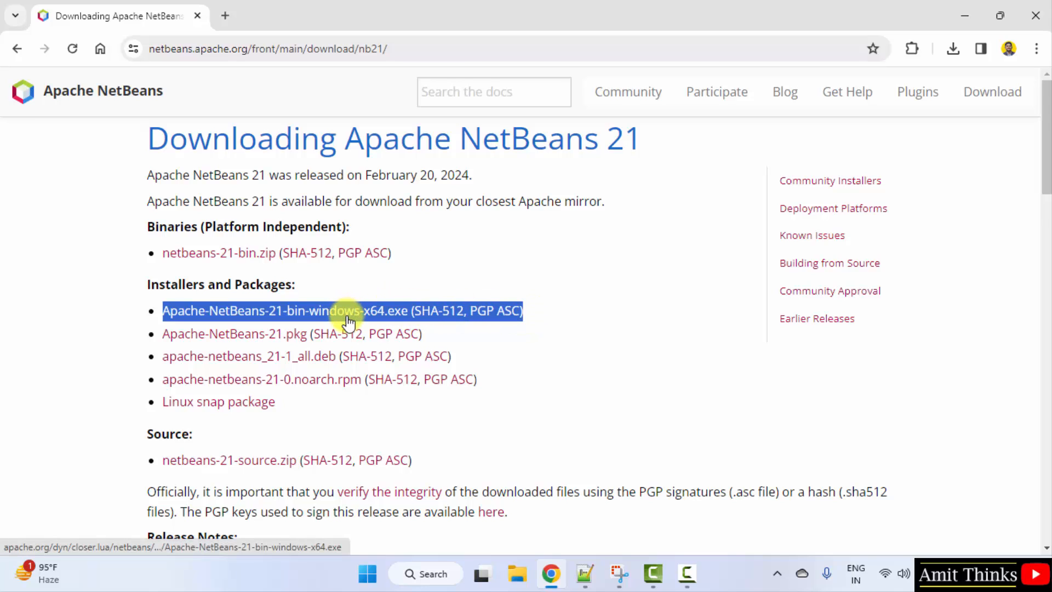
pyautogui.moveTo(383, 322)
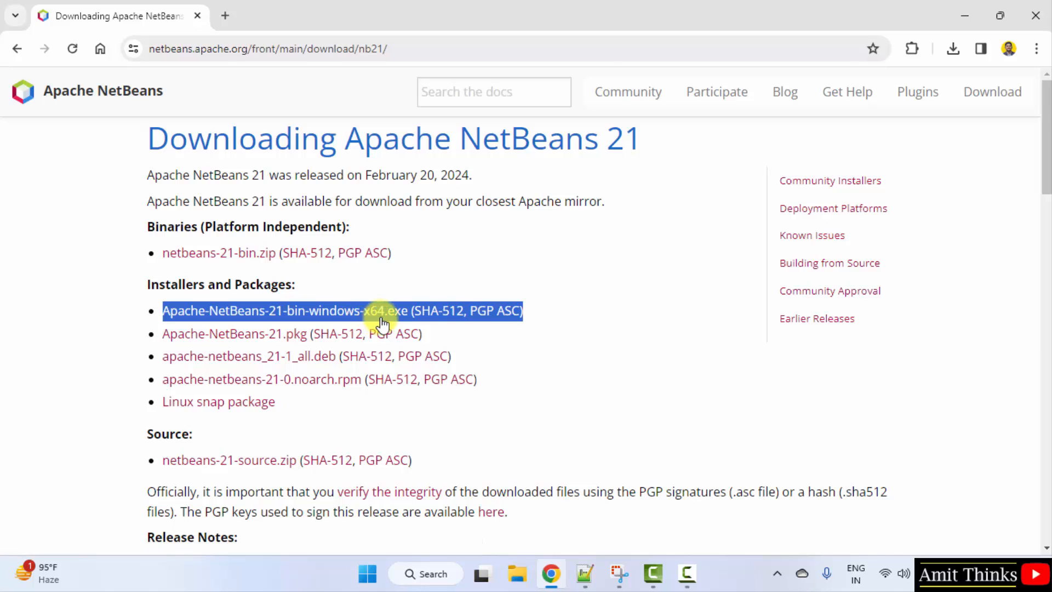
pyautogui.click(285, 310)
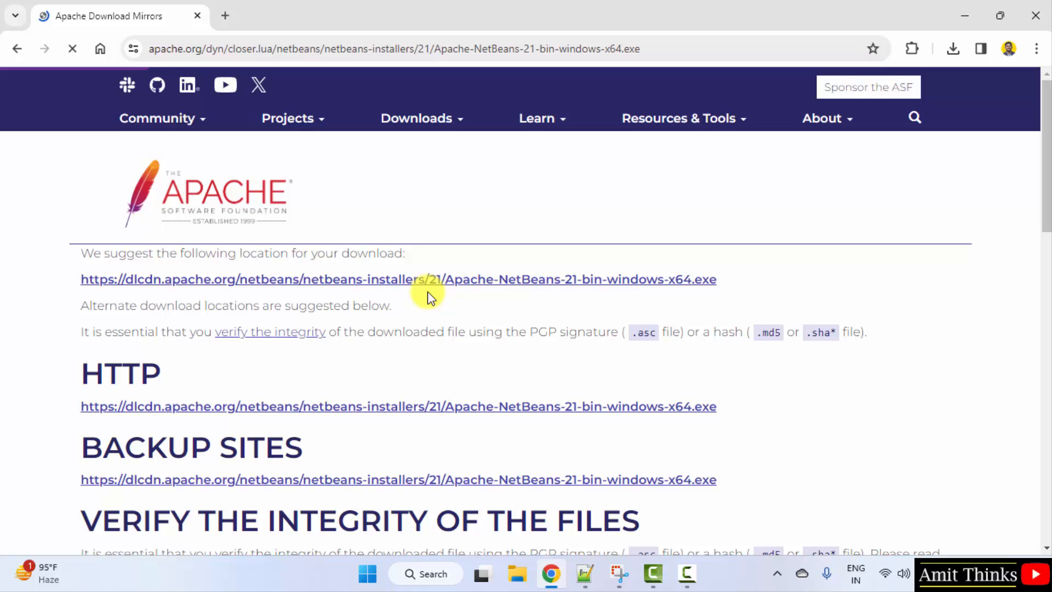
pyautogui.moveTo(436, 279)
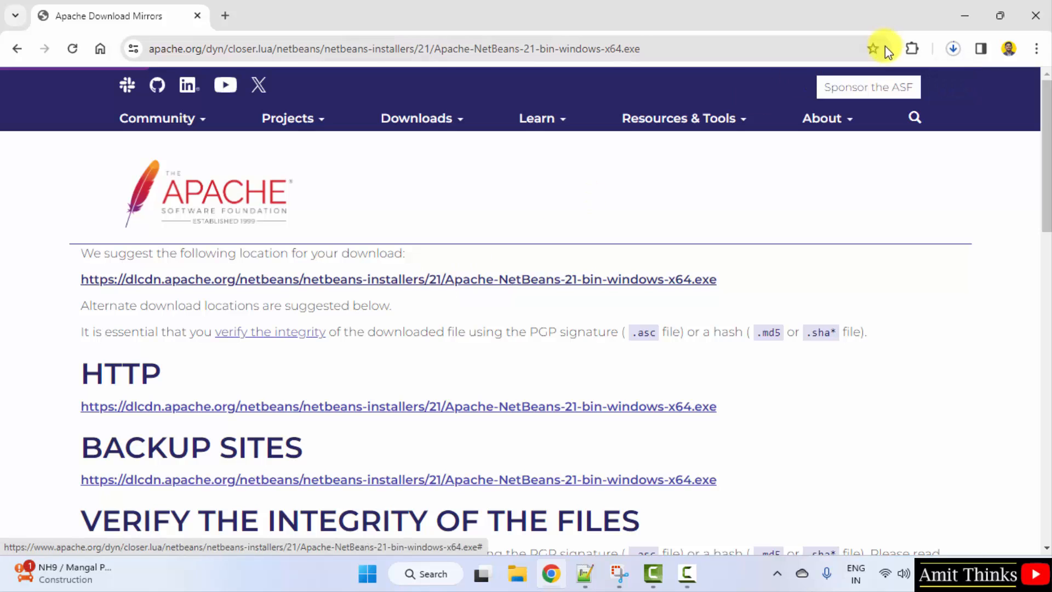
# Check the download progress of Apache-NetBeans-21-bin-windows-x64.exe in Chrome's downloads.
pyautogui.click(952, 49)
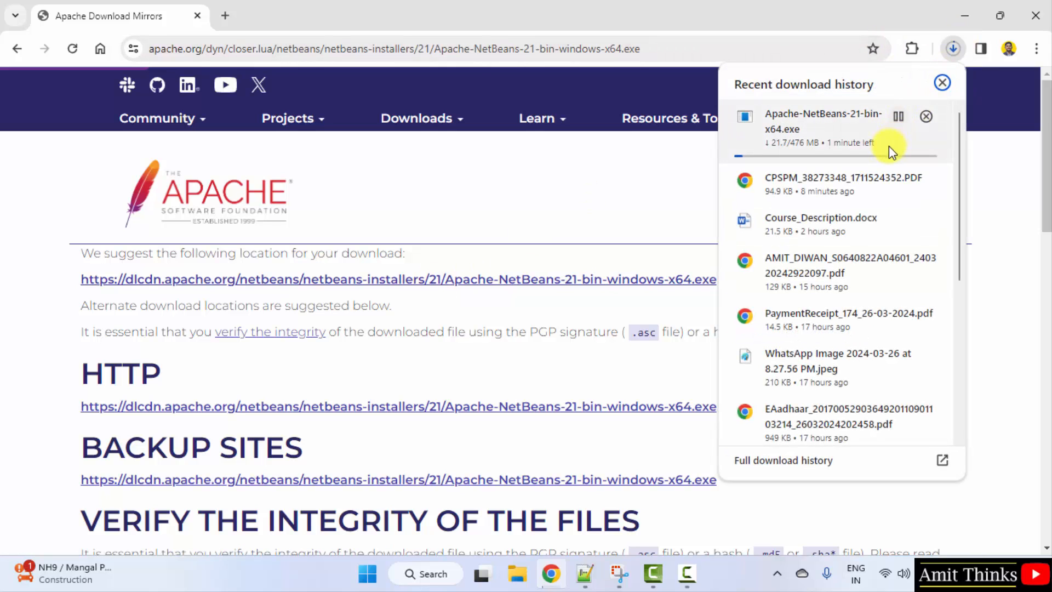
pyautogui.moveTo(881, 159)
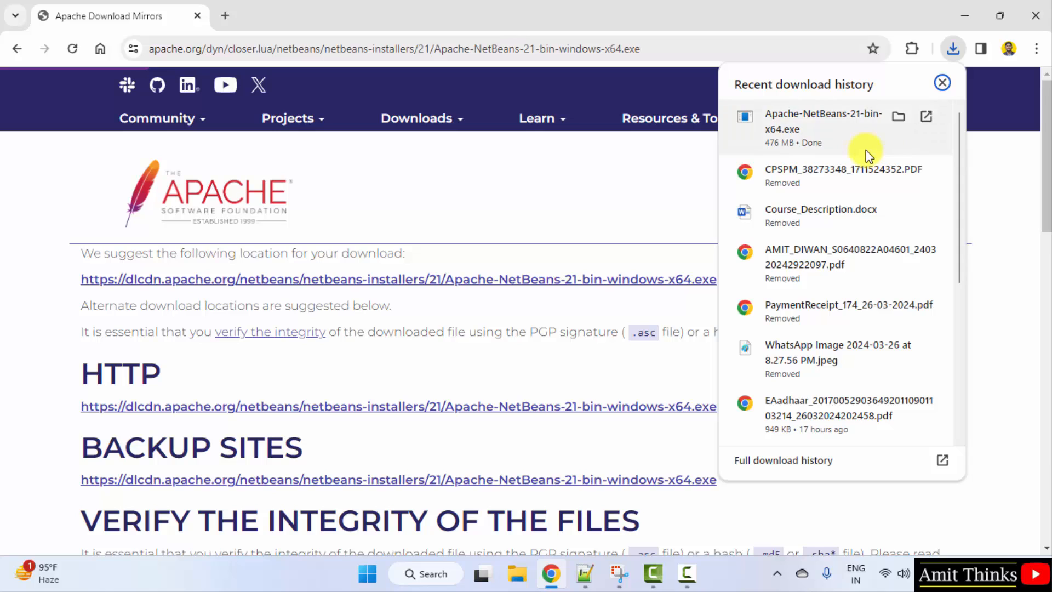
pyautogui.moveTo(861, 144)
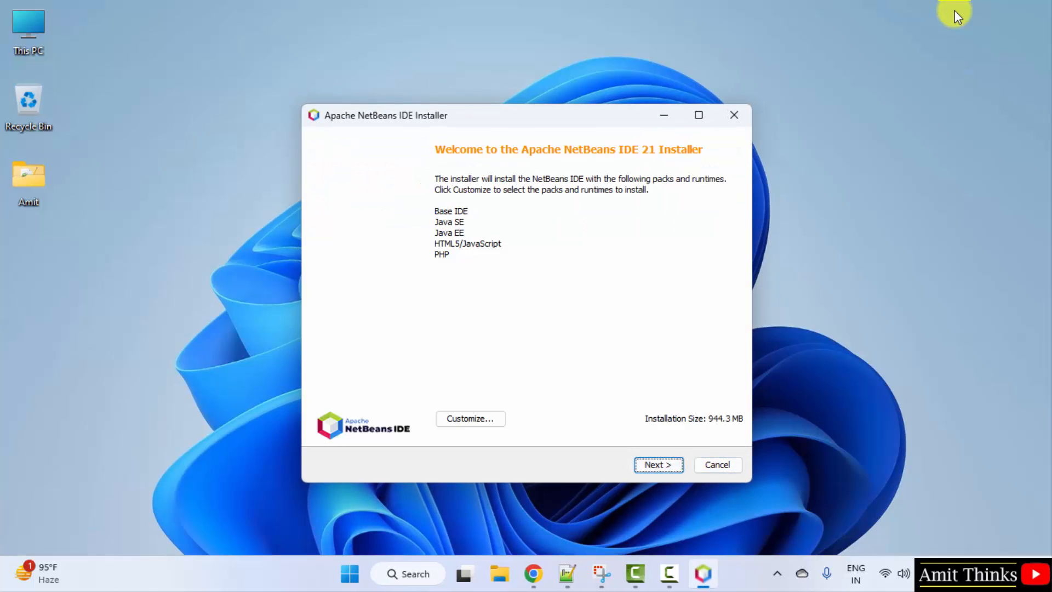
pyautogui.moveTo(530, 258)
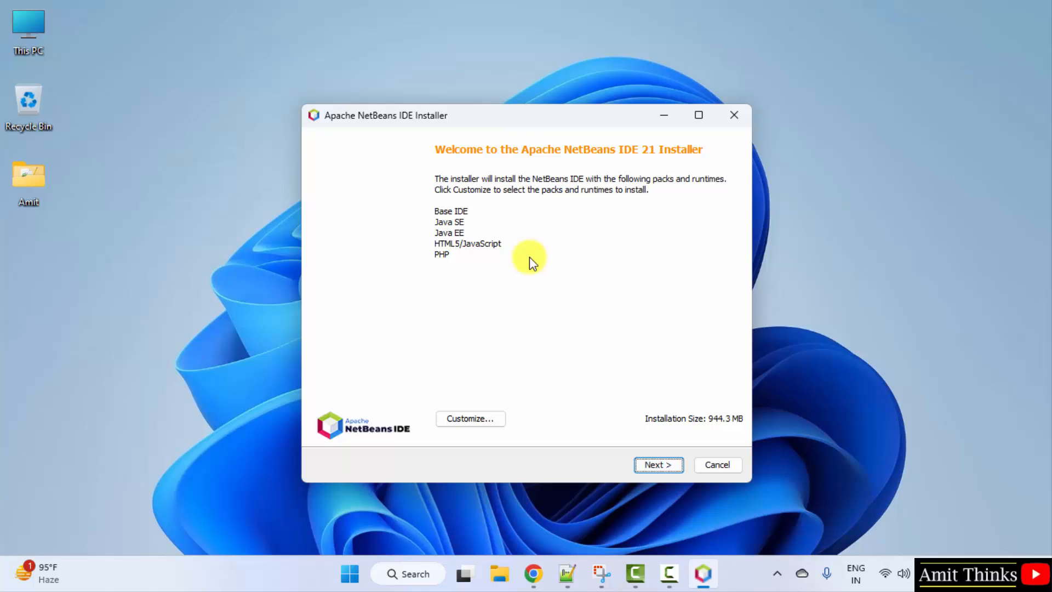
pyautogui.moveTo(723, 437)
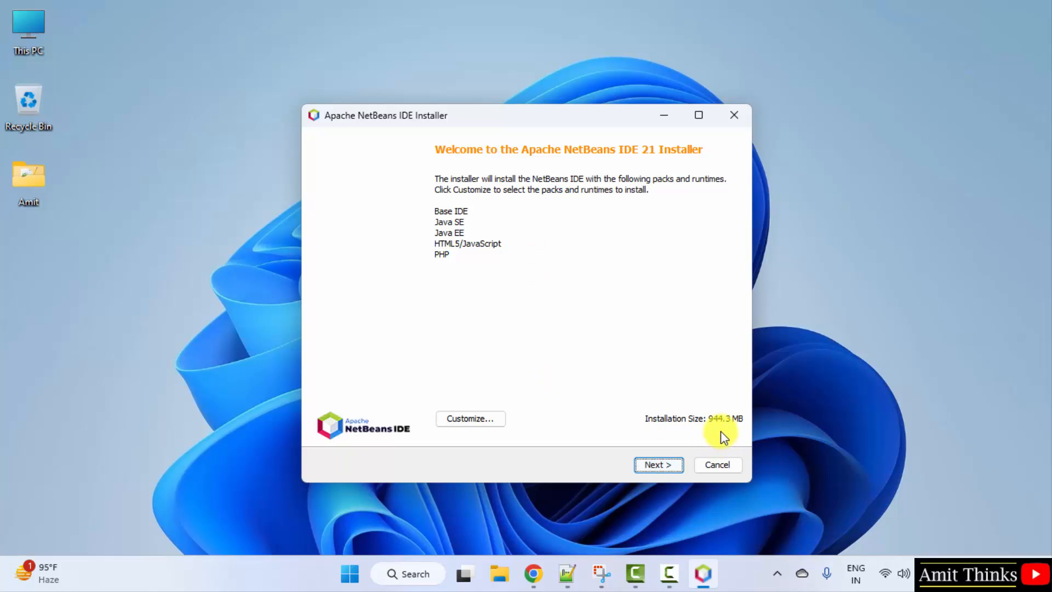
pyautogui.moveTo(433, 195)
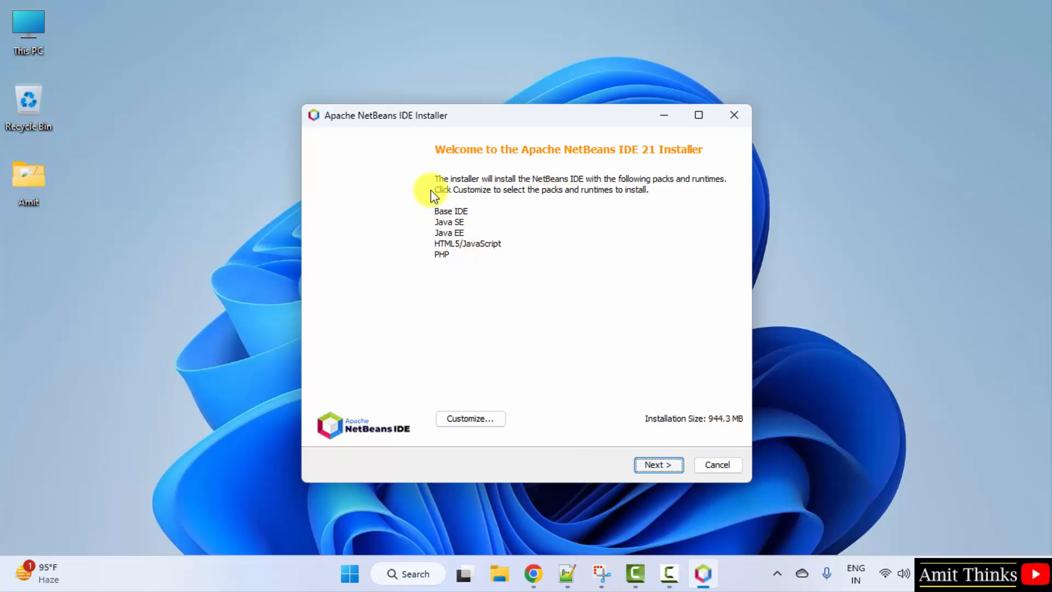
pyautogui.moveTo(478, 168)
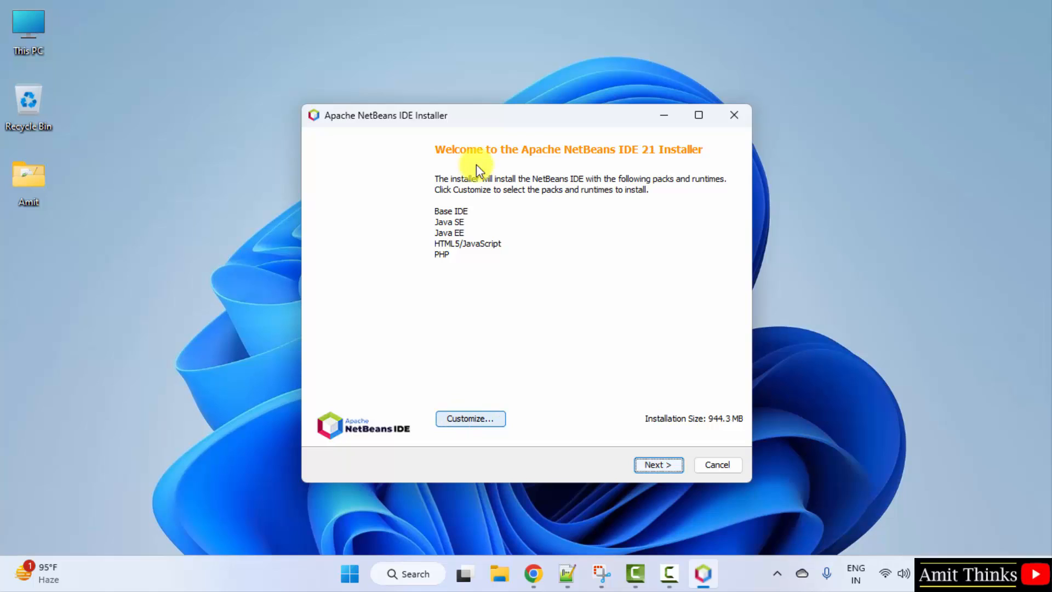
pyautogui.moveTo(521, 238)
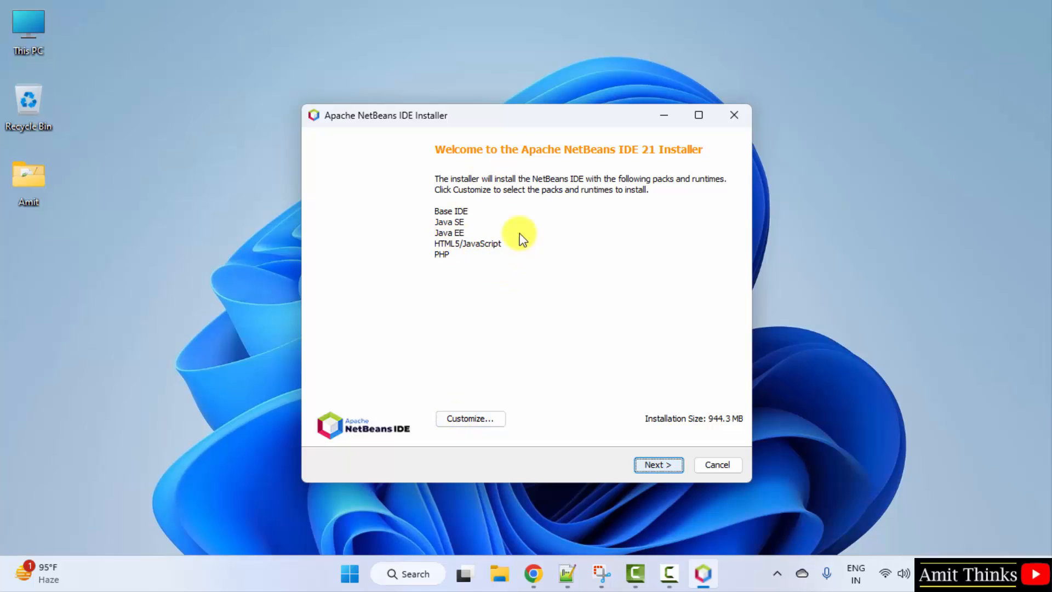
pyautogui.moveTo(469, 222)
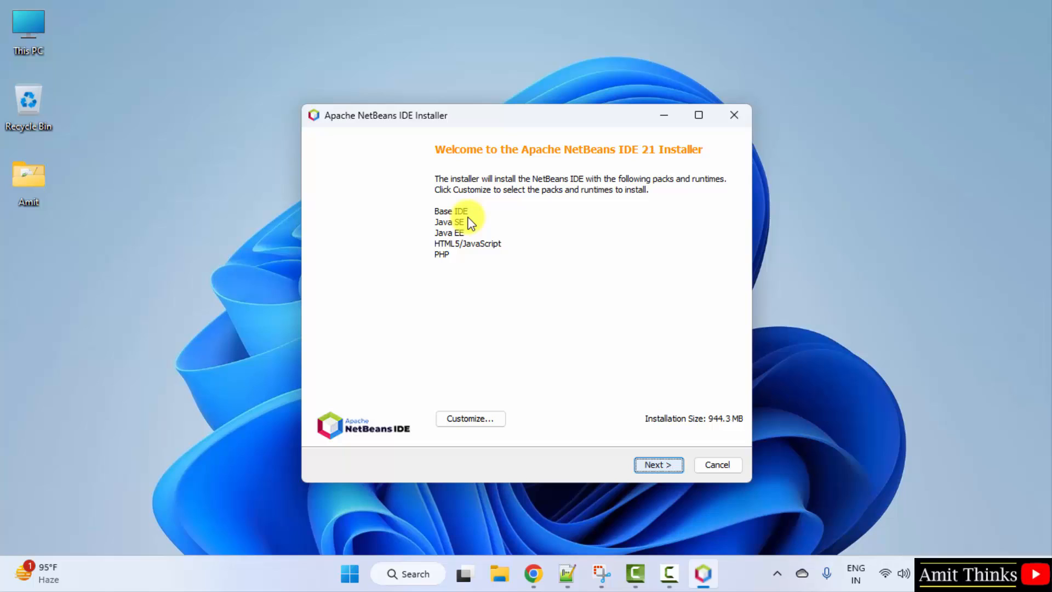
pyautogui.moveTo(454, 231)
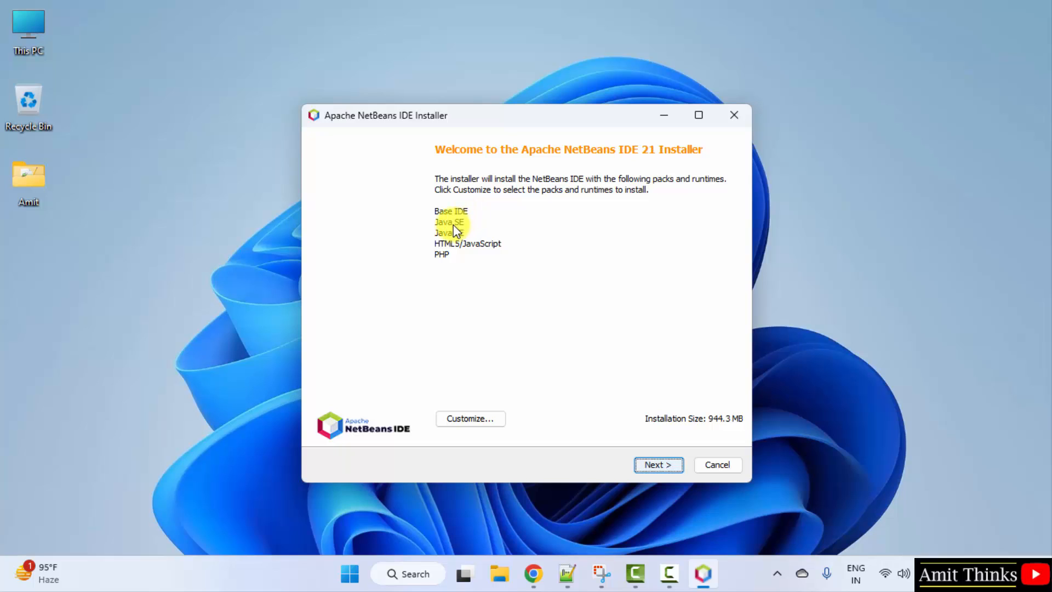
pyautogui.moveTo(465, 258)
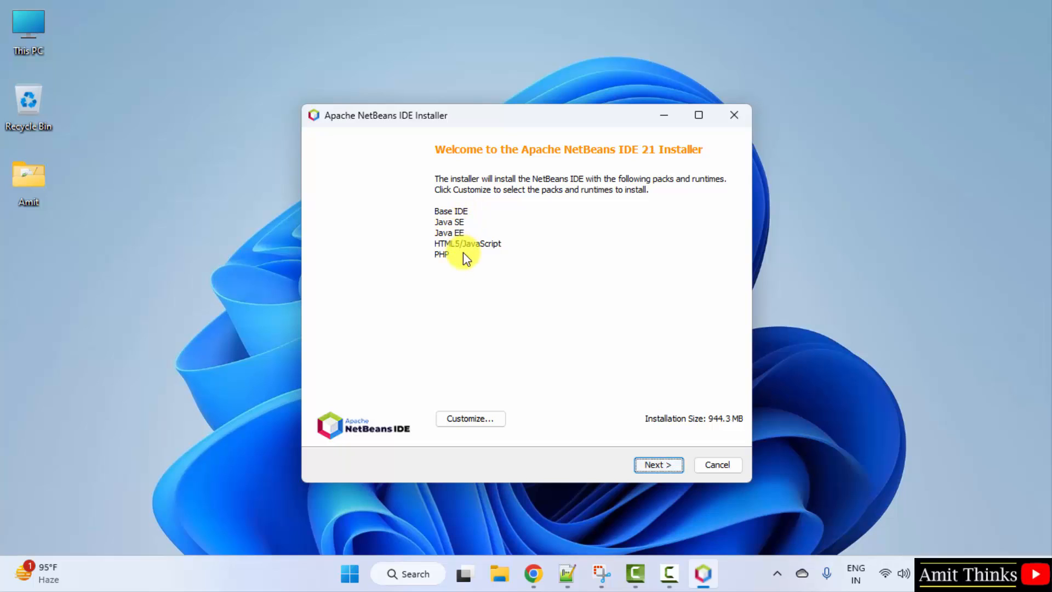
pyautogui.moveTo(460, 268)
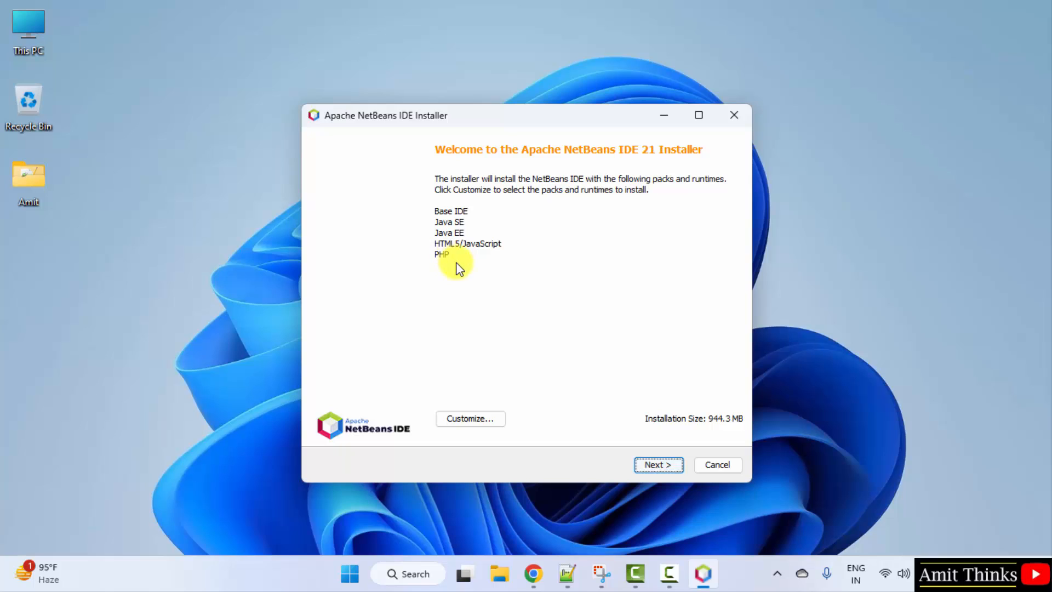
pyautogui.moveTo(462, 268)
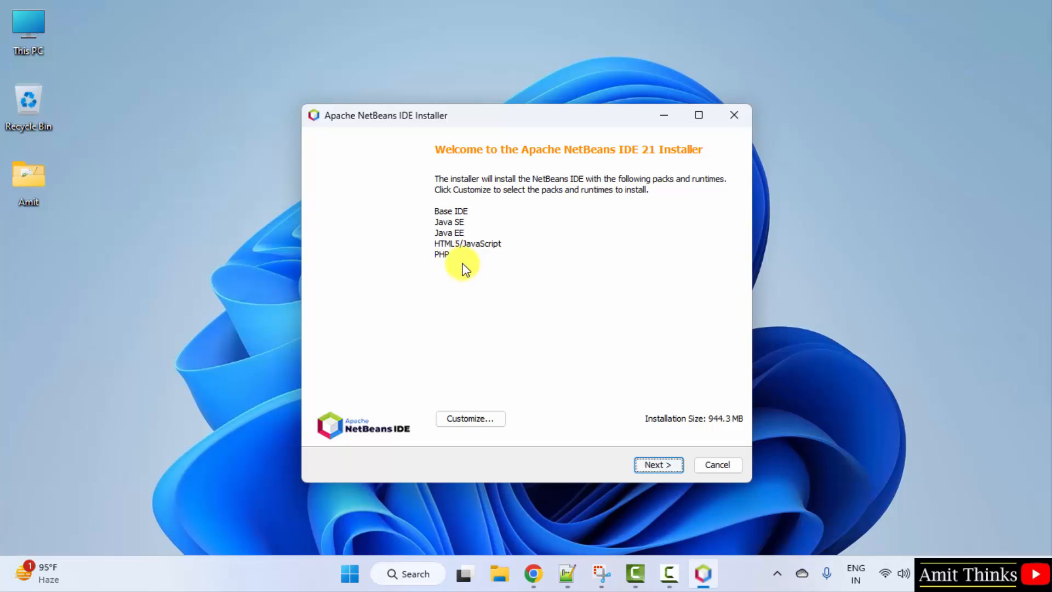
pyautogui.moveTo(565, 344)
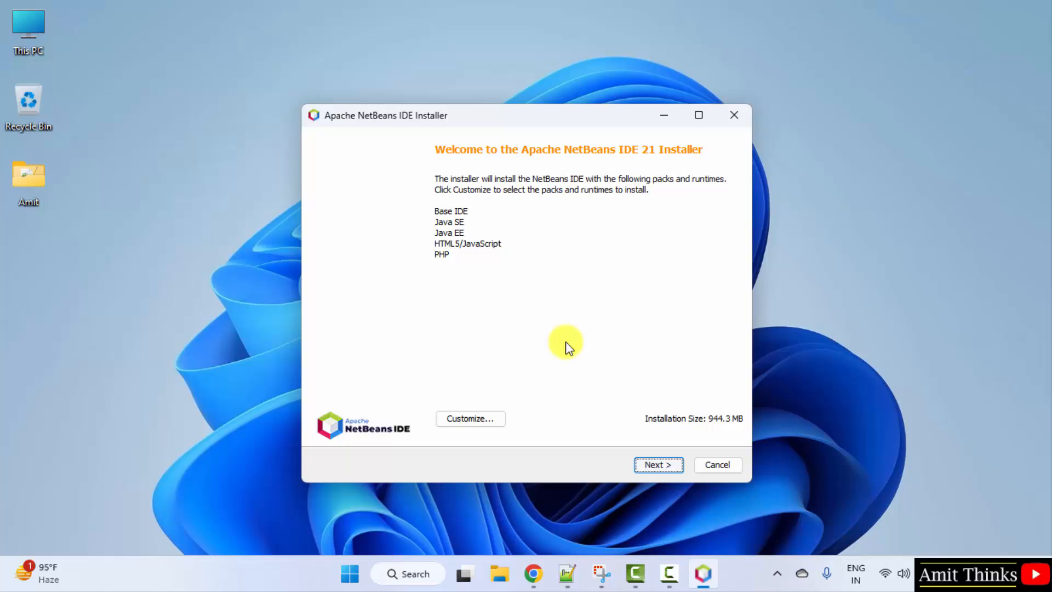
# Continue from the installer welcome page to the License Agreement.
pyautogui.click(658, 464)
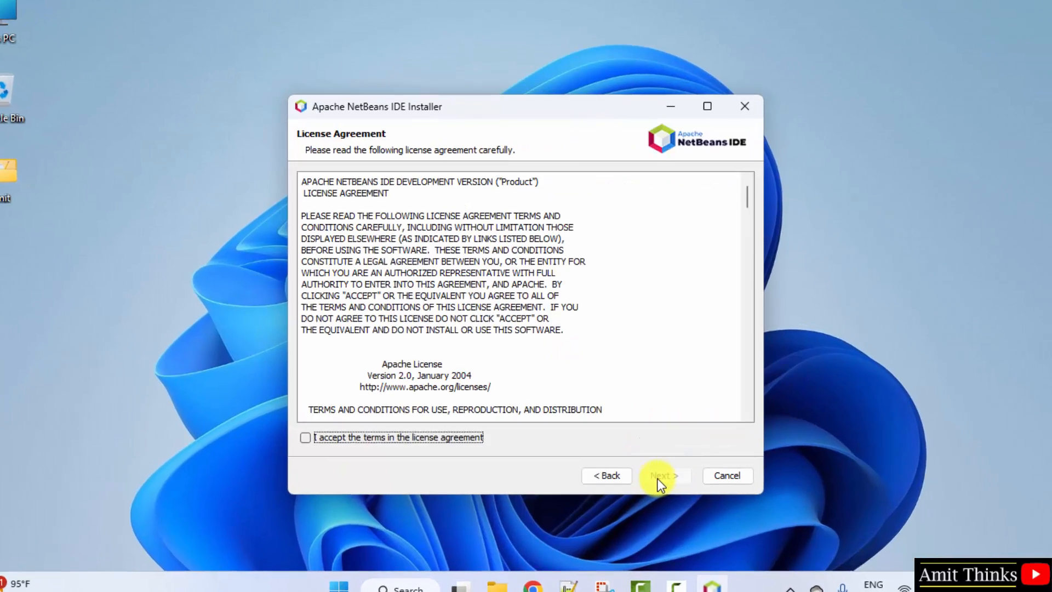
# Accept the license and keep C:\Program Files\NetBeans-21 with JDK 22, reaching the Summary.
pyautogui.click(305, 437)
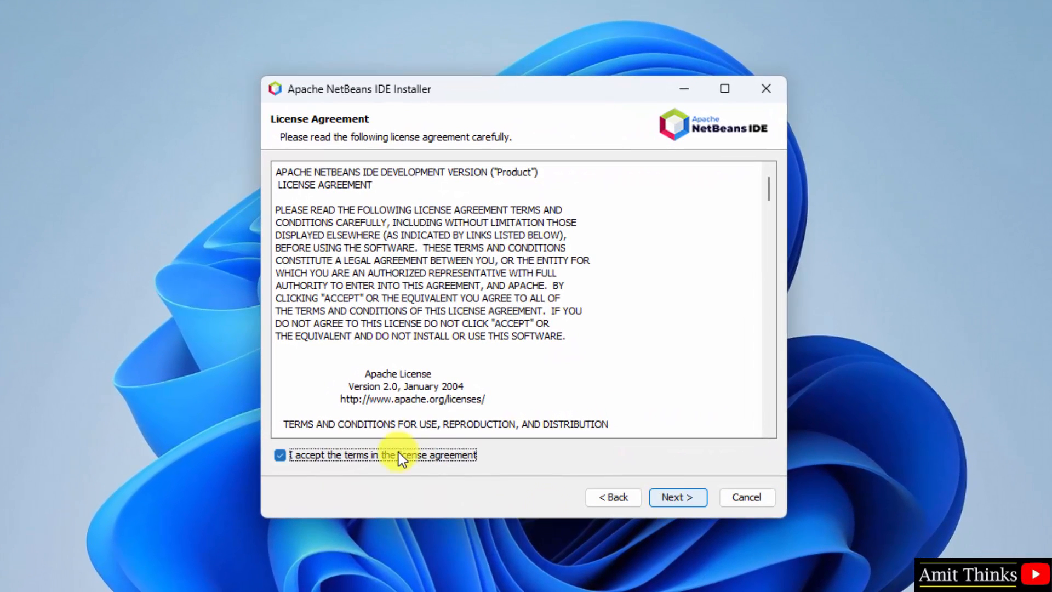
pyautogui.click(677, 497)
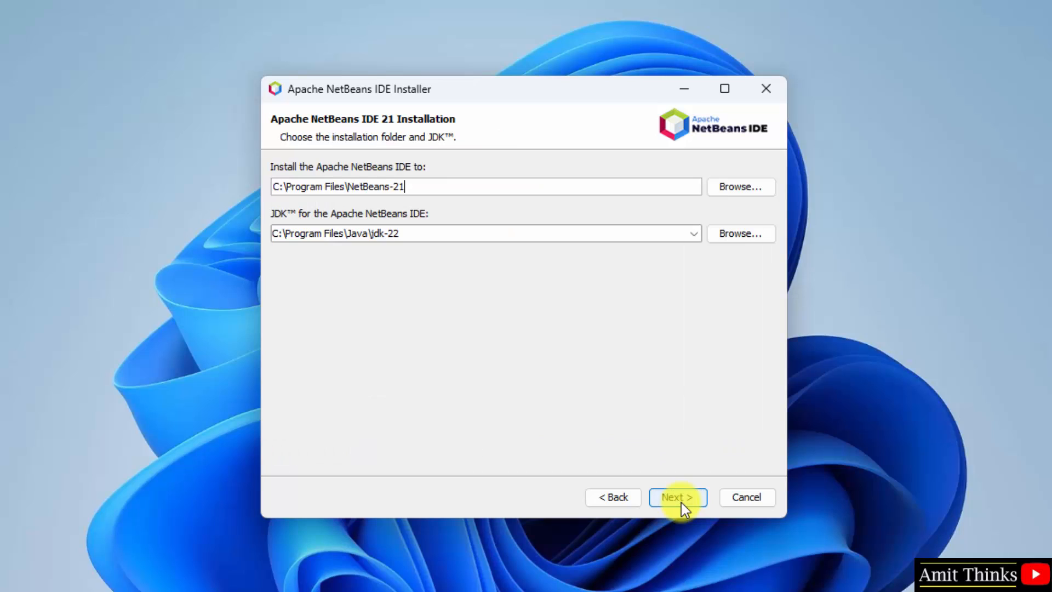
pyautogui.moveTo(438, 227)
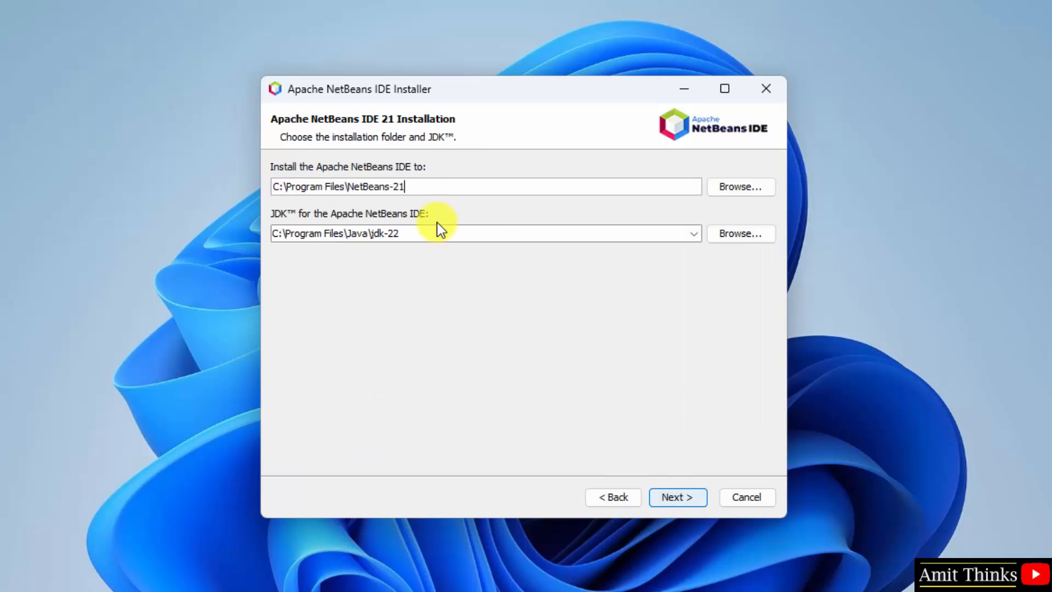
pyautogui.moveTo(329, 175)
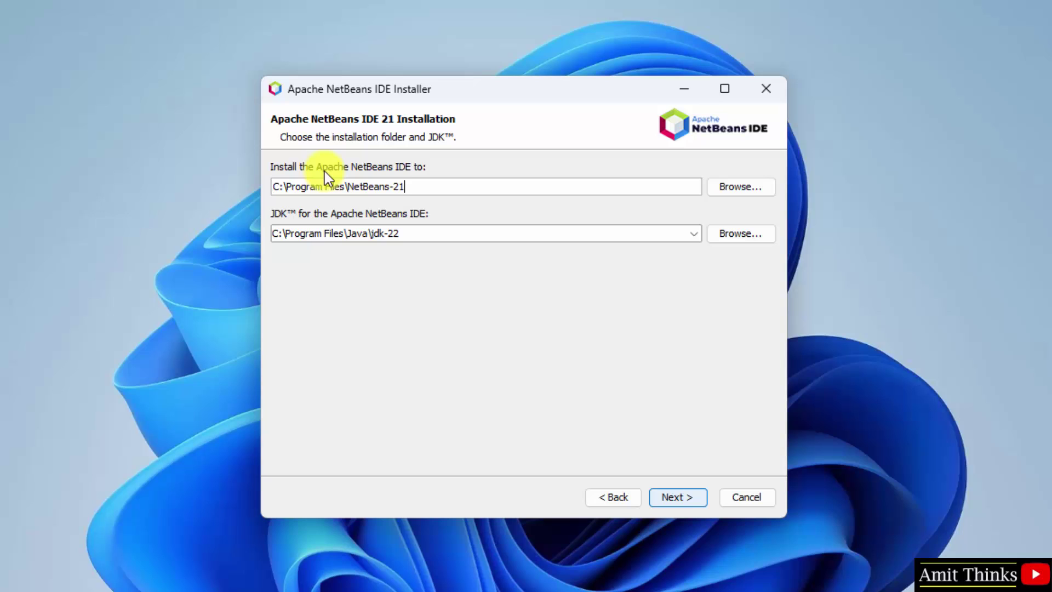
pyautogui.doubleClick(398, 186)
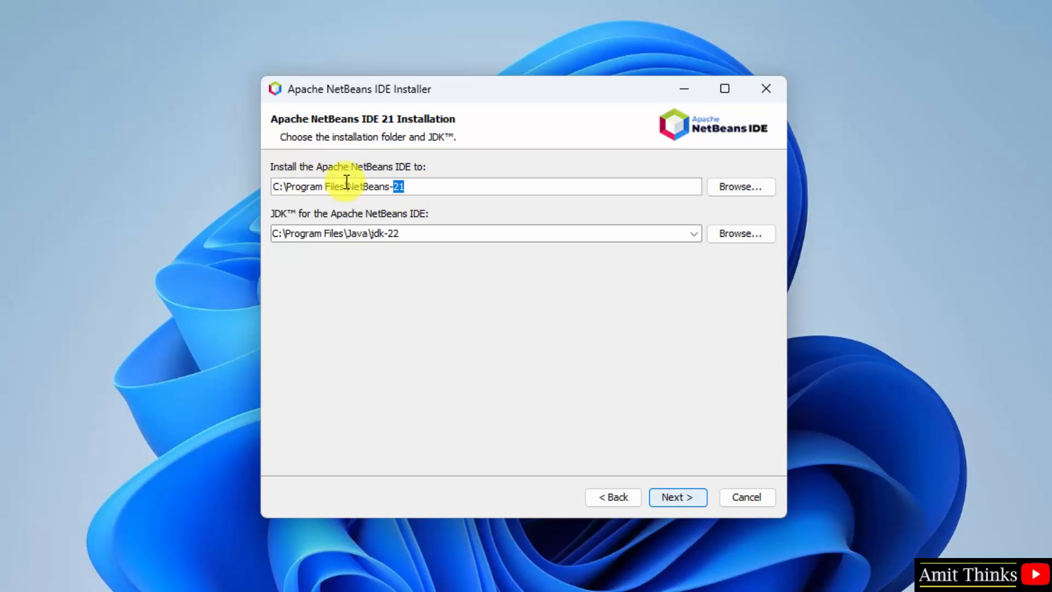
pyautogui.moveTo(443, 235)
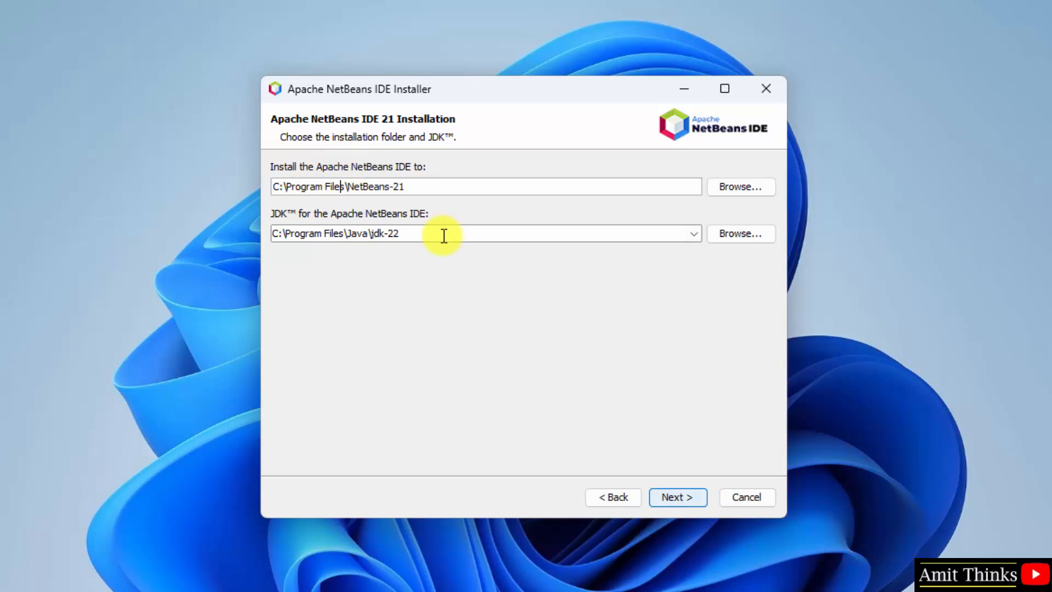
pyautogui.moveTo(409, 235)
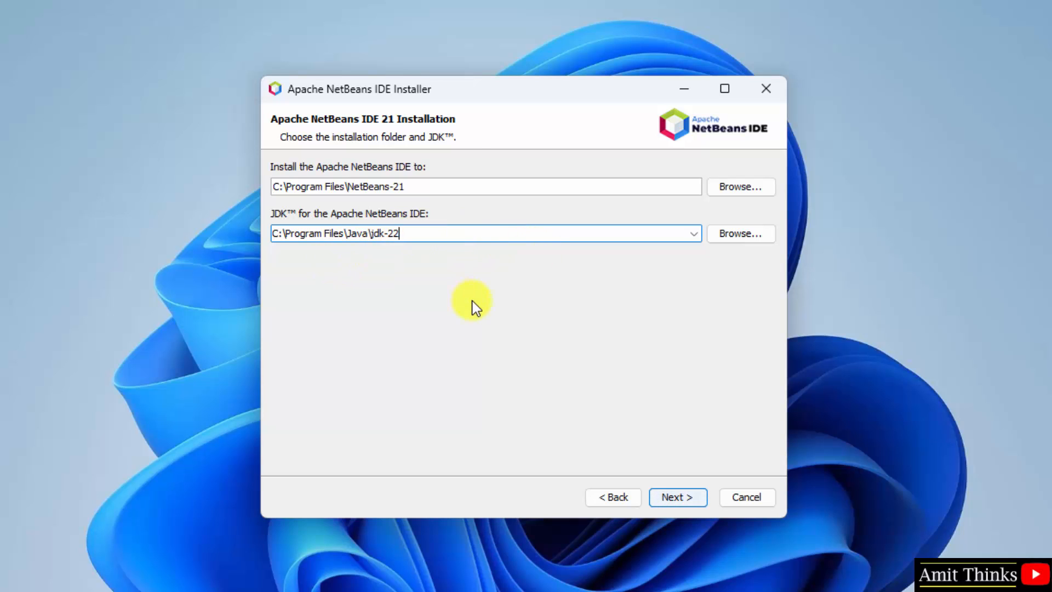
pyautogui.moveTo(582, 363)
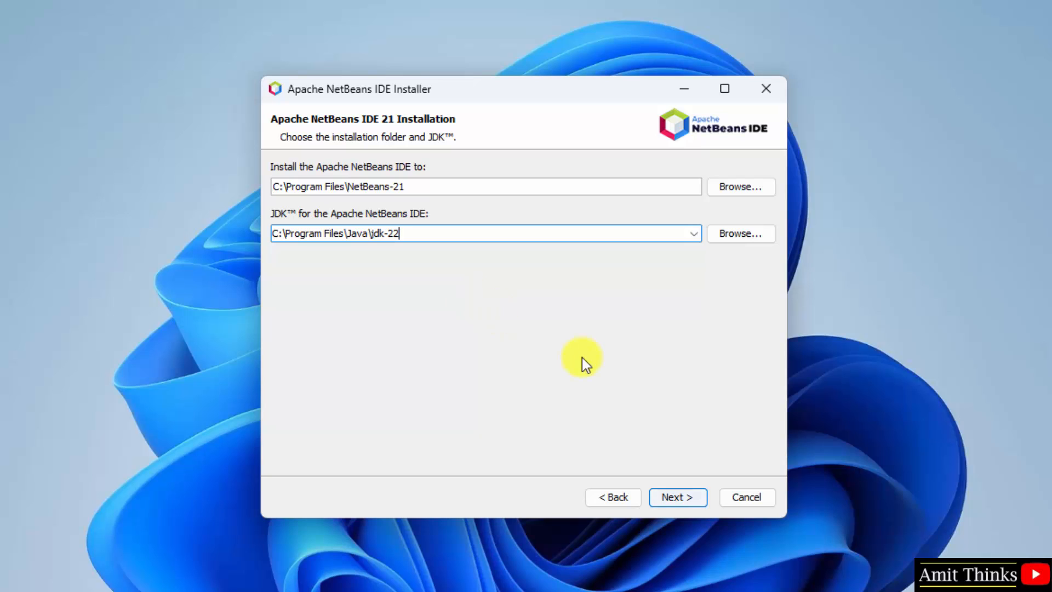
pyautogui.moveTo(678, 497)
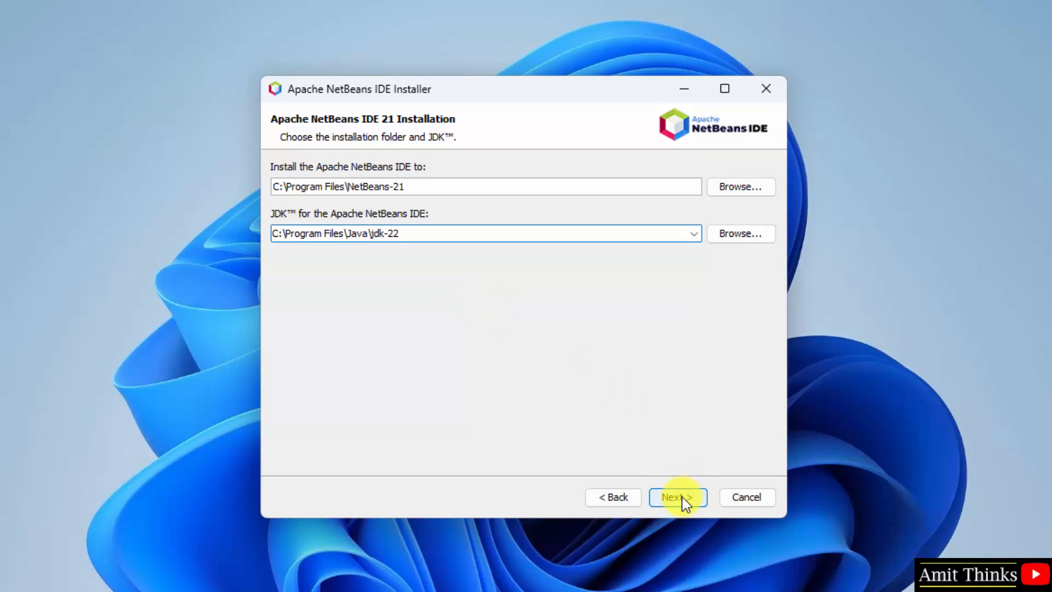
pyautogui.click(678, 497)
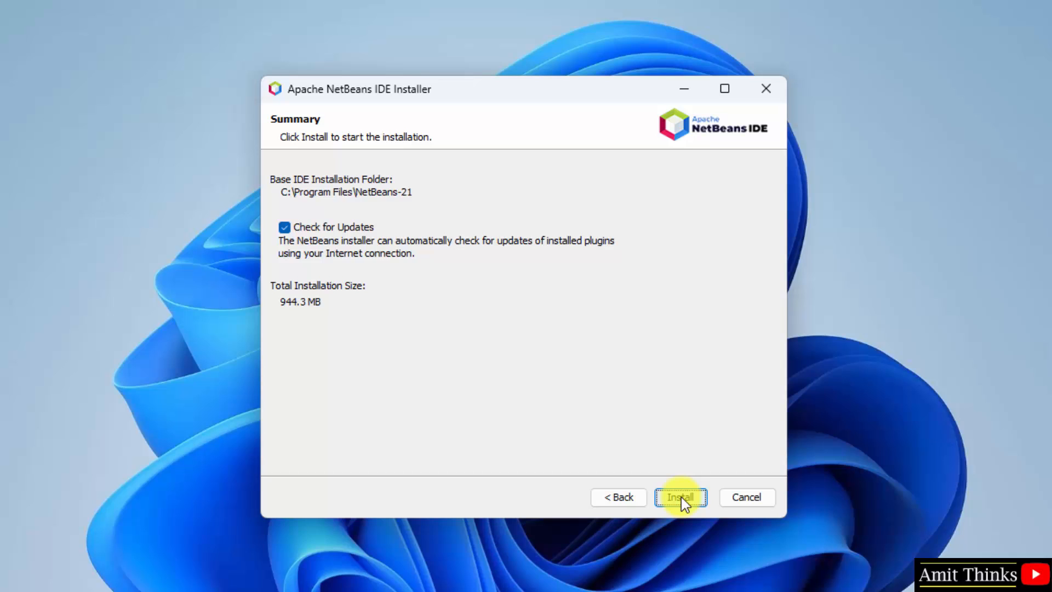
pyautogui.moveTo(389, 248)
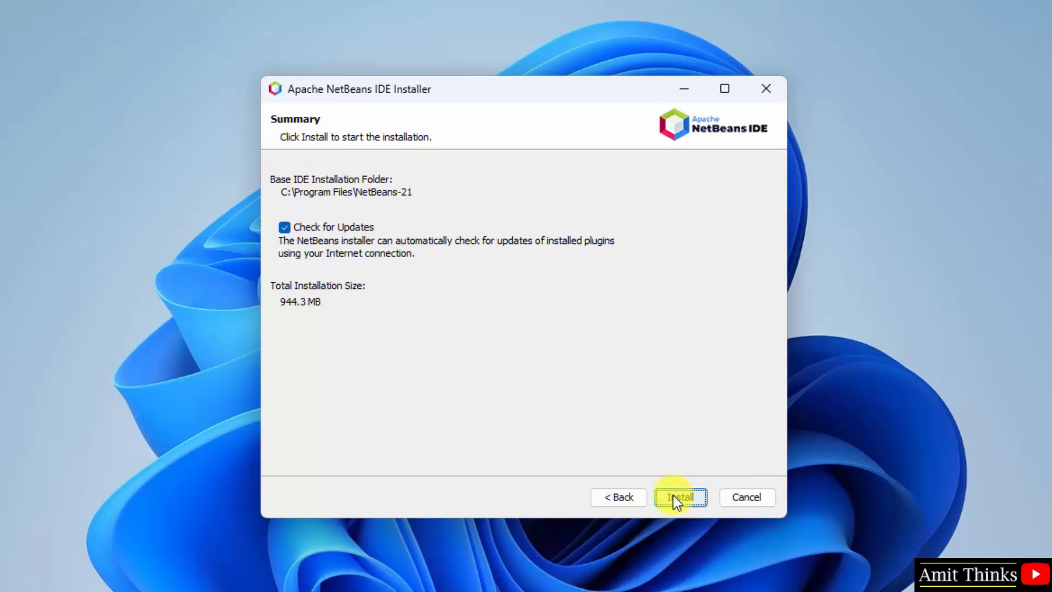
# Install NetBeans IDE 21 and finish once Setup Complete is reported.
pyautogui.click(679, 496)
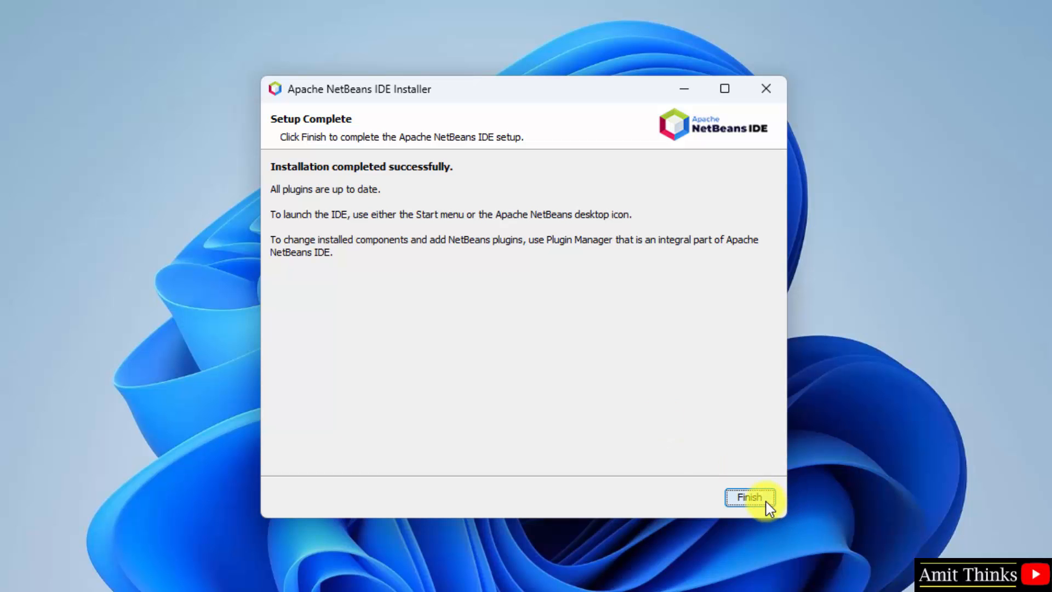
pyautogui.click(750, 497)
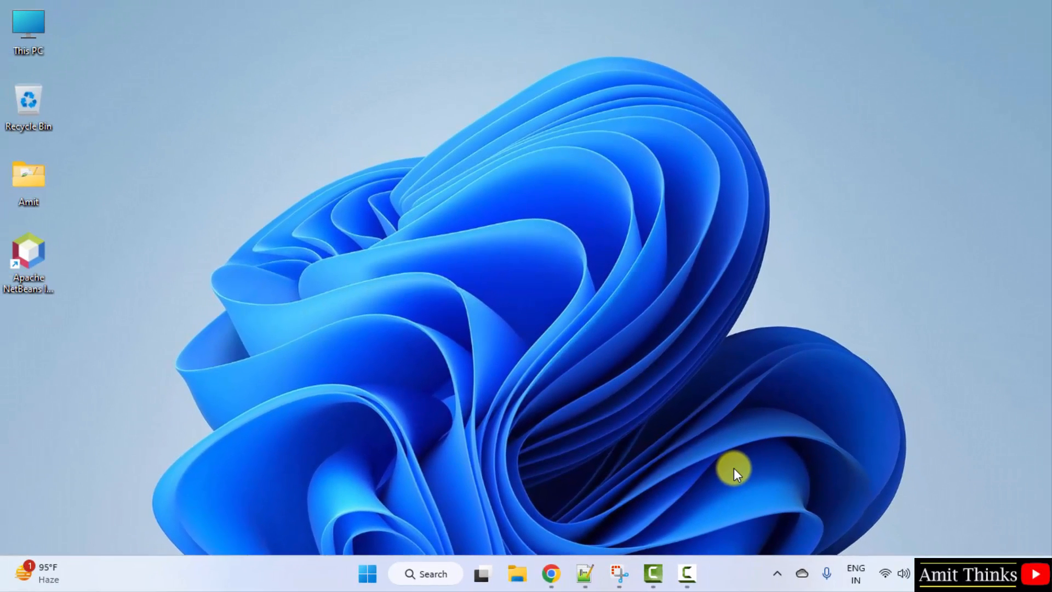
pyautogui.moveTo(177, 321)
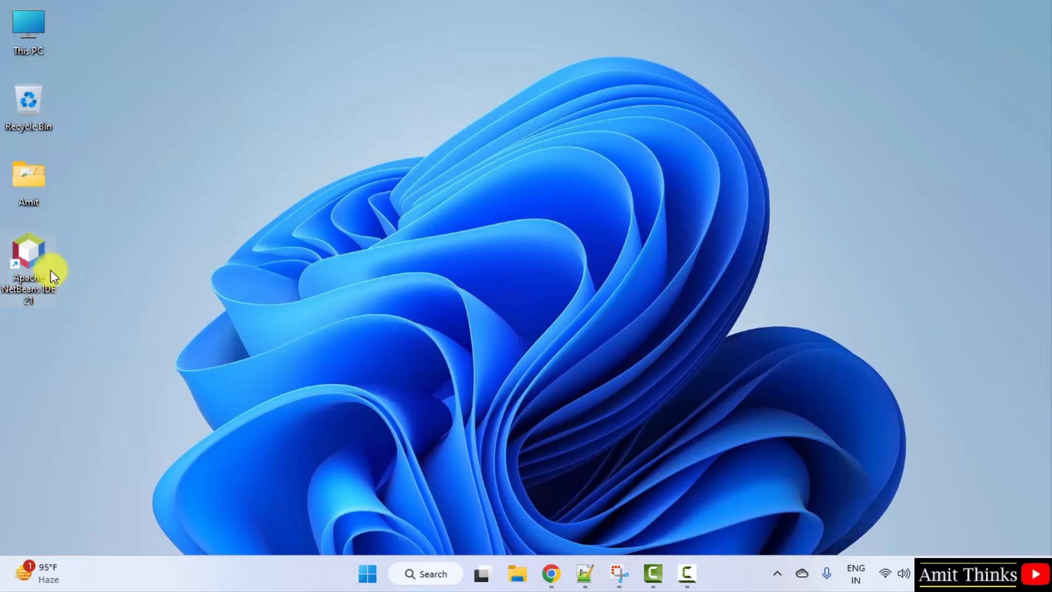
pyautogui.moveTo(338, 416)
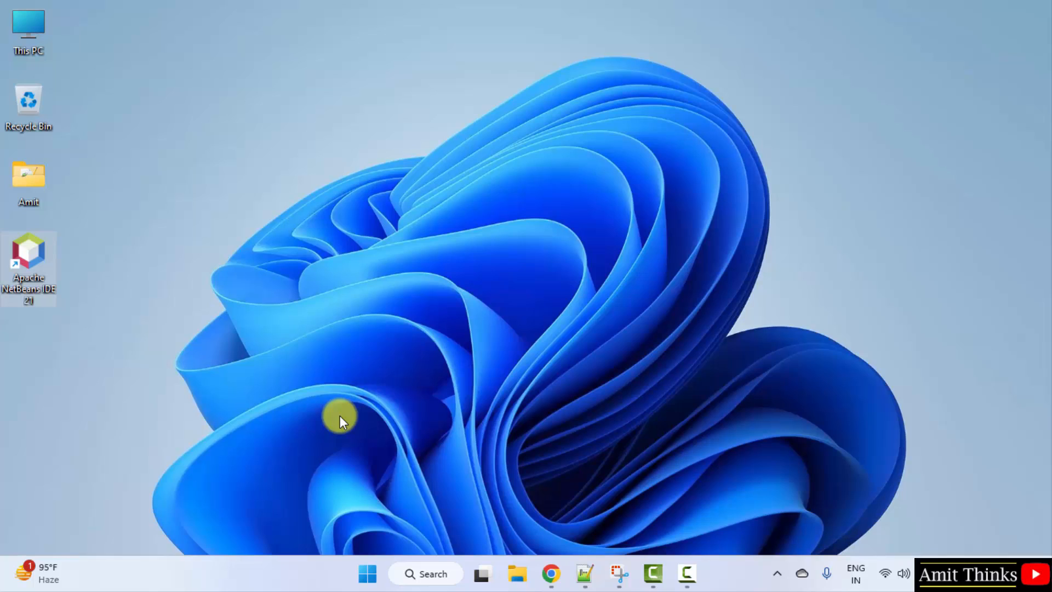
pyautogui.moveTo(353, 419)
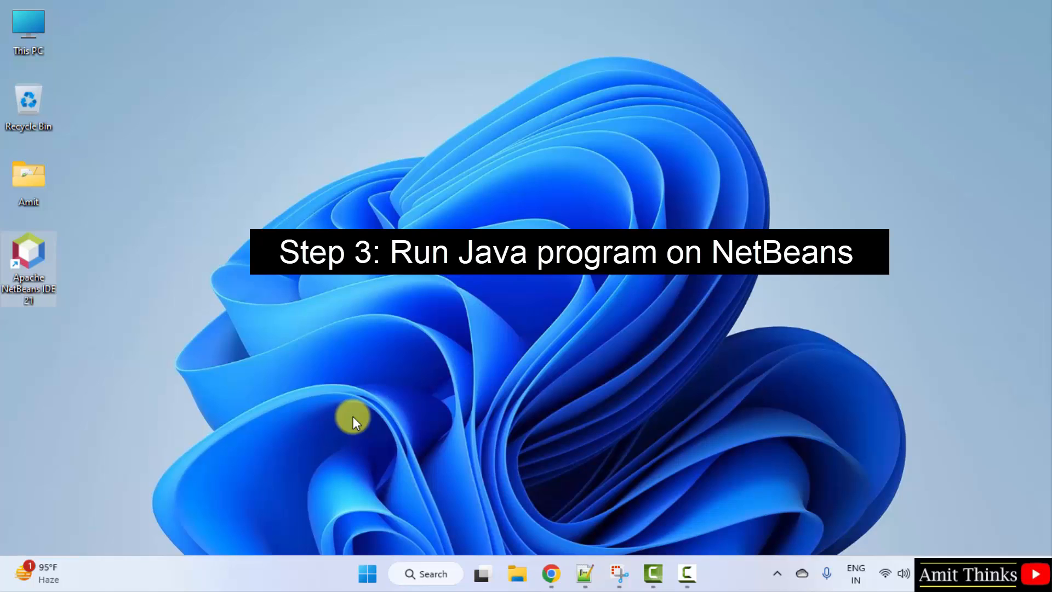
pyautogui.moveTo(367, 467)
pyautogui.write('netbeans')
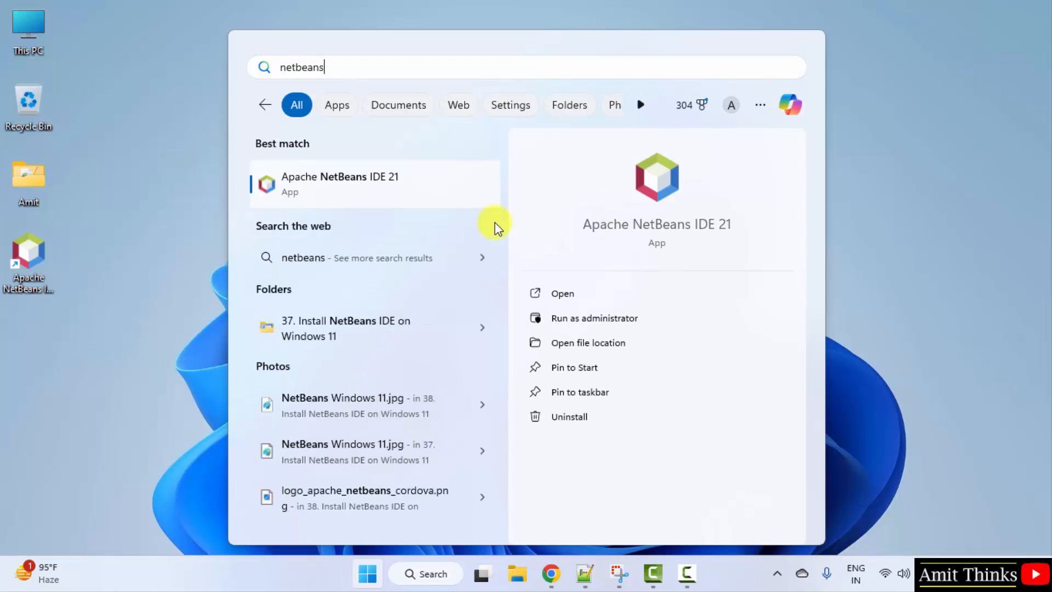
pyautogui.moveTo(644, 295)
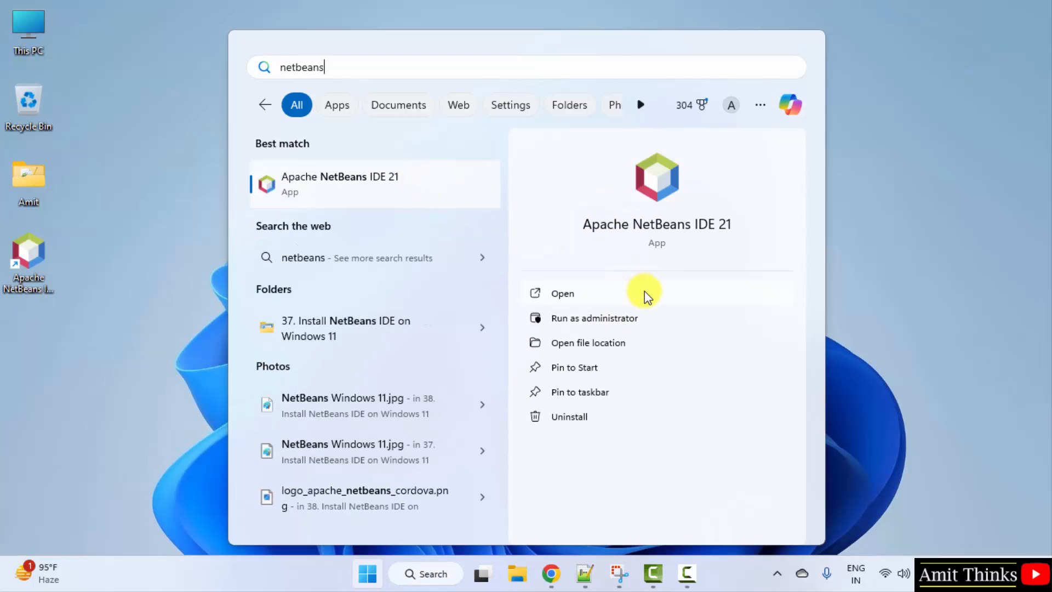
pyautogui.moveTo(656, 292)
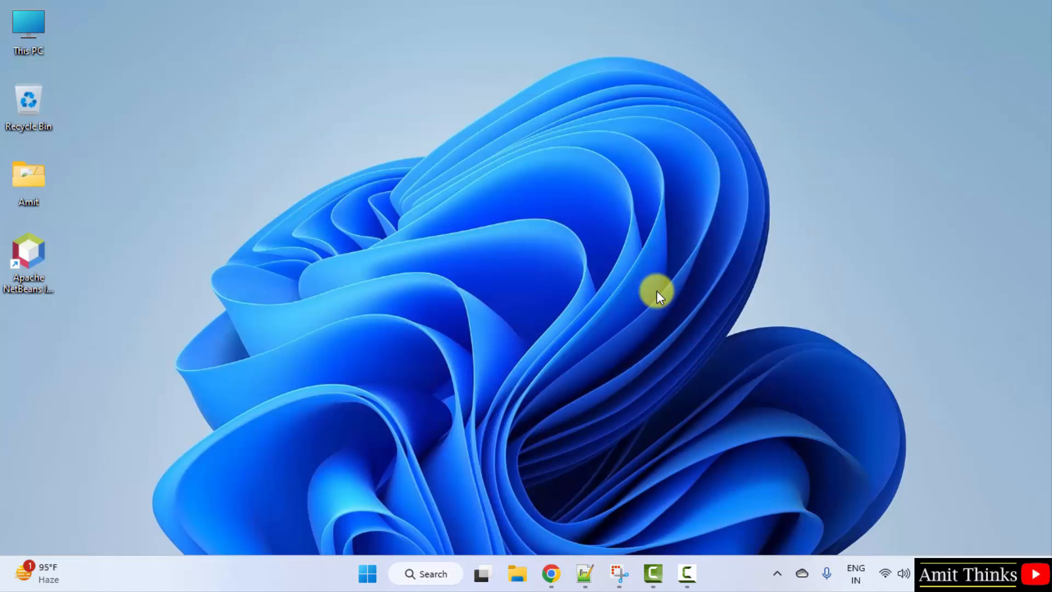
# Launch Apache NetBeans IDE 21 from its desktop icon.
pyautogui.doubleClick(28, 252)
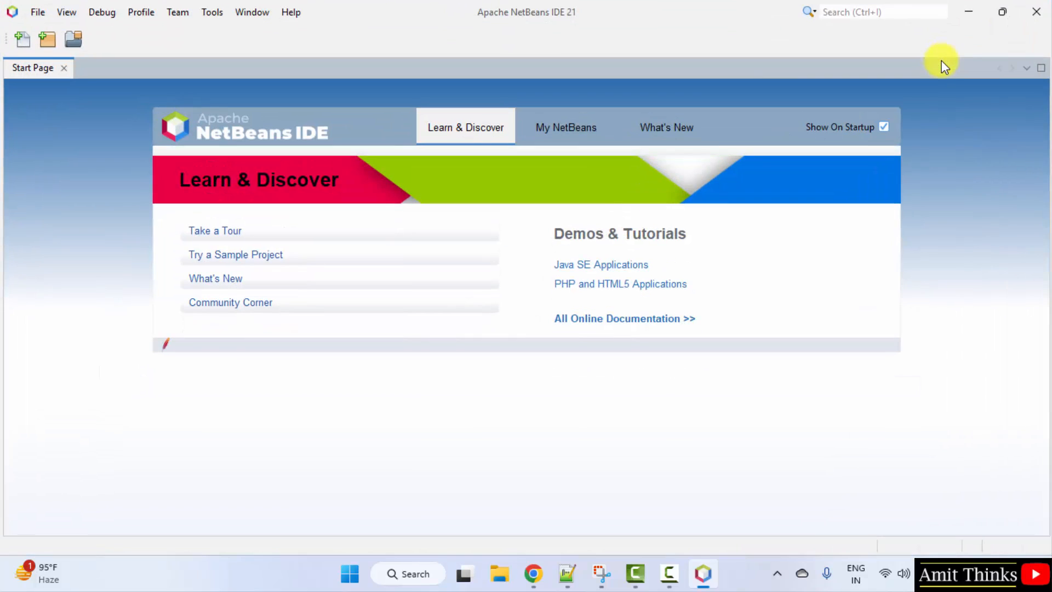
pyautogui.moveTo(426, 128)
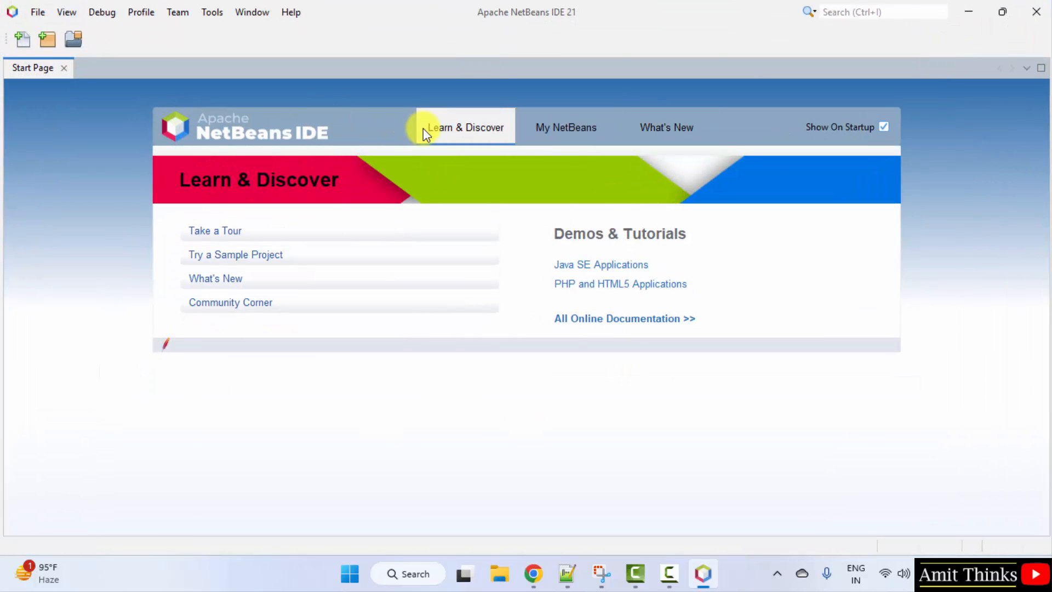
pyautogui.moveTo(585, 232)
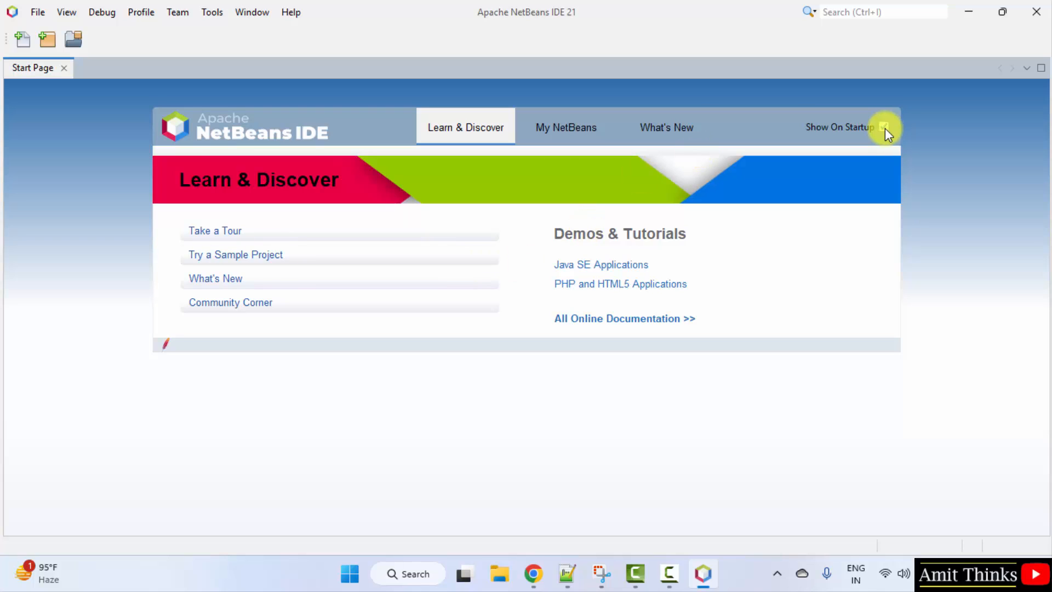
# Turn off 'Show On Startup' and close the Start Page, leaving the File menu open.
pyautogui.click(884, 126)
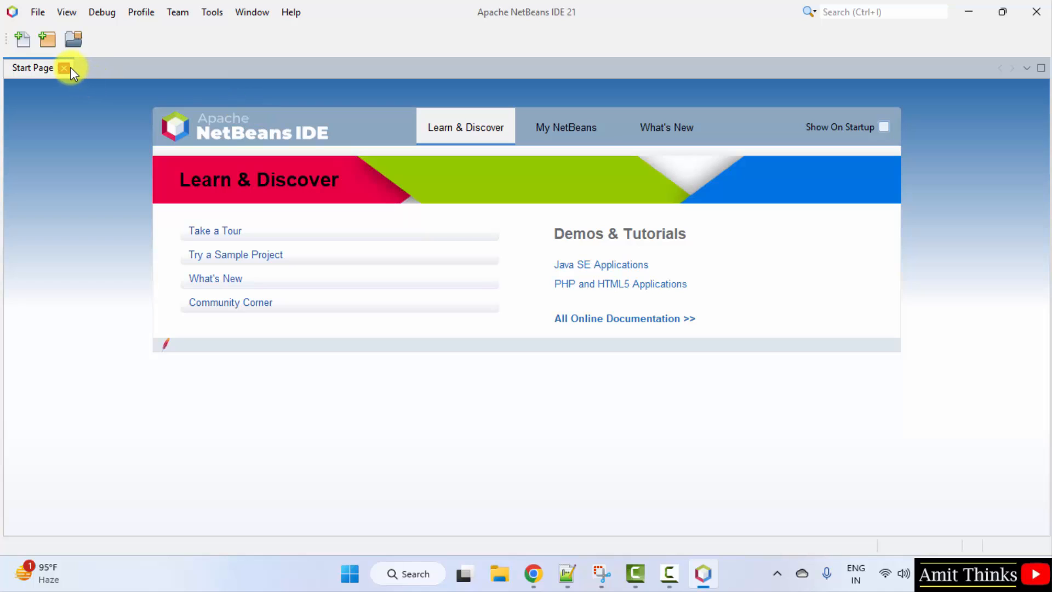
pyautogui.click(65, 68)
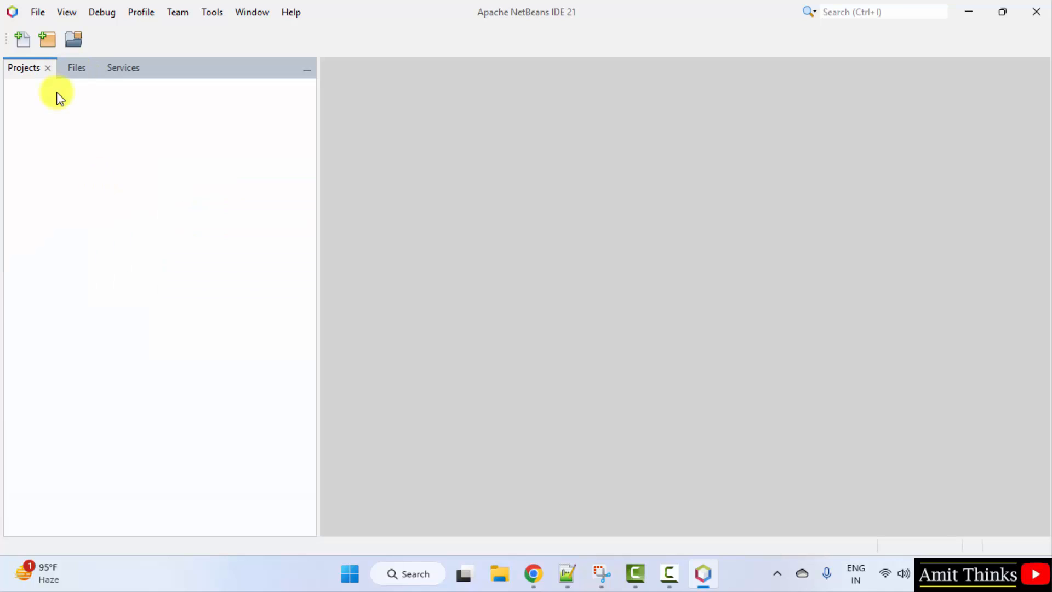
pyautogui.moveTo(38, 12)
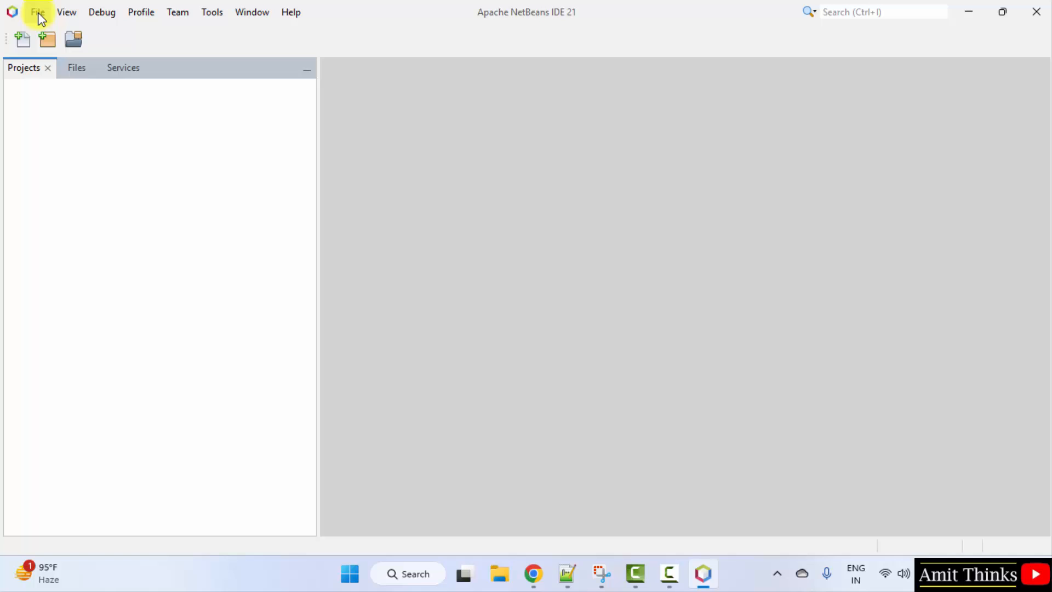
pyautogui.click(37, 12)
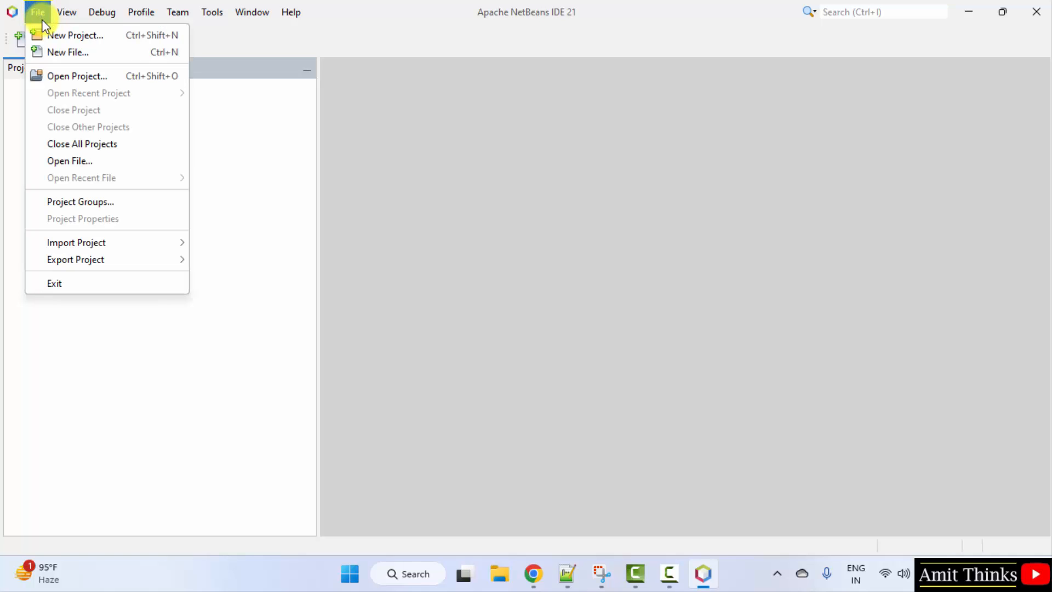
# Begin a New Project keeping Java with Maven > Java Application, reaching Name and Location.
pyautogui.click(75, 35)
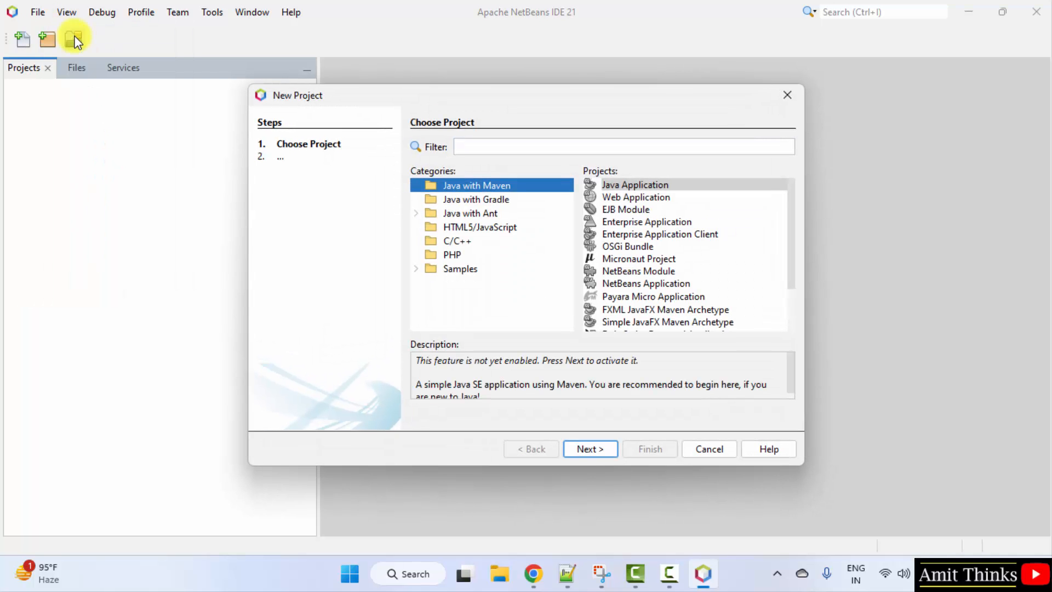
pyautogui.moveTo(461, 250)
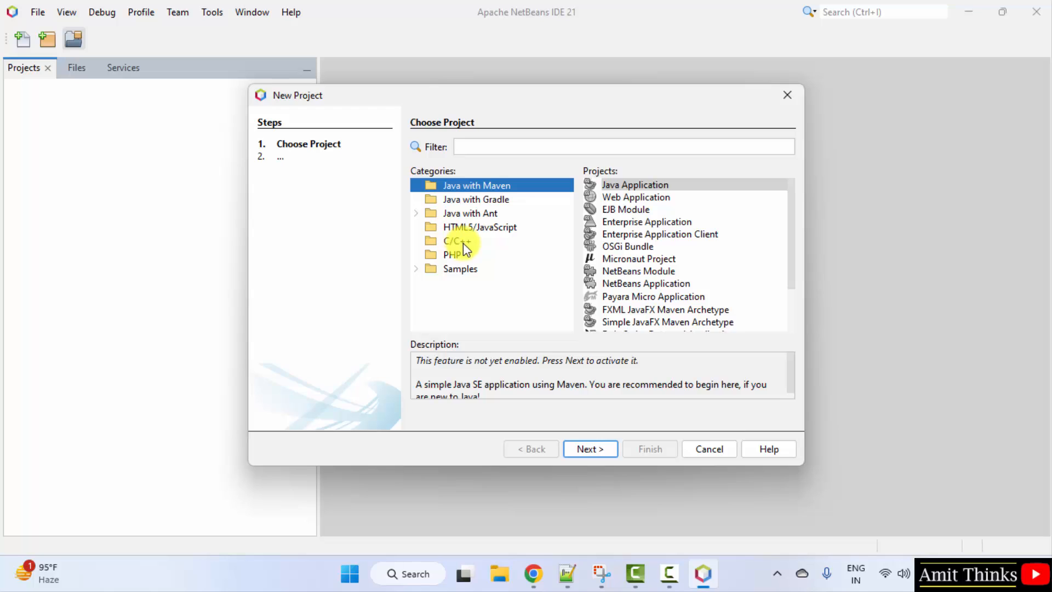
pyautogui.moveTo(519, 191)
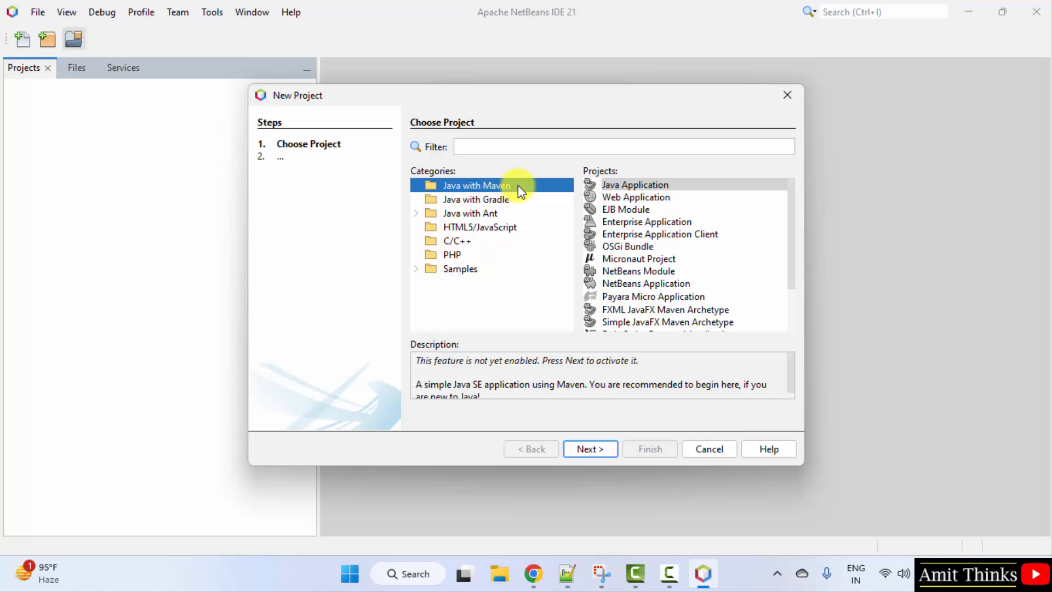
pyautogui.moveTo(717, 258)
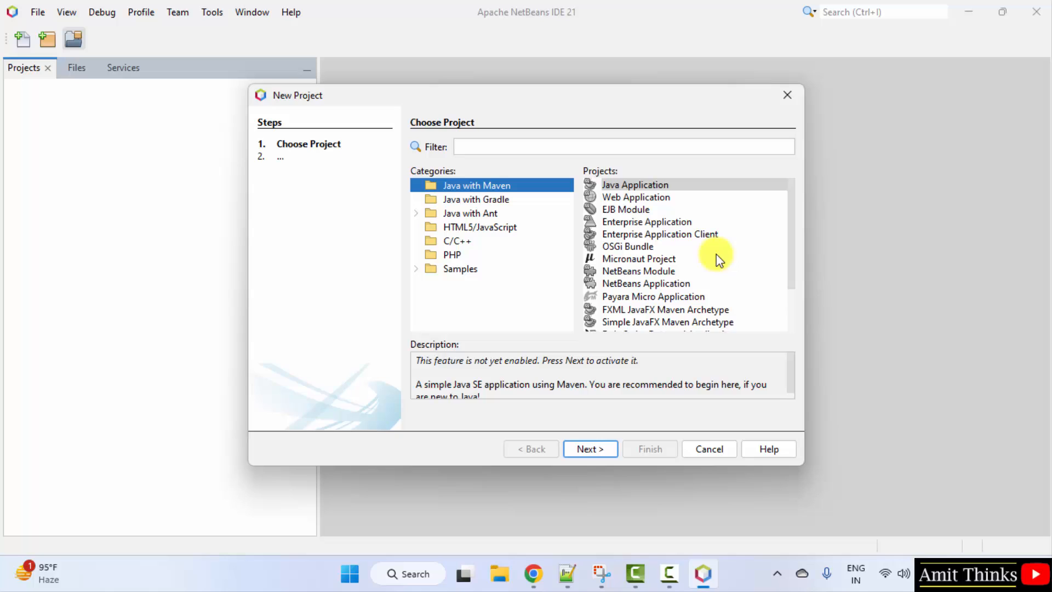
pyautogui.moveTo(694, 171)
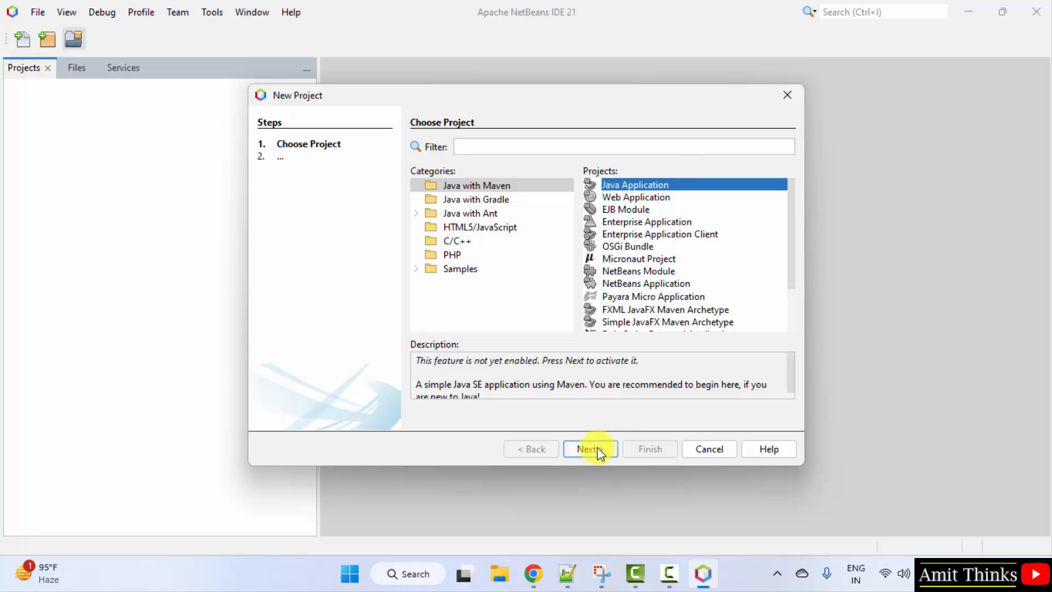
pyautogui.click(589, 449)
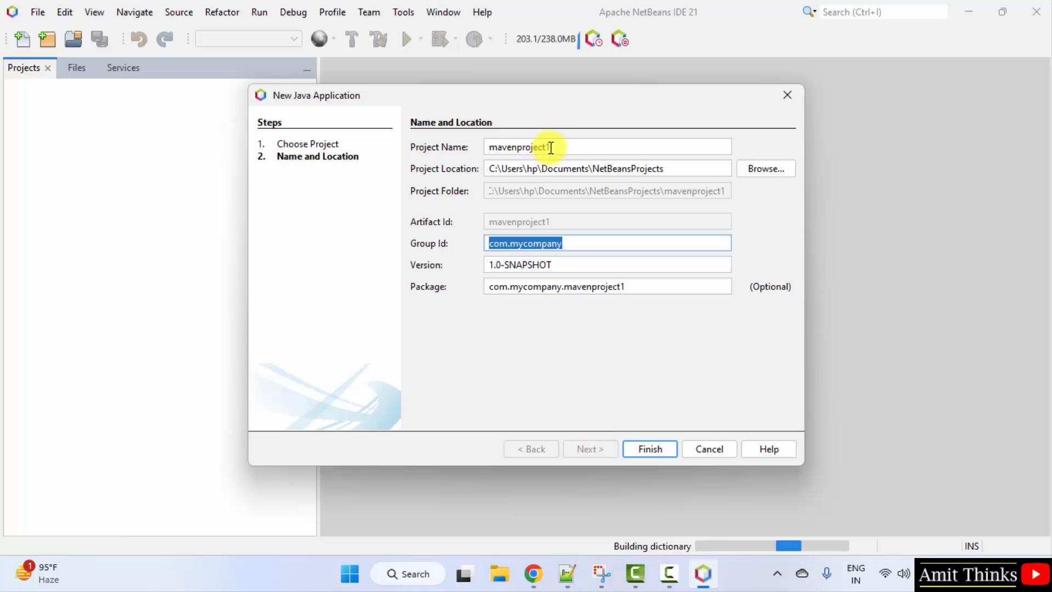
# Name the project AmitProject with package com.studyopedia and finish creating it.
pyautogui.write('AmitP')
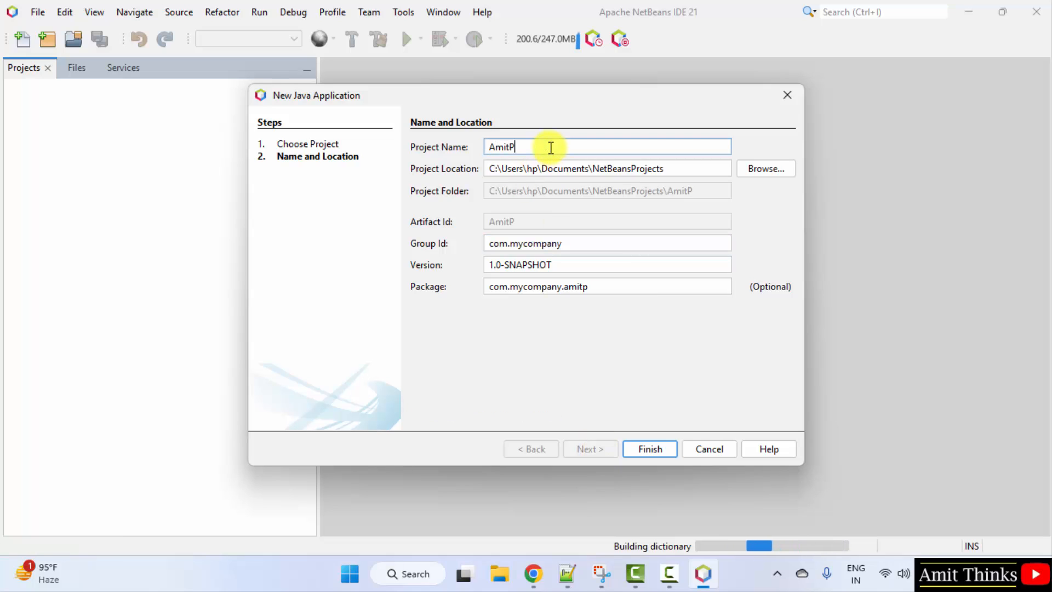
pyautogui.write('roject')
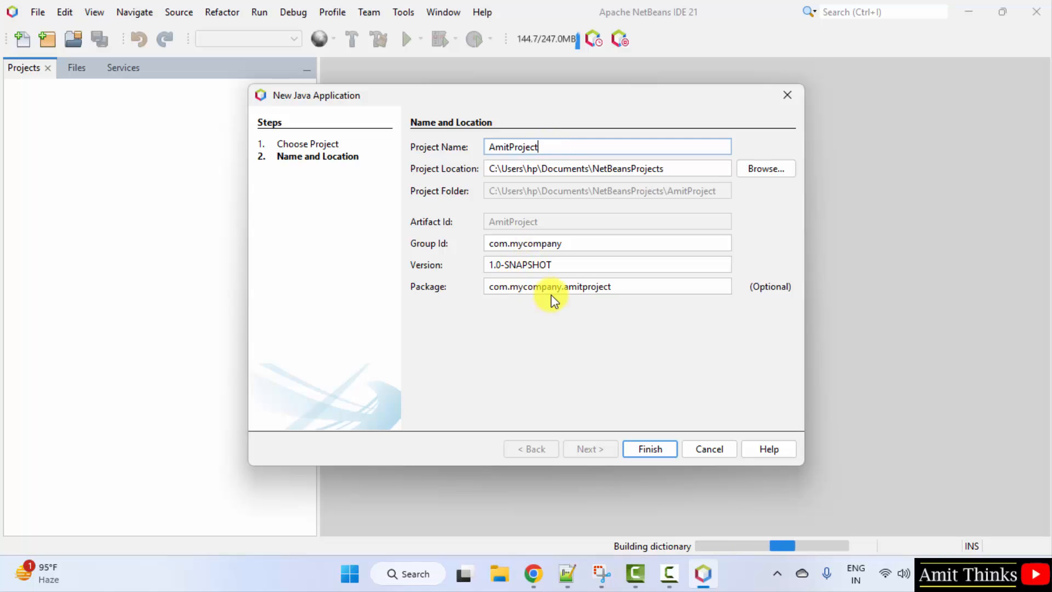
pyautogui.write('com.st')
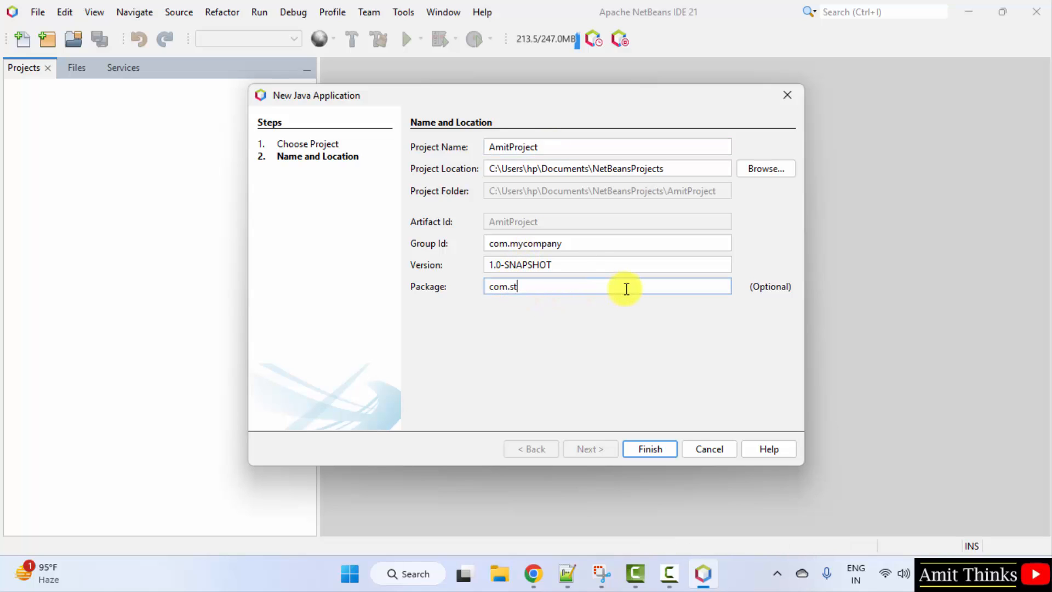
pyautogui.write('udyopedia')
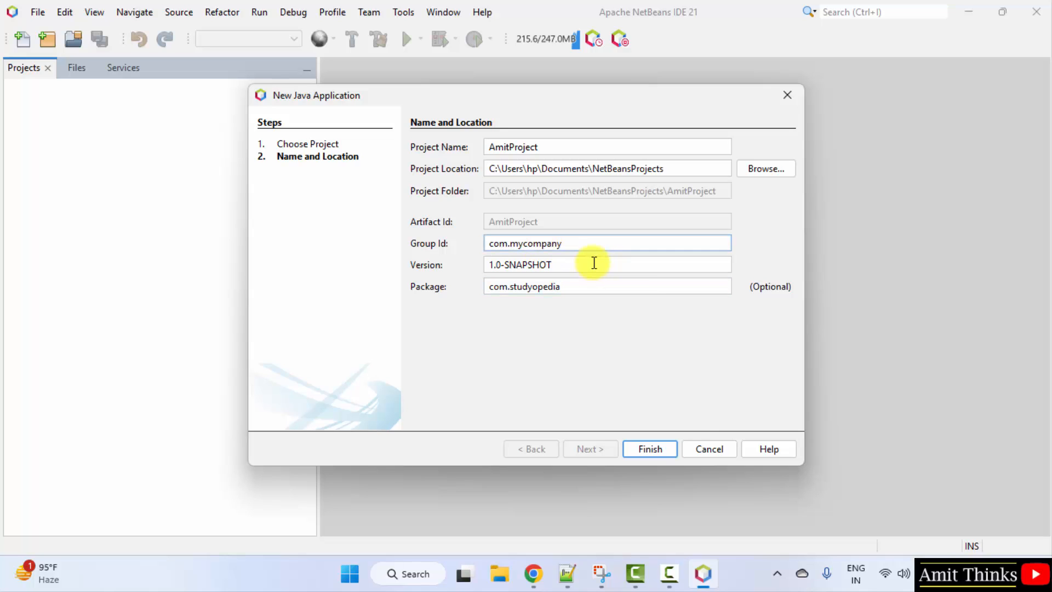
pyautogui.click(648, 448)
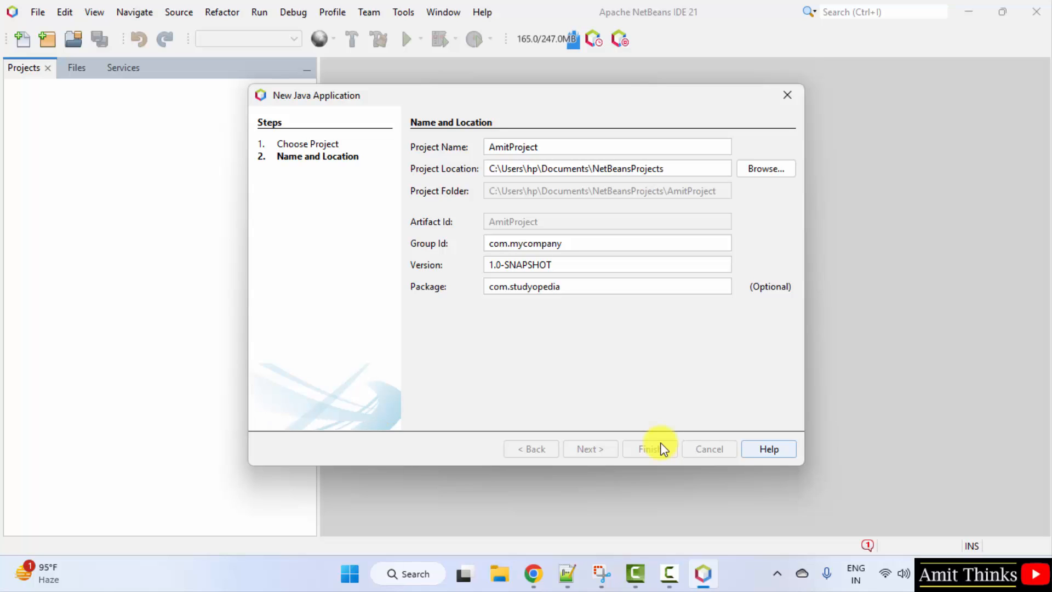
pyautogui.click(649, 449)
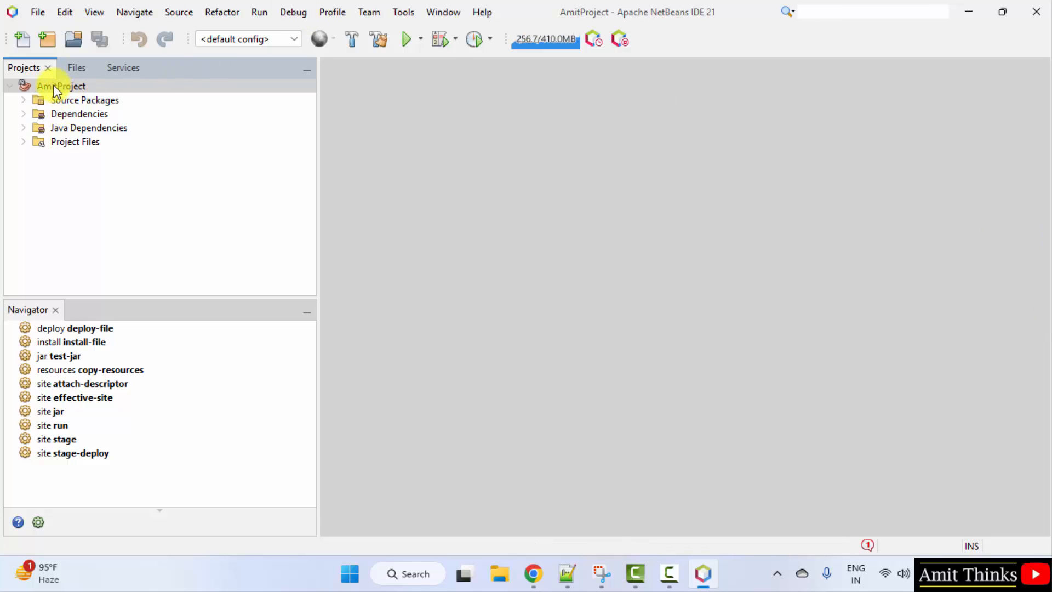
# Create a new Java class Demo in the com.studyopedia package under Source Packages.
pyautogui.click(23, 100)
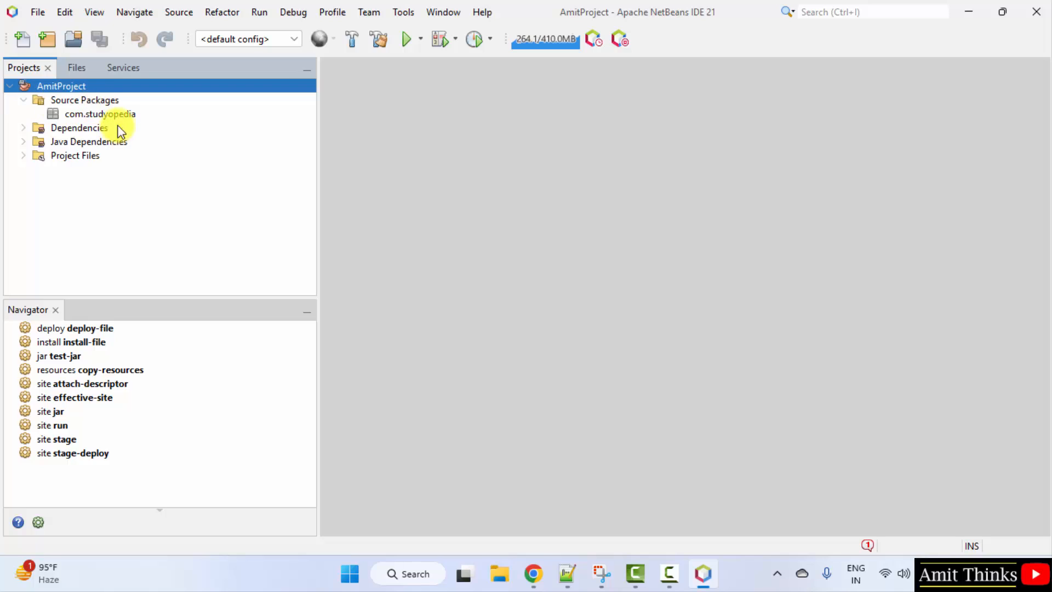
pyautogui.click(98, 113)
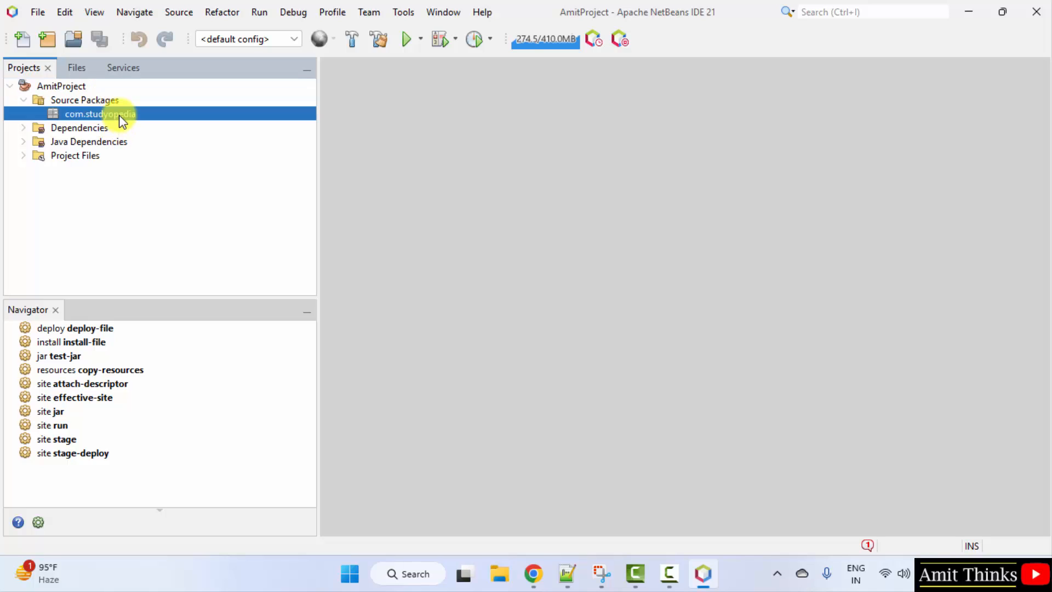
pyautogui.moveTo(99, 114)
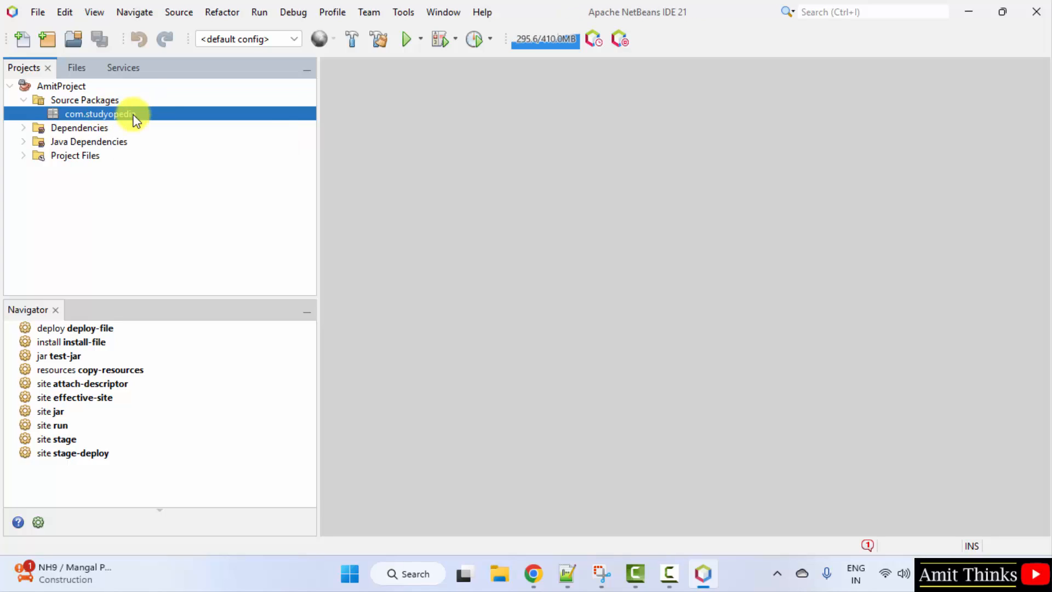
pyautogui.rightClick(99, 114)
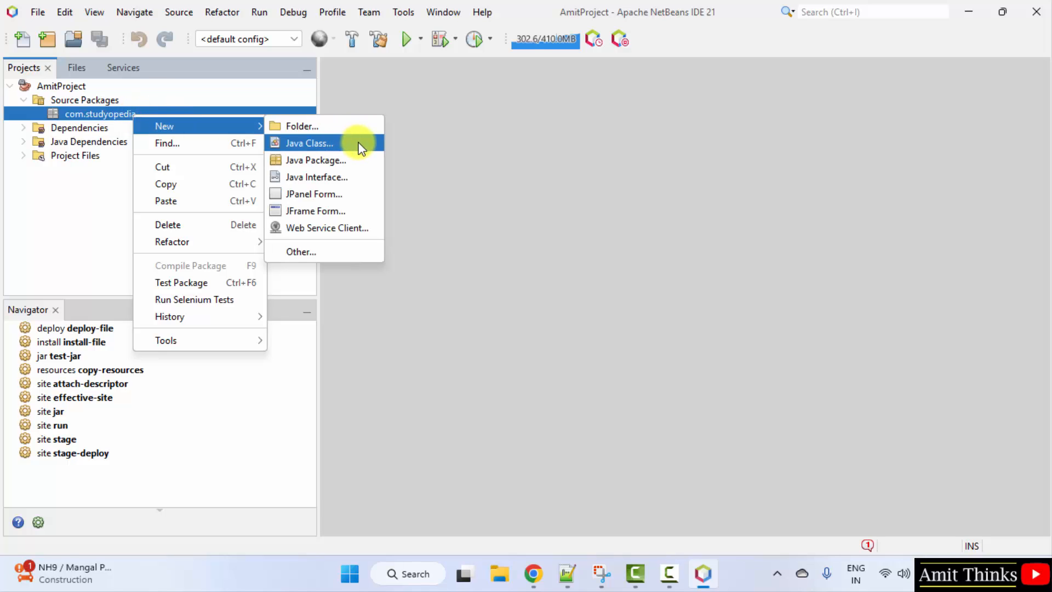
pyautogui.click(309, 143)
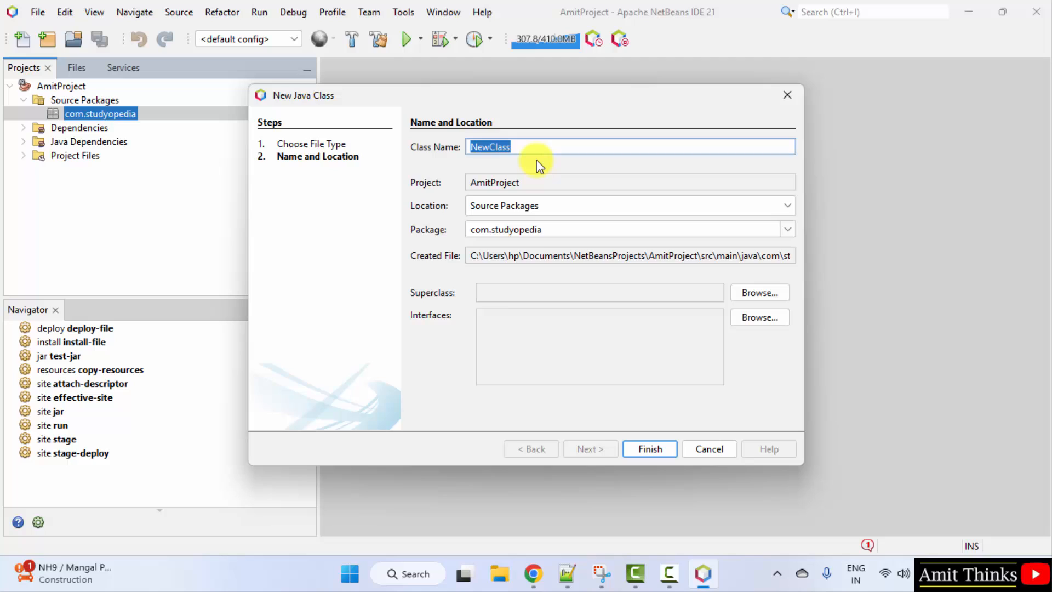
pyautogui.write('Demo')
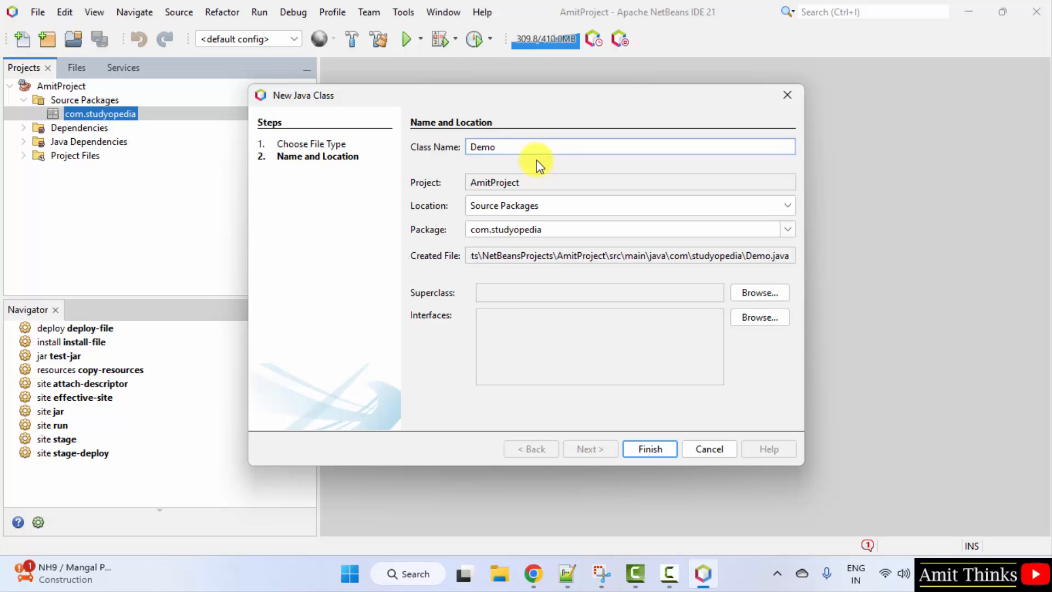
pyautogui.moveTo(559, 195)
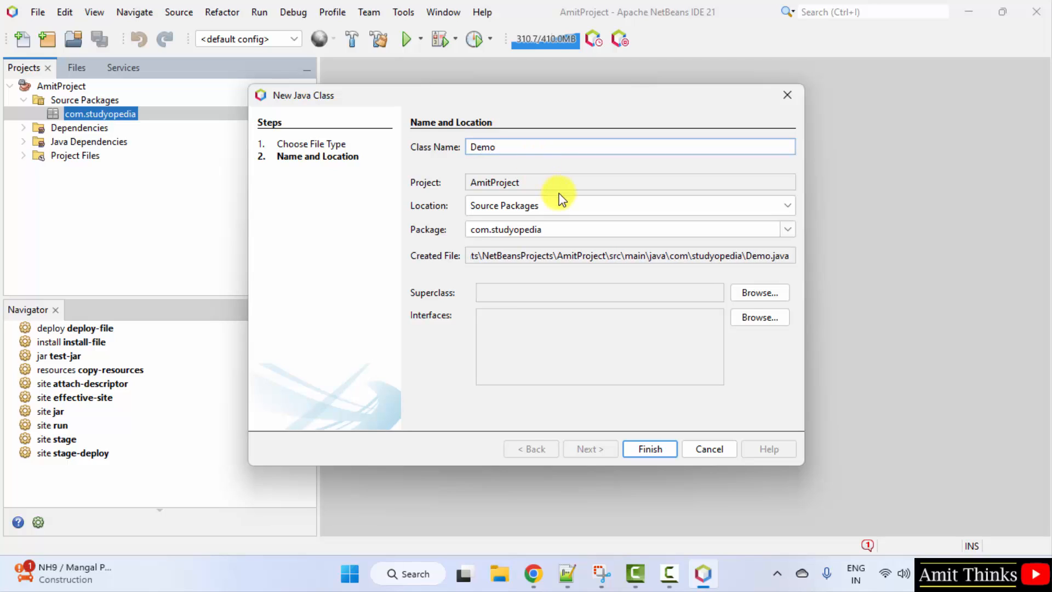
pyautogui.moveTo(503, 215)
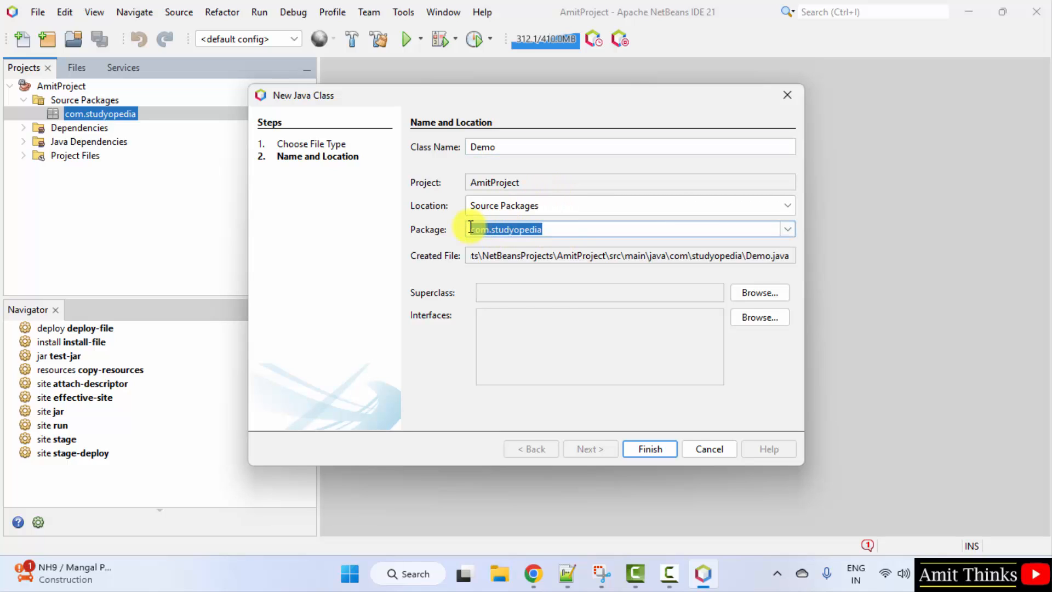
pyautogui.moveTo(721, 422)
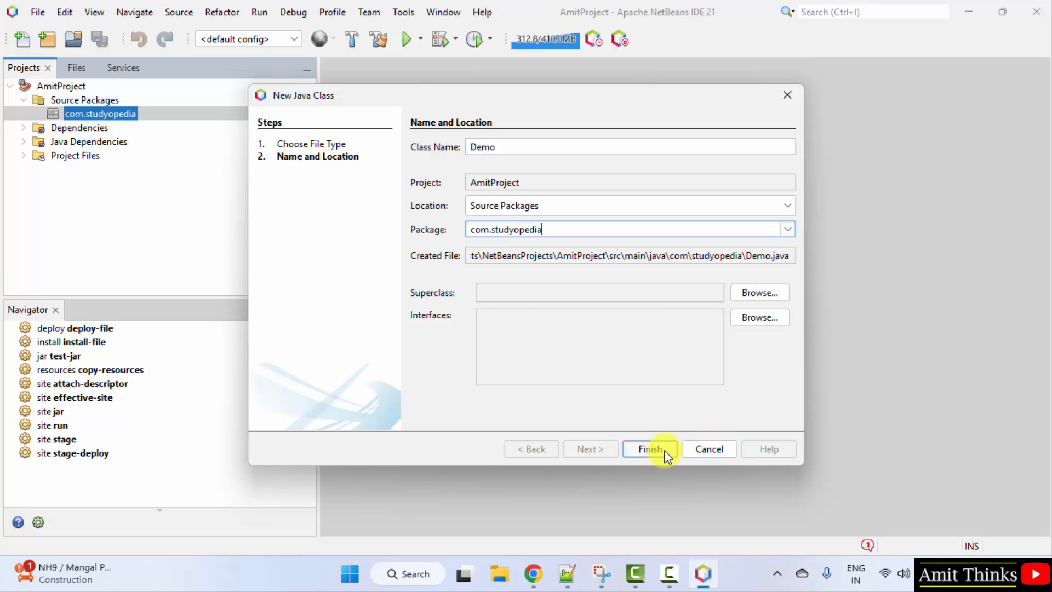
pyautogui.moveTo(777, 263)
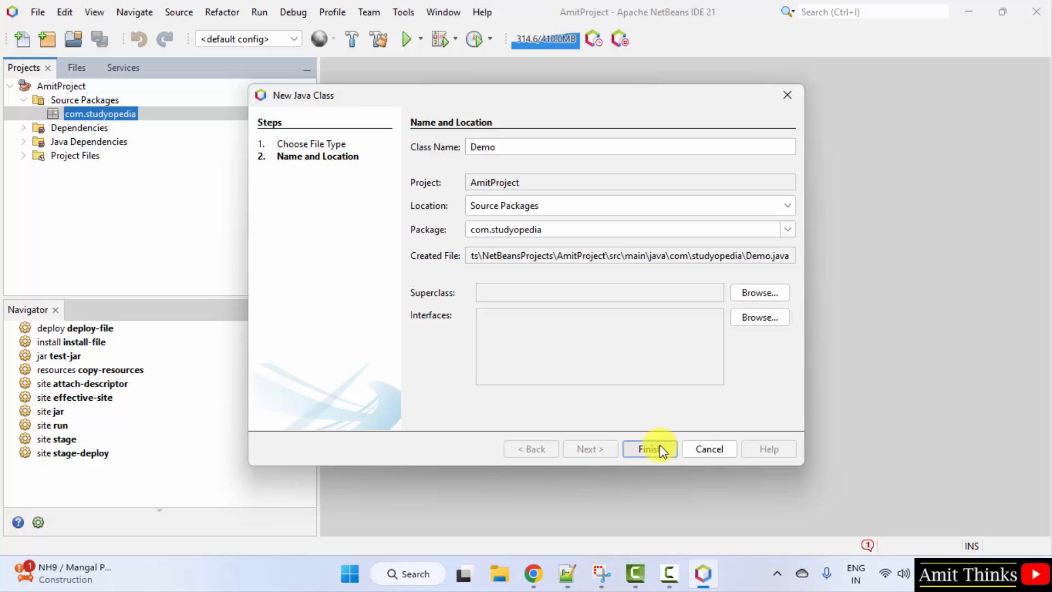
pyautogui.click(646, 448)
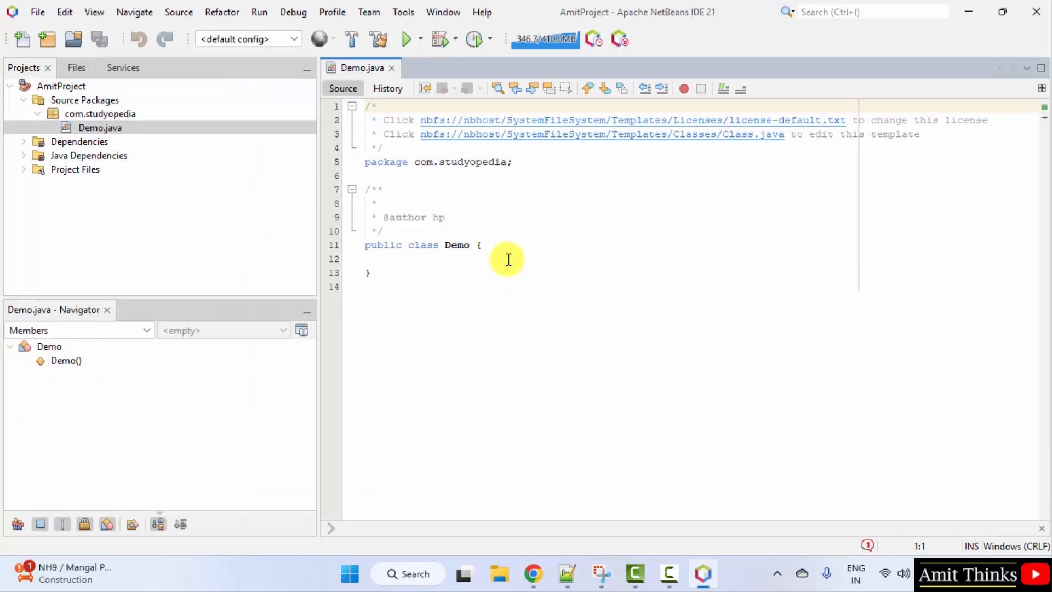
# Write the public static void main(String[] args) method inside the Demo class.
pyautogui.click(506, 260)
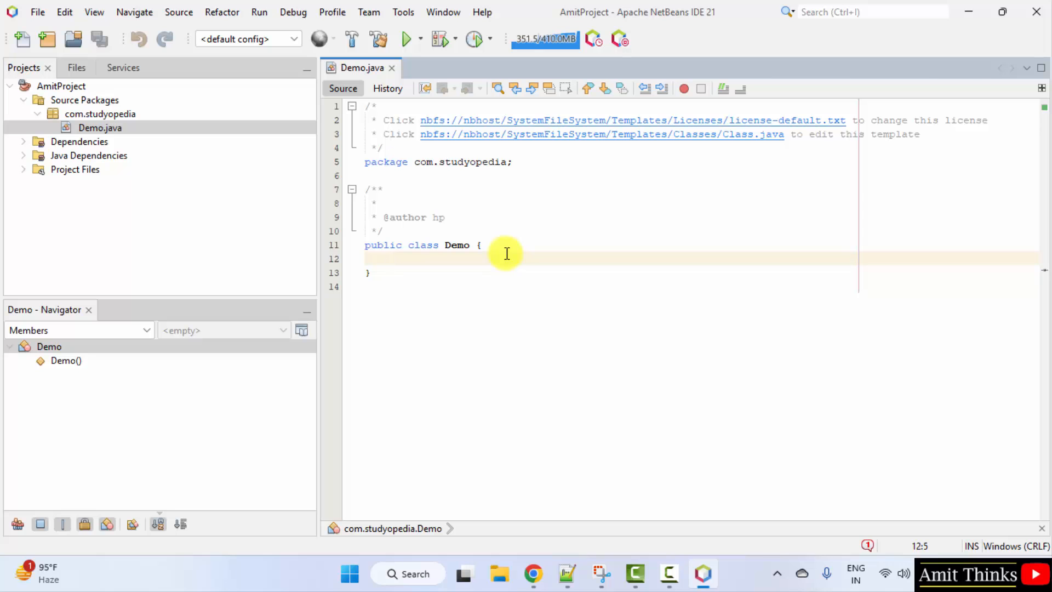
pyautogui.write('publ')
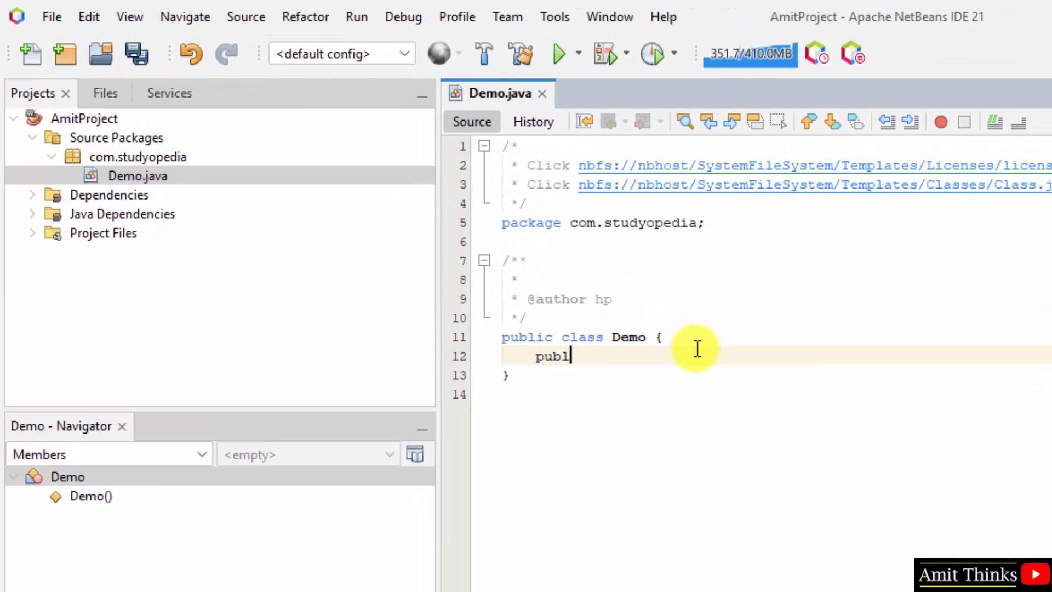
pyautogui.write('ic static v')
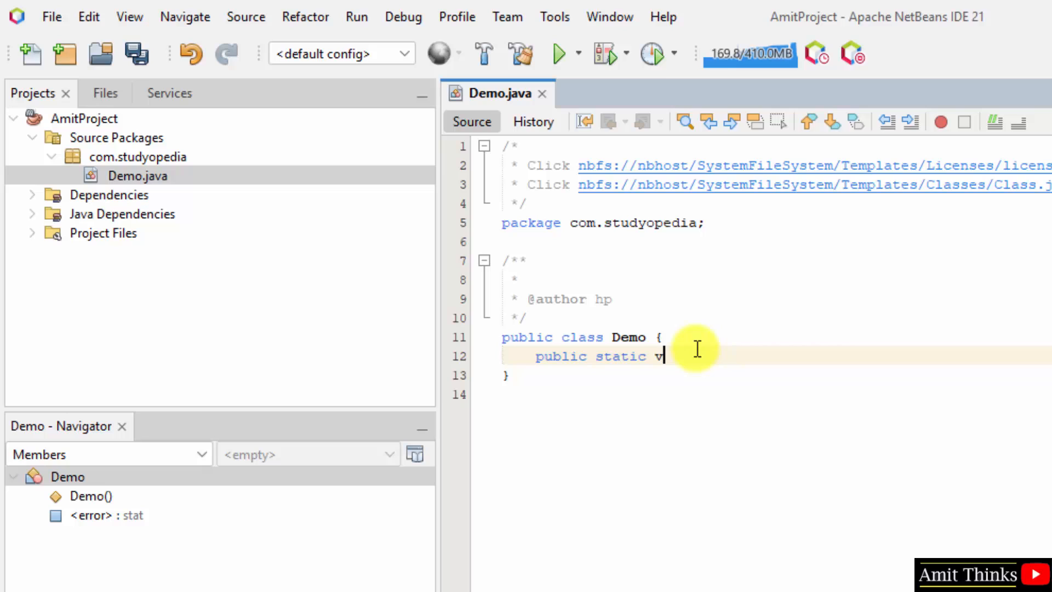
pyautogui.write('oid main(String [])')
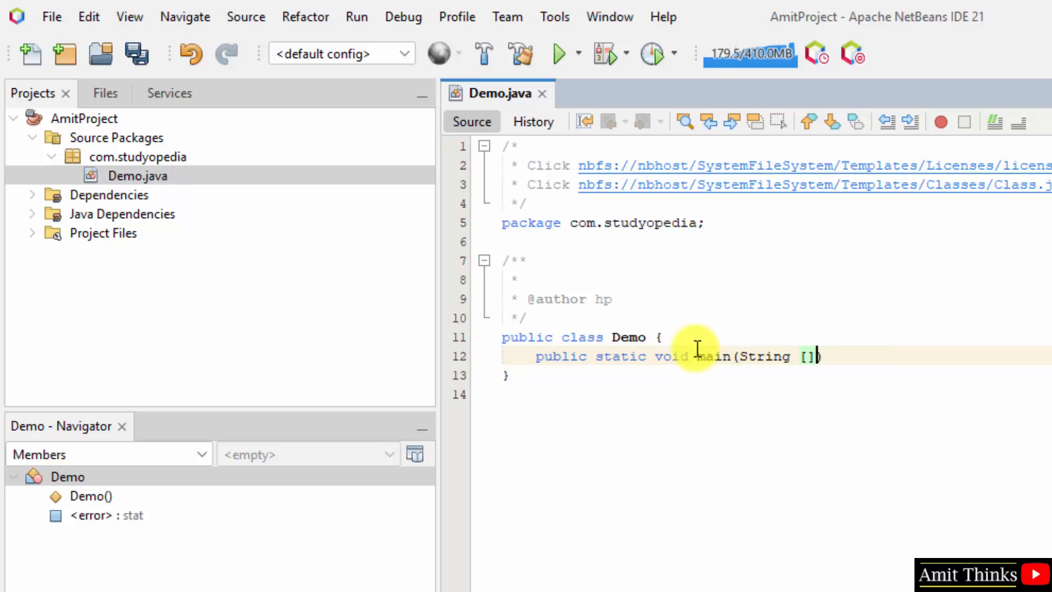
pyautogui.write('args')
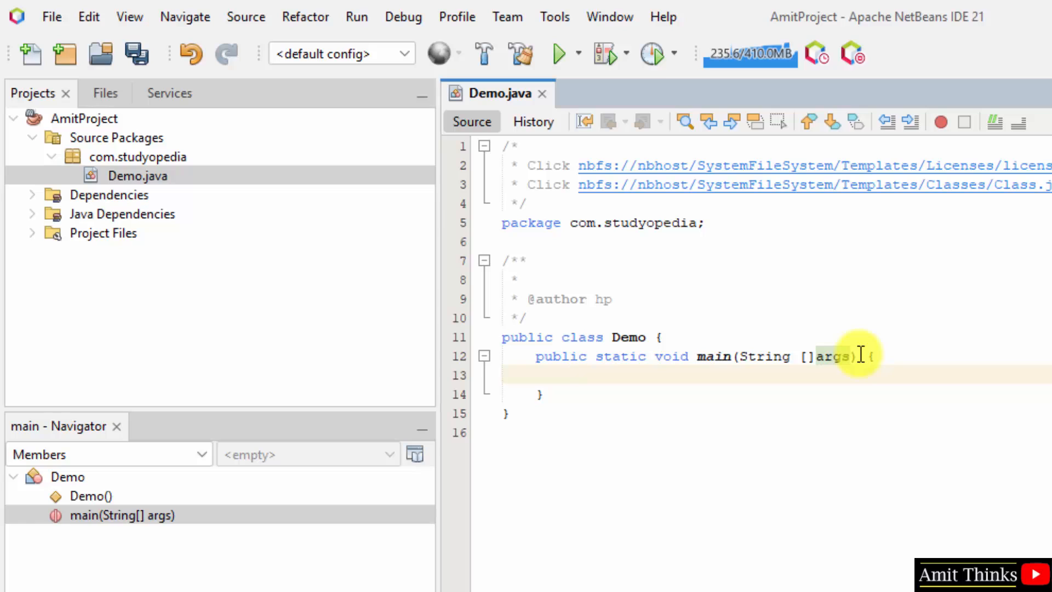
# Add System.out.println("Amit Diwan..."); in main and save Demo.java.
pyautogui.write('System.o')
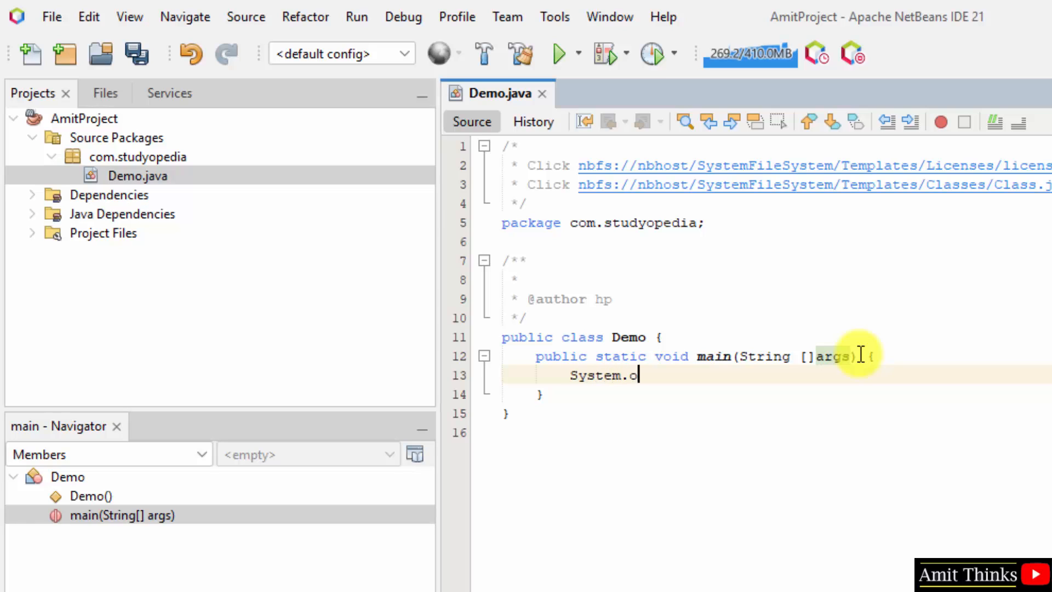
pyautogui.write('ut.prin')
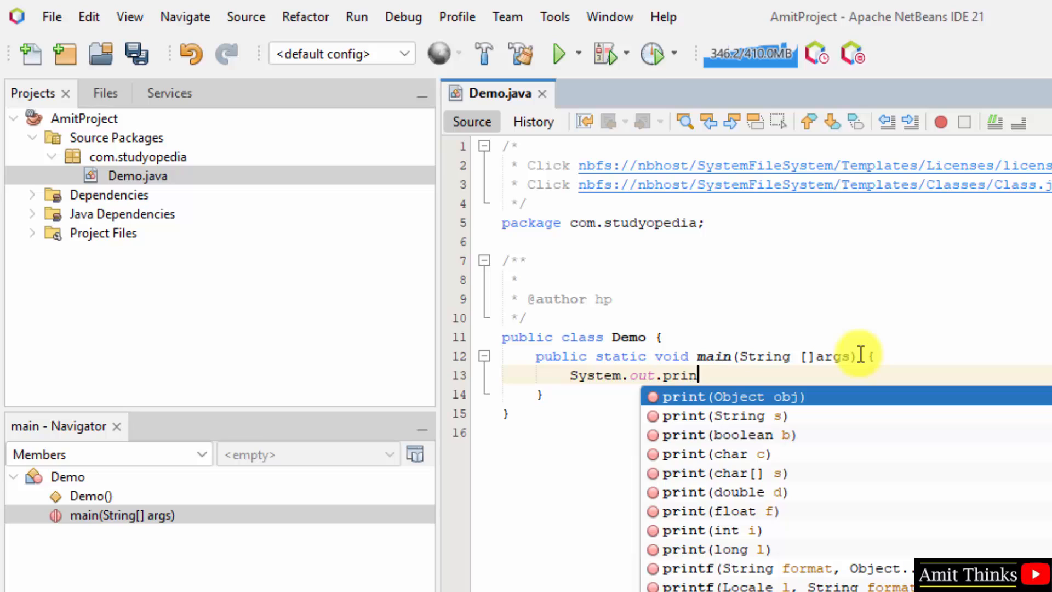
pyautogui.write('ln("Amit");')
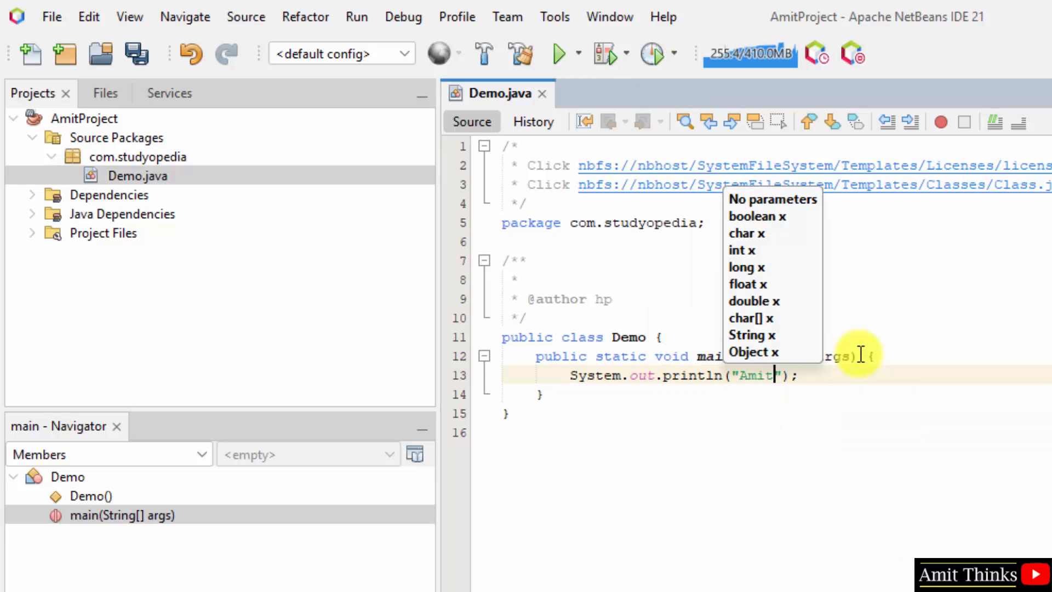
pyautogui.write('Diwan...')
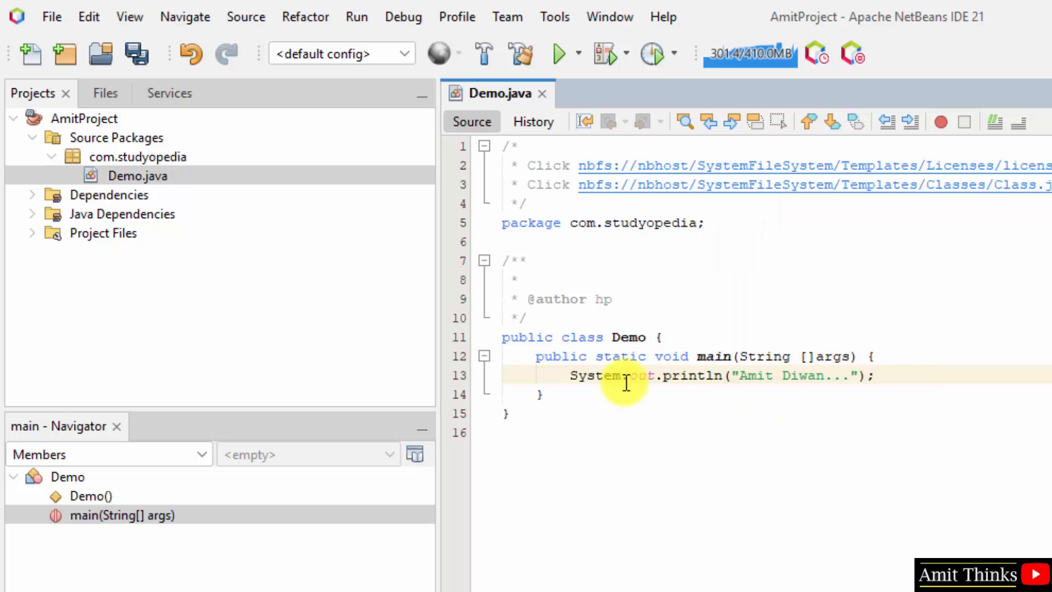
pyautogui.moveTo(637, 337)
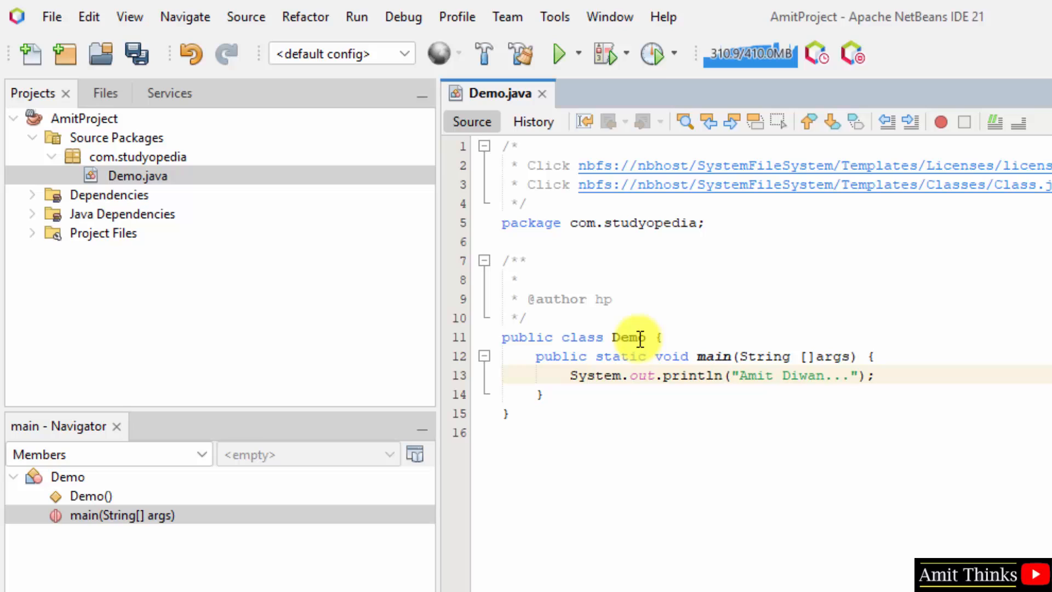
pyautogui.click(631, 336)
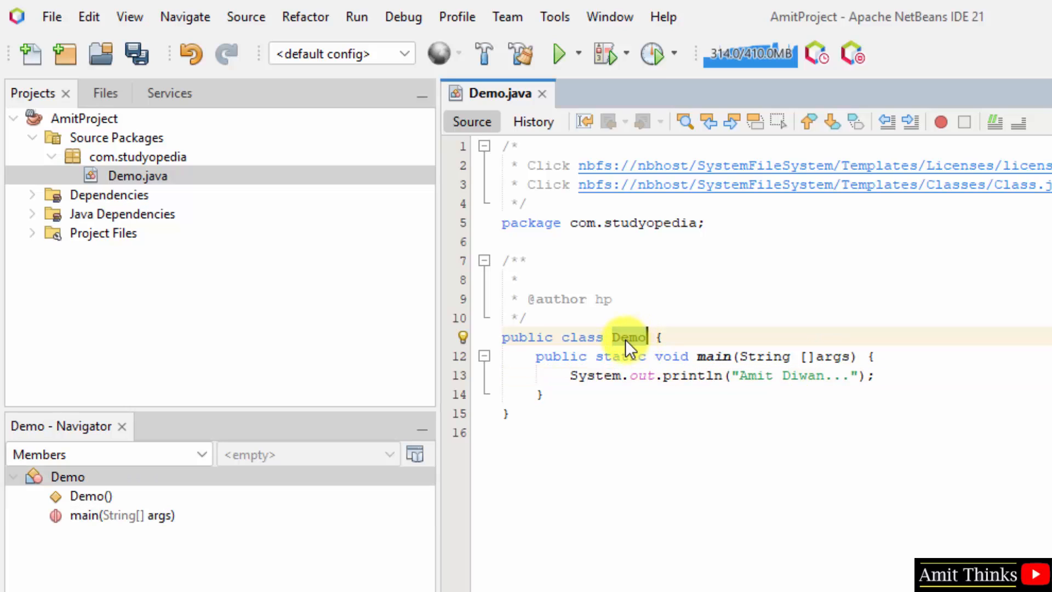
pyautogui.moveTo(500, 104)
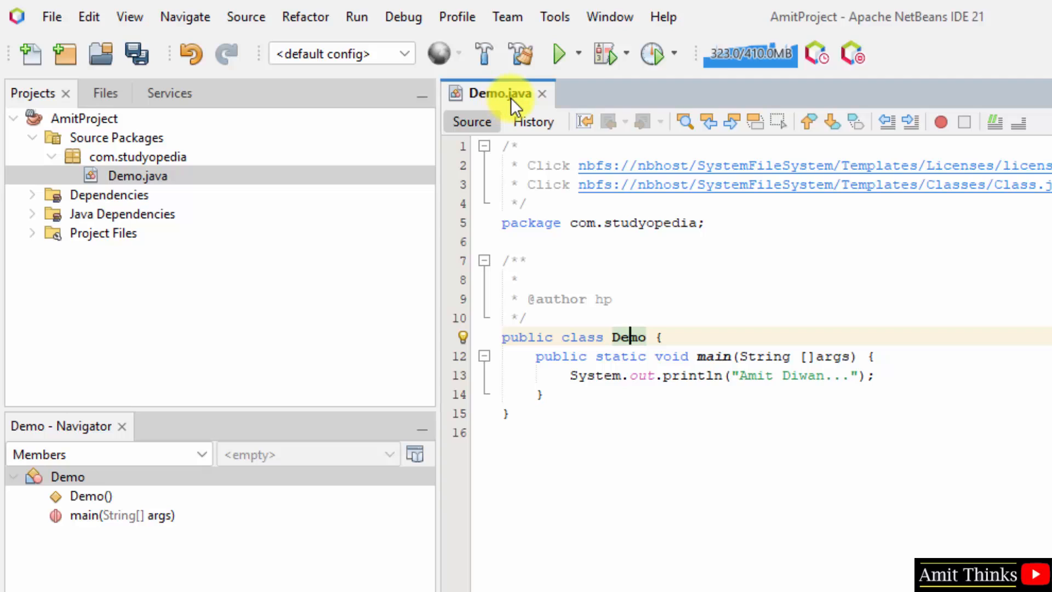
pyautogui.moveTo(640, 344)
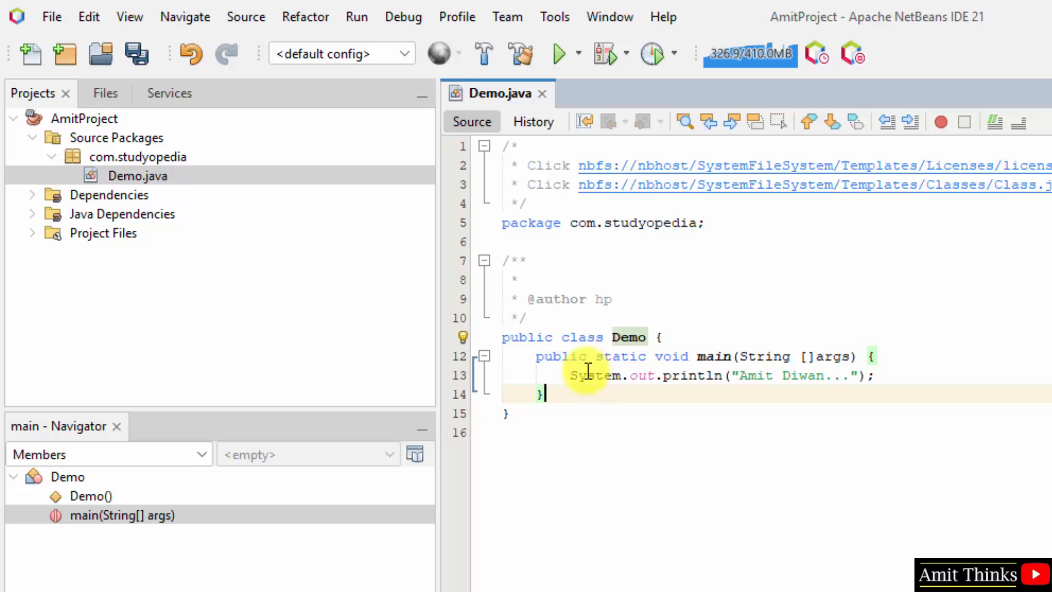
pyautogui.moveTo(630, 266)
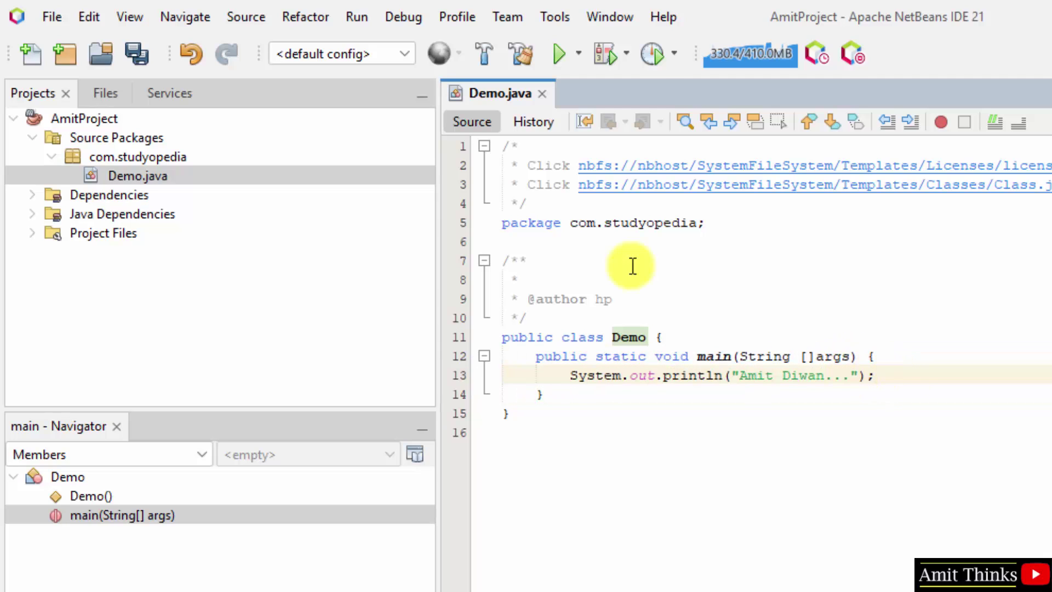
pyautogui.click(51, 16)
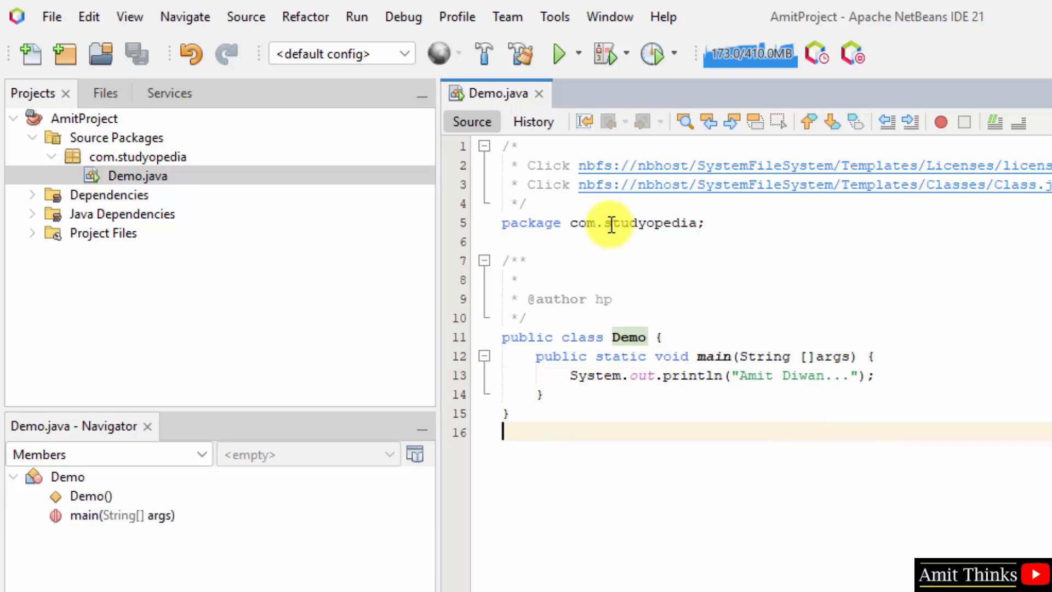
# Run Demo.java via Run File so the Output window prints 'Amit Diwan...' and BUILD SUCCESS.
pyautogui.rightClick(610, 224)
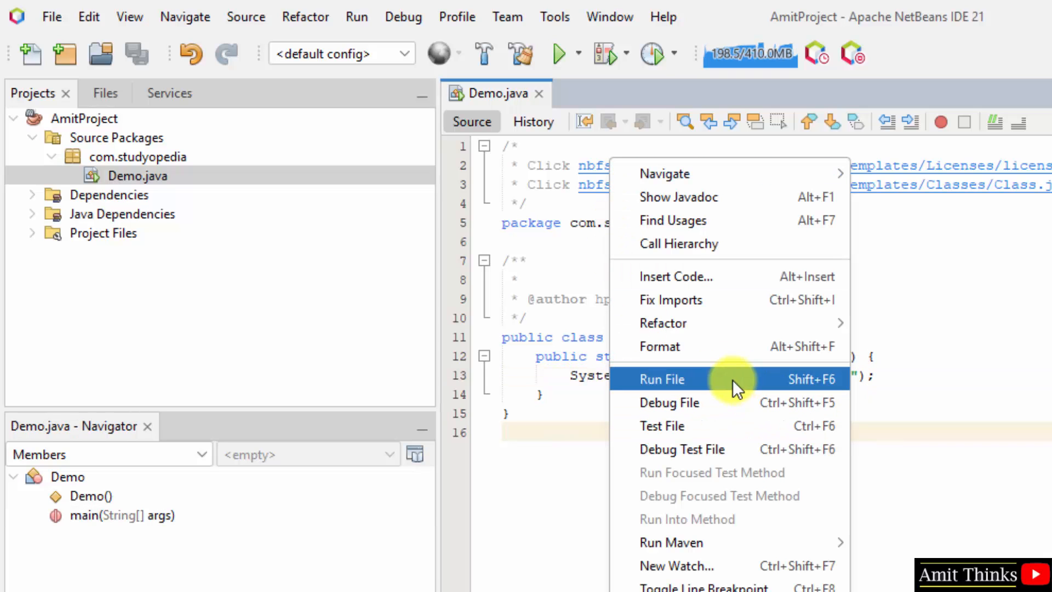
pyautogui.click(663, 379)
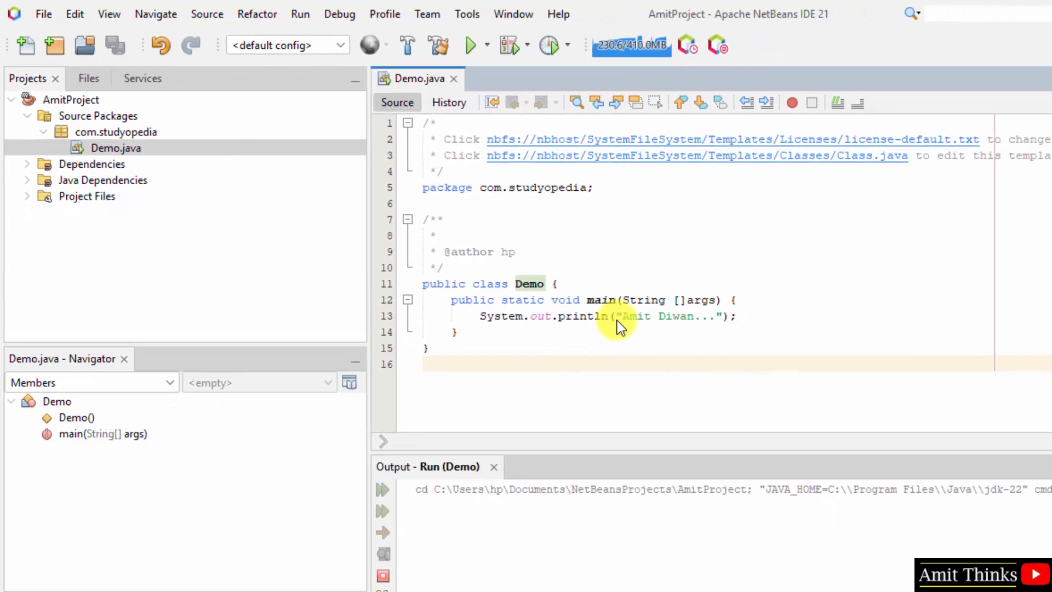
pyautogui.click(472, 45)
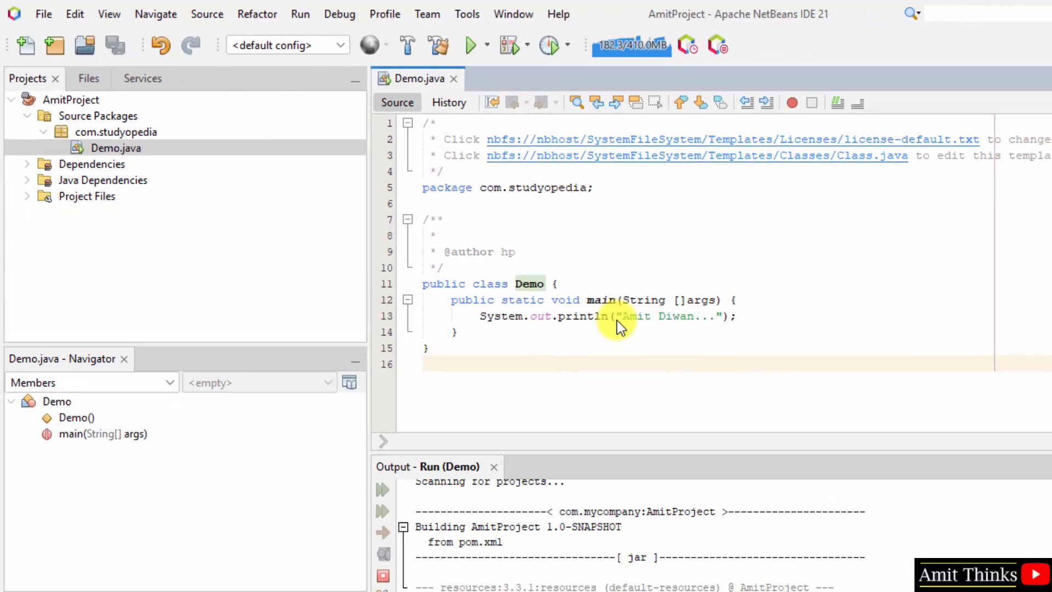
pyautogui.click(471, 45)
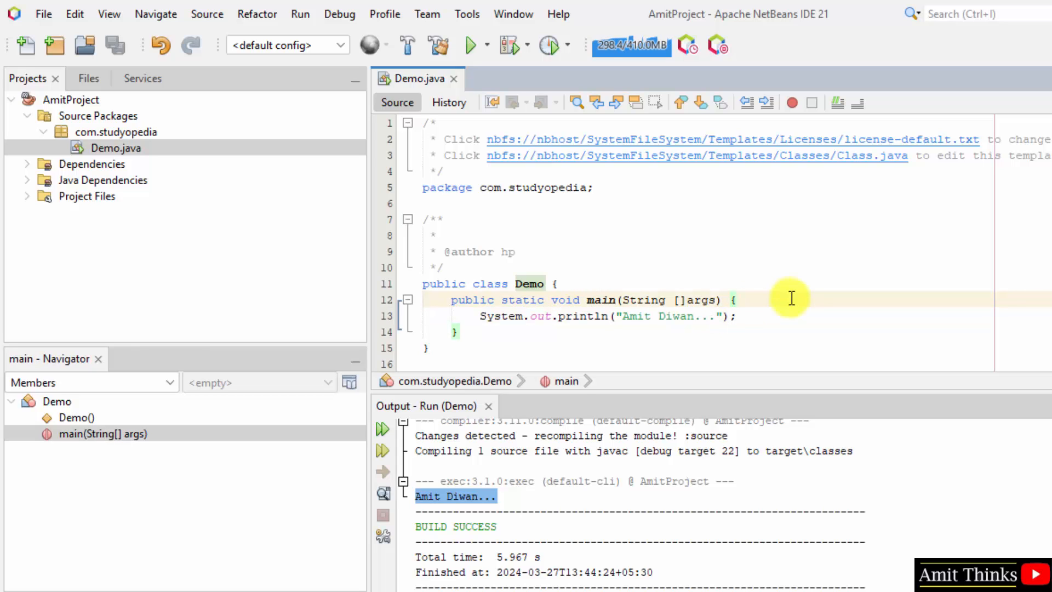
pyautogui.click(731, 300)
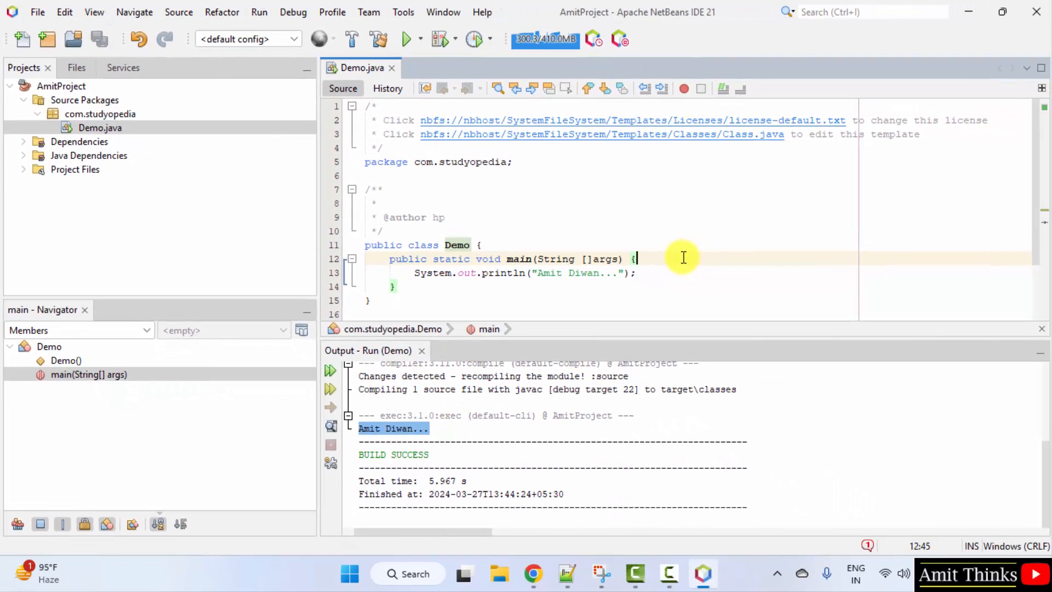
# Switch to Chrome on studyopedia.com, enter the Java tutorial and scroll to Java Features and Java Quiz.
pyautogui.click(532, 573)
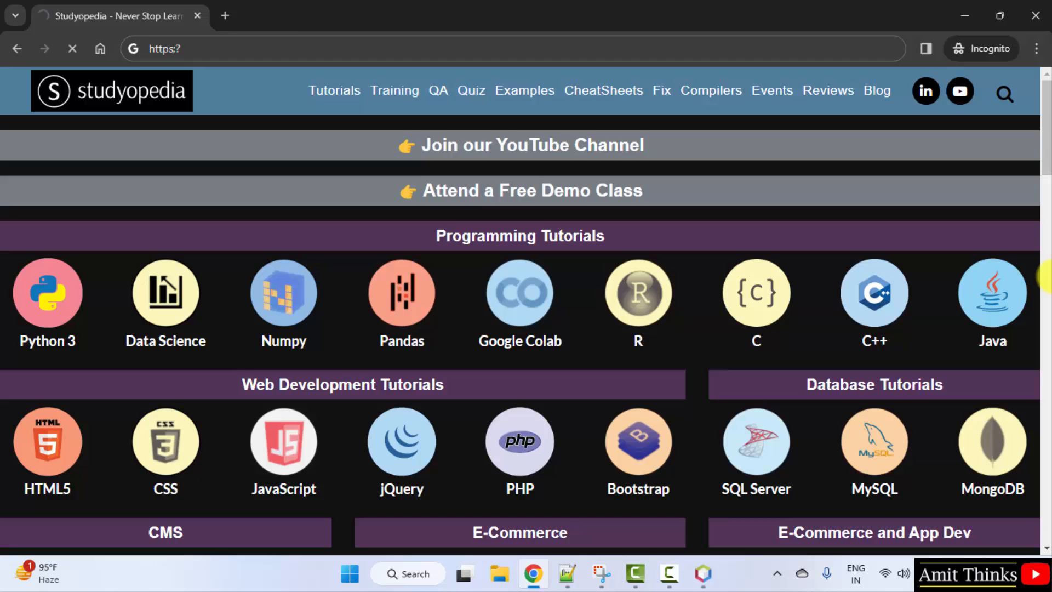
pyautogui.click(991, 292)
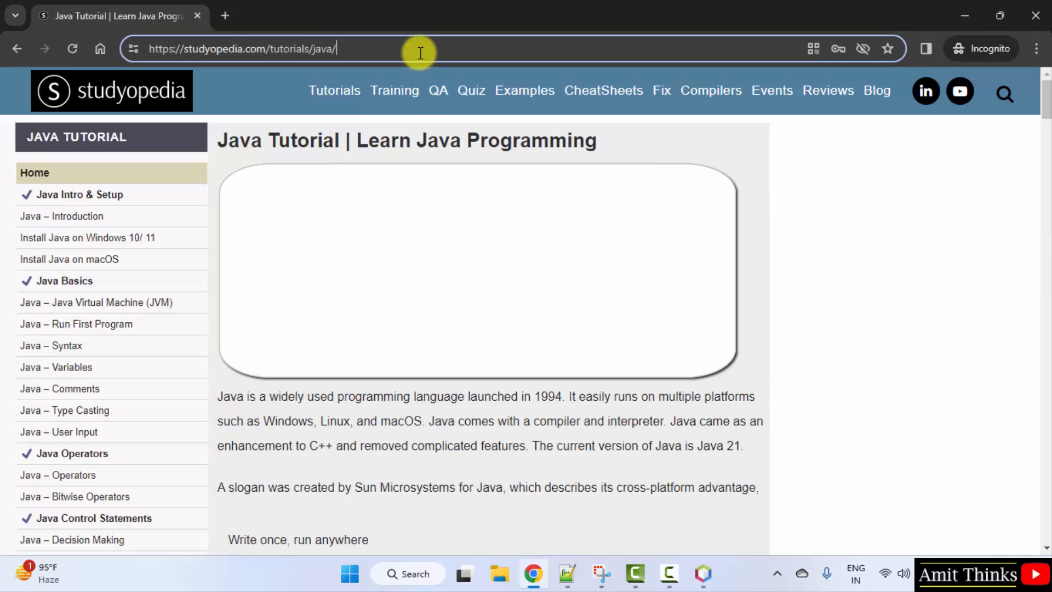
pyautogui.moveTo(104, 228)
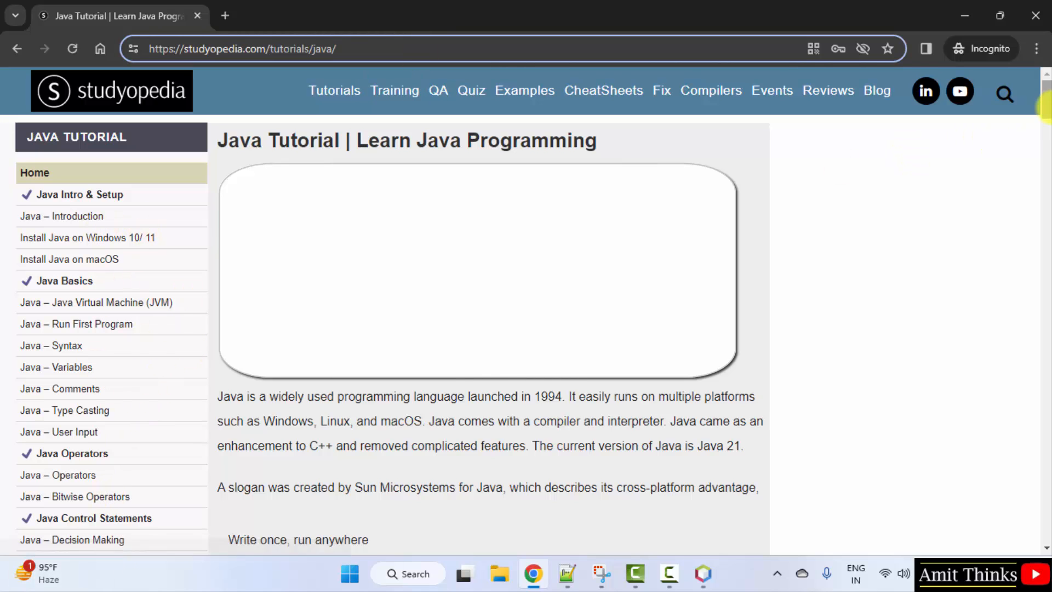
pyautogui.scroll(-3)
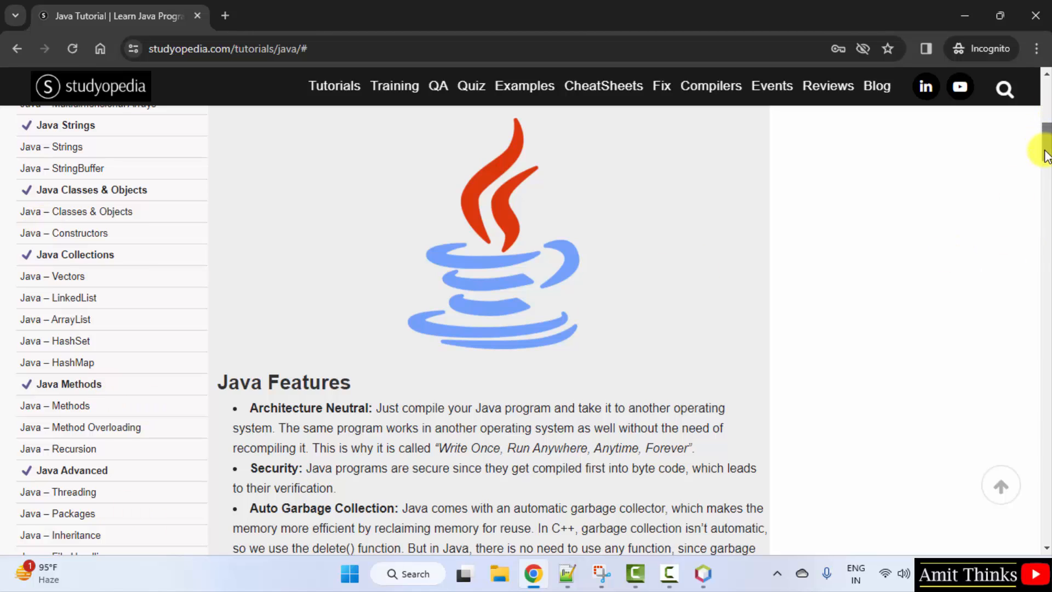
pyautogui.scroll(-3)
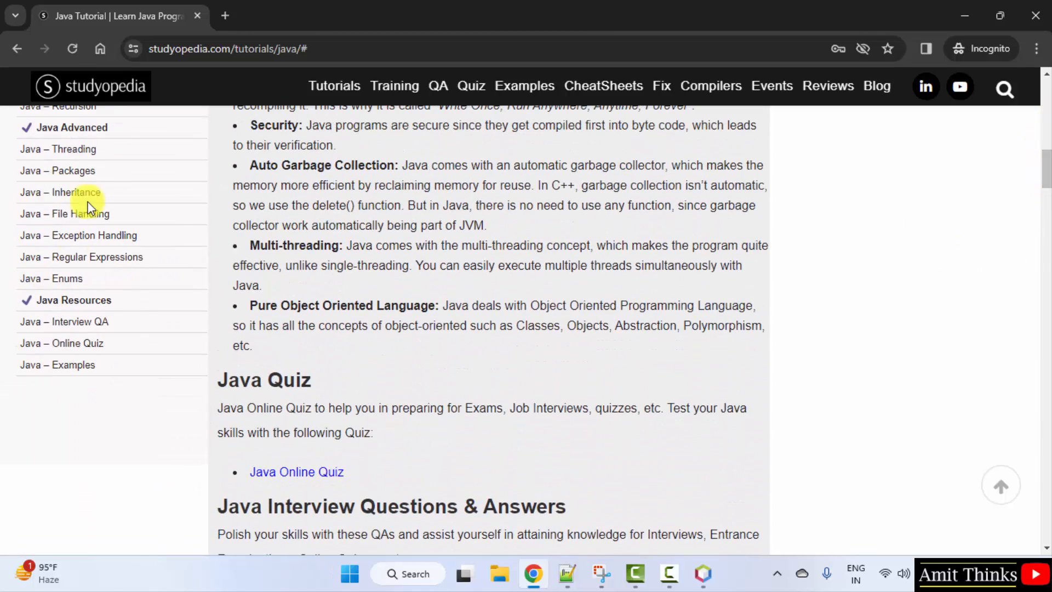
pyautogui.moveTo(96, 364)
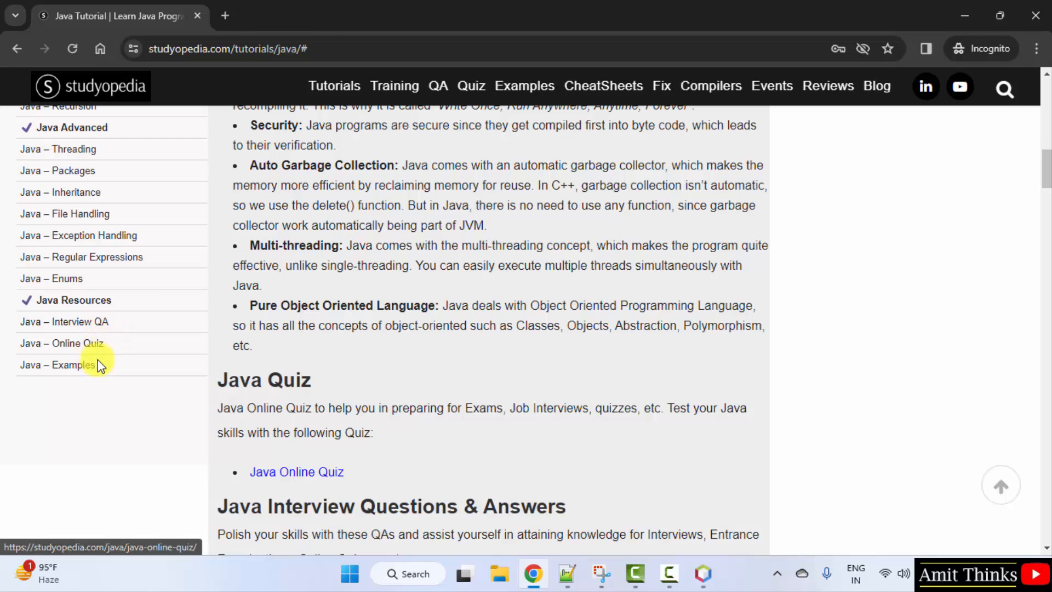
pyautogui.moveTo(434, 427)
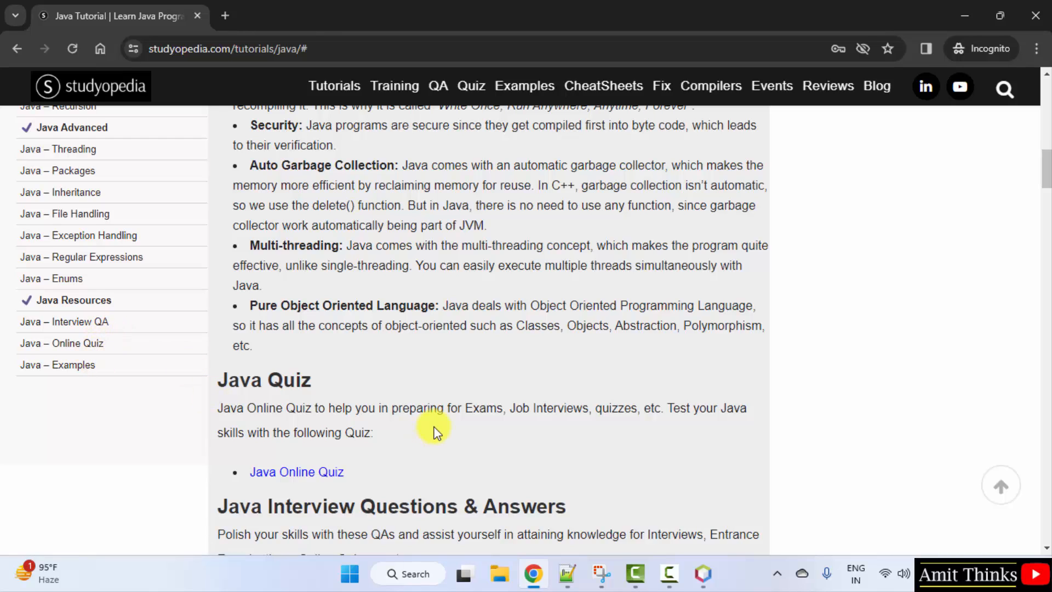